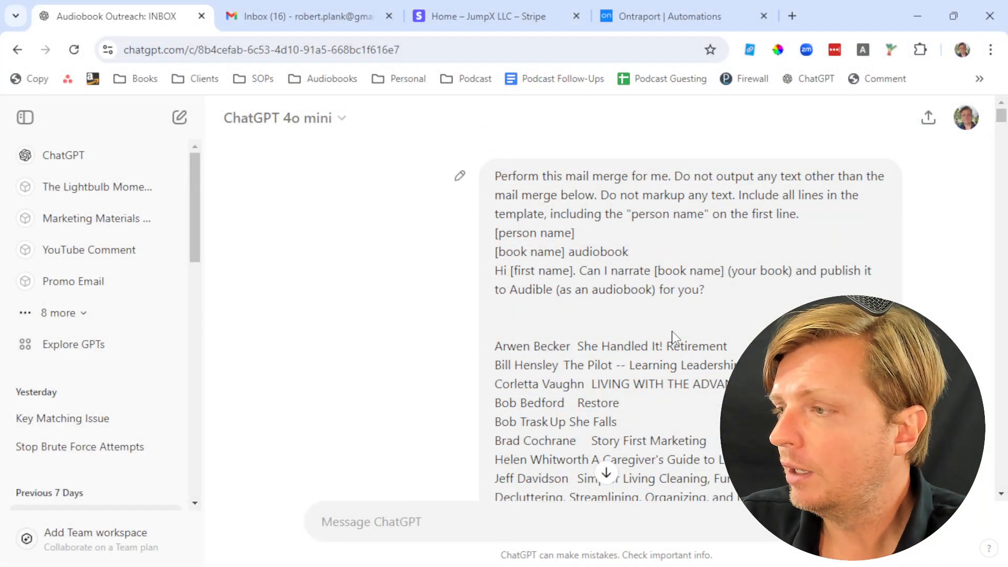
# Highlight author names and book titles in the sheet, from Valerie Lyons to Tolulope Makinde
pyautogui.scroll(-3)
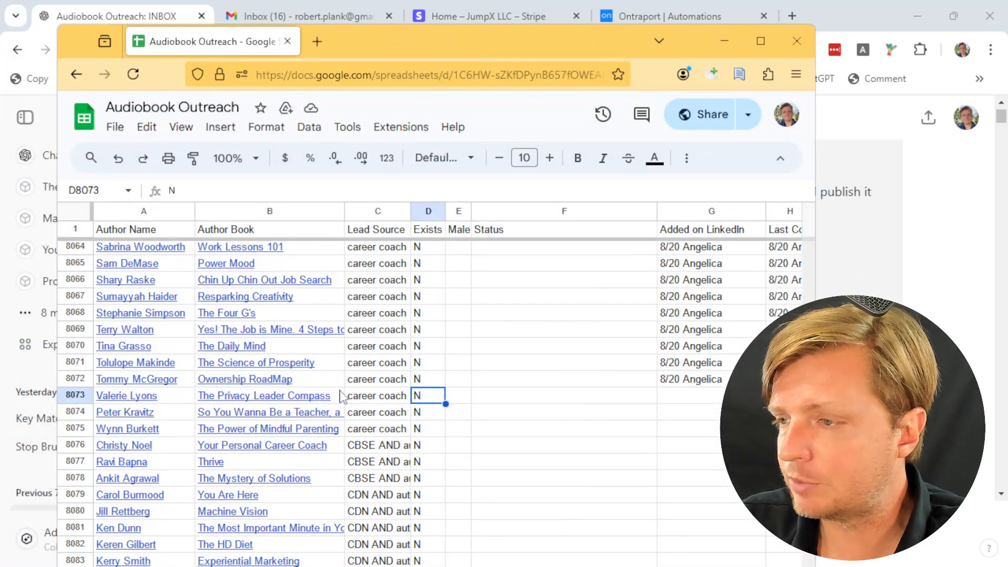
pyautogui.click(126, 396)
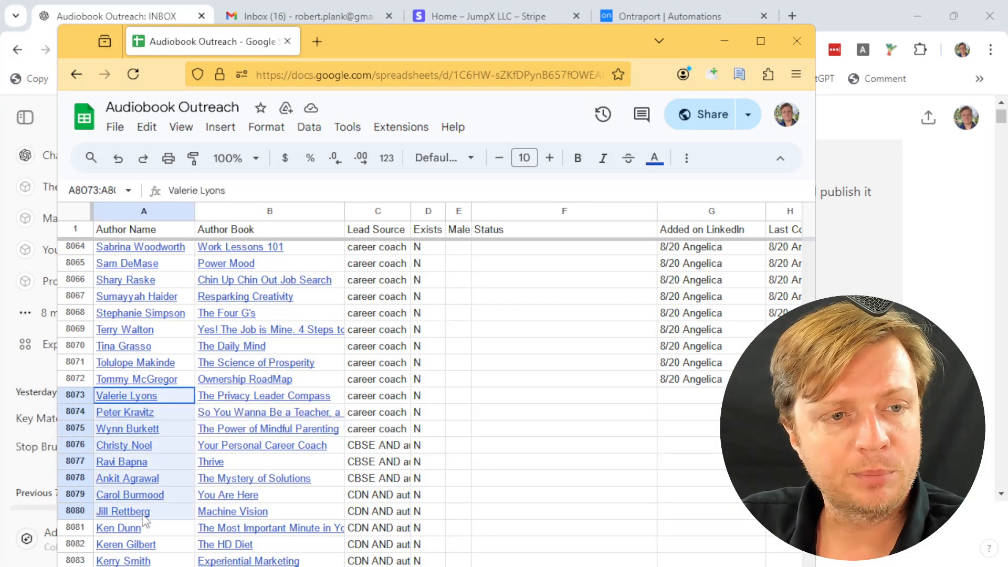
pyautogui.click(269, 395)
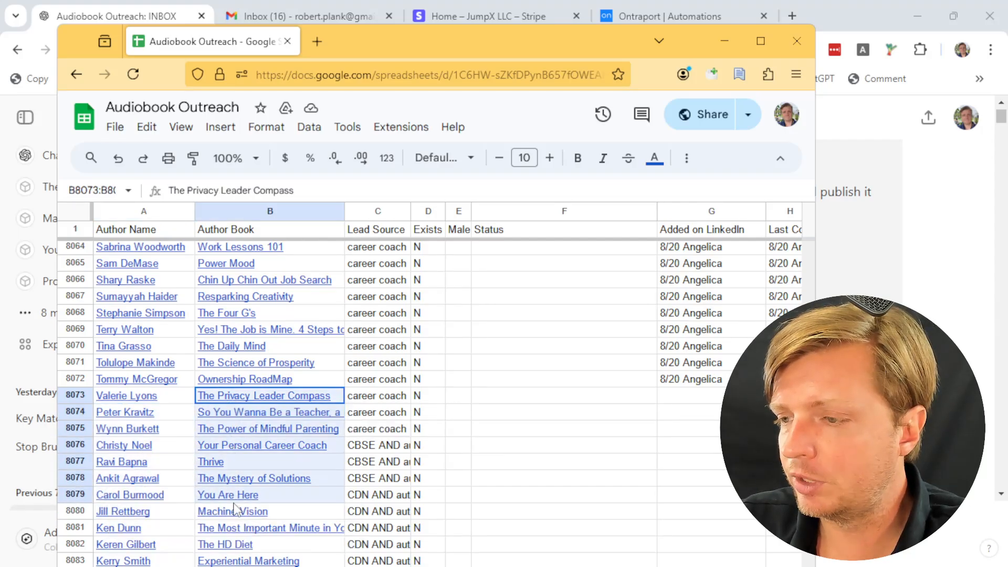
pyautogui.click(427, 444)
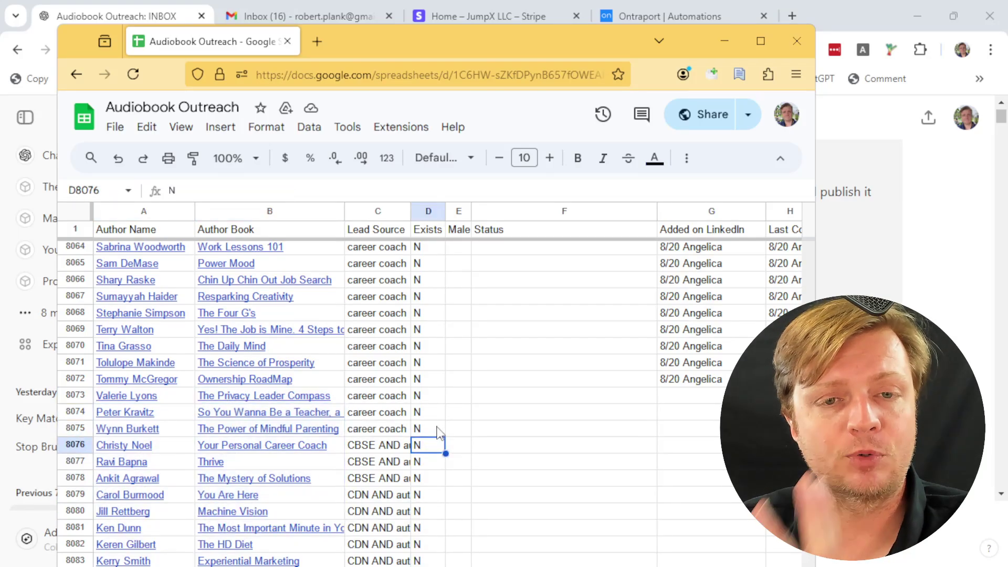
pyautogui.click(135, 378)
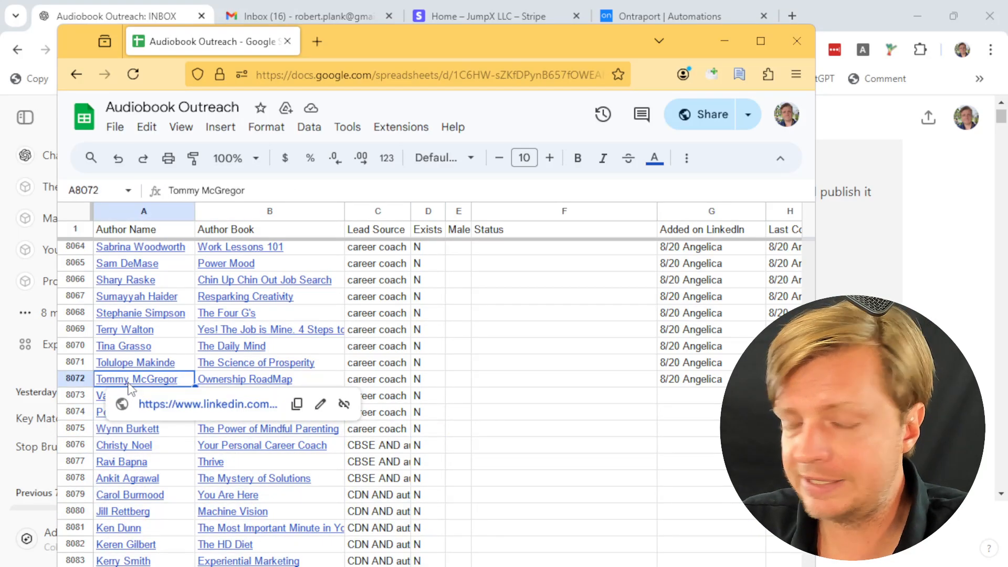
pyautogui.click(378, 362)
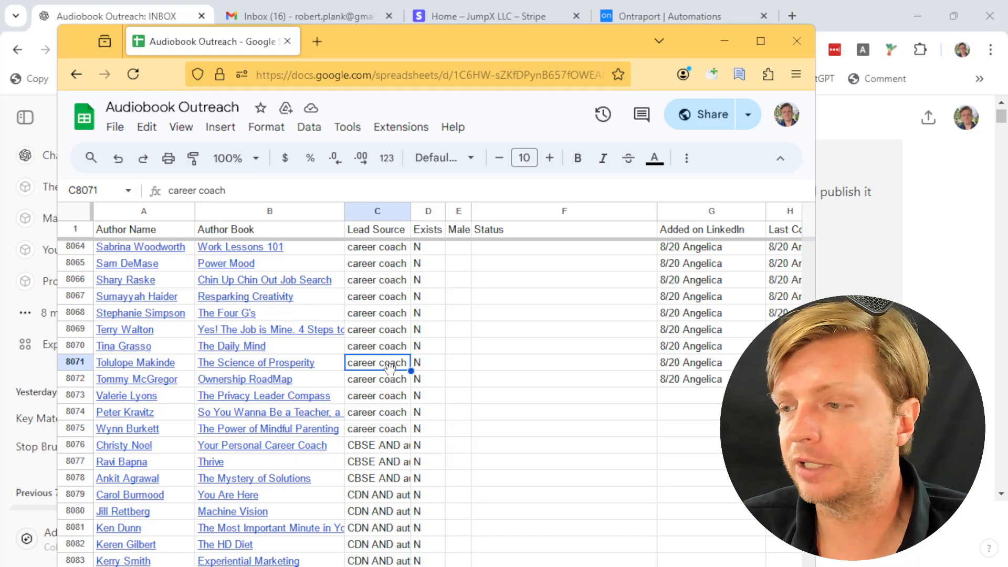
pyautogui.click(135, 362)
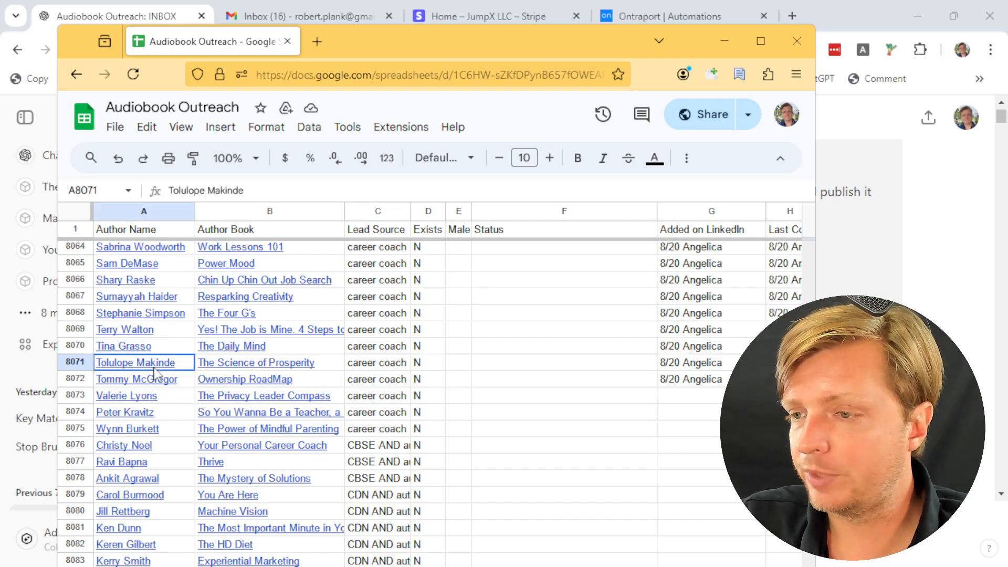
pyautogui.click(269, 362)
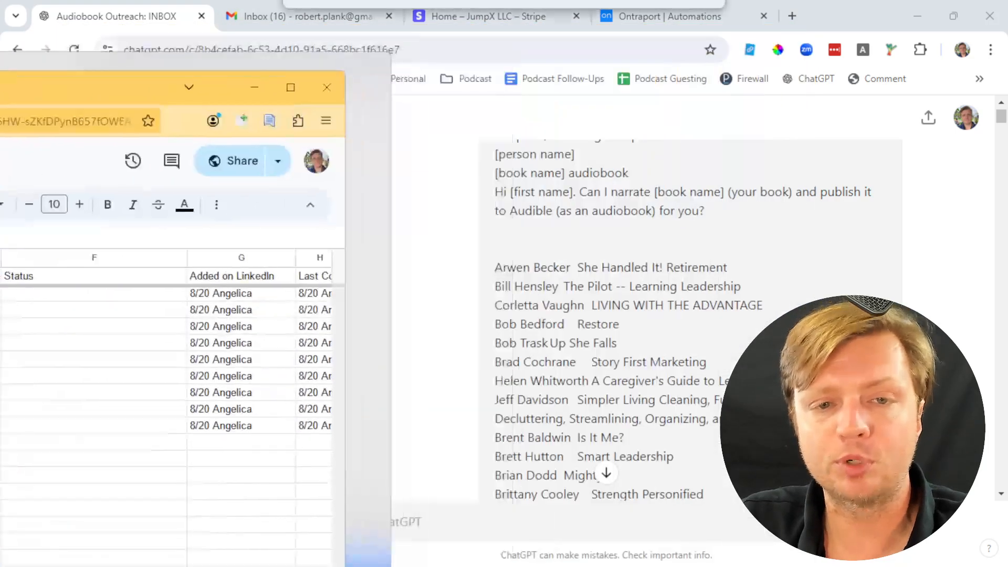
pyautogui.click(326, 86)
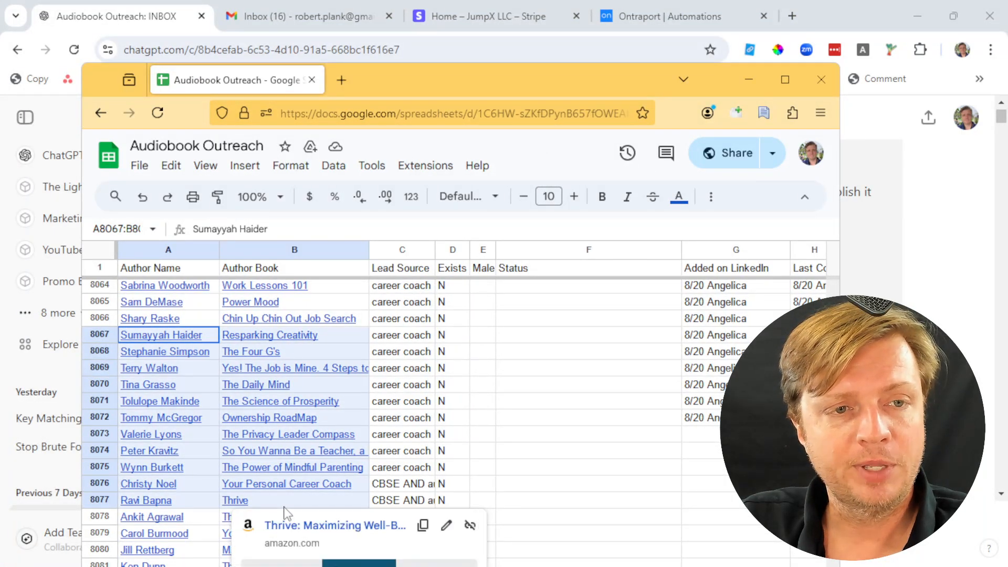
# In the old chat, highlight the name, greeting and book placeholders, then select the template
pyautogui.click(822, 79)
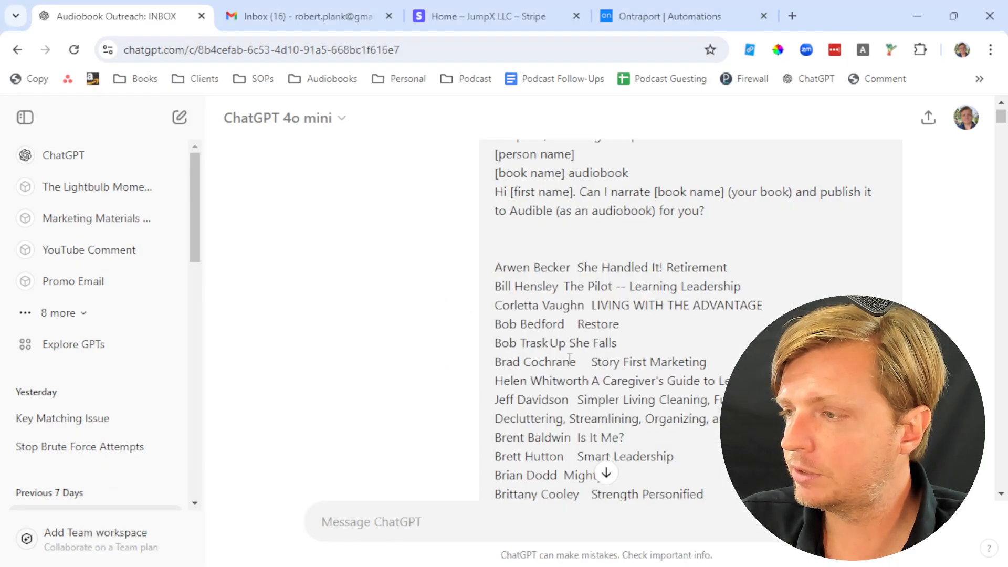
pyautogui.doubleClick(600, 304)
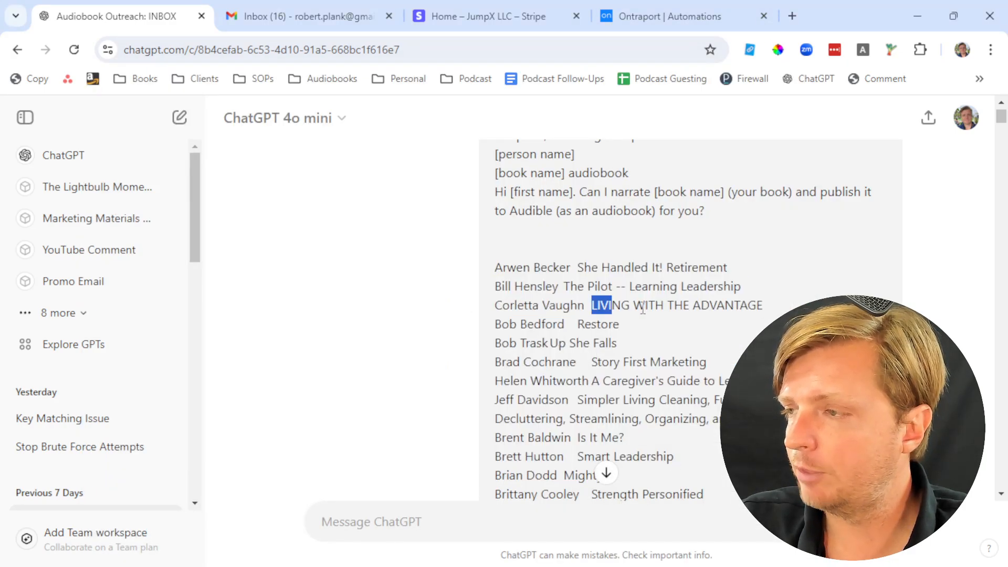
pyautogui.scroll(3)
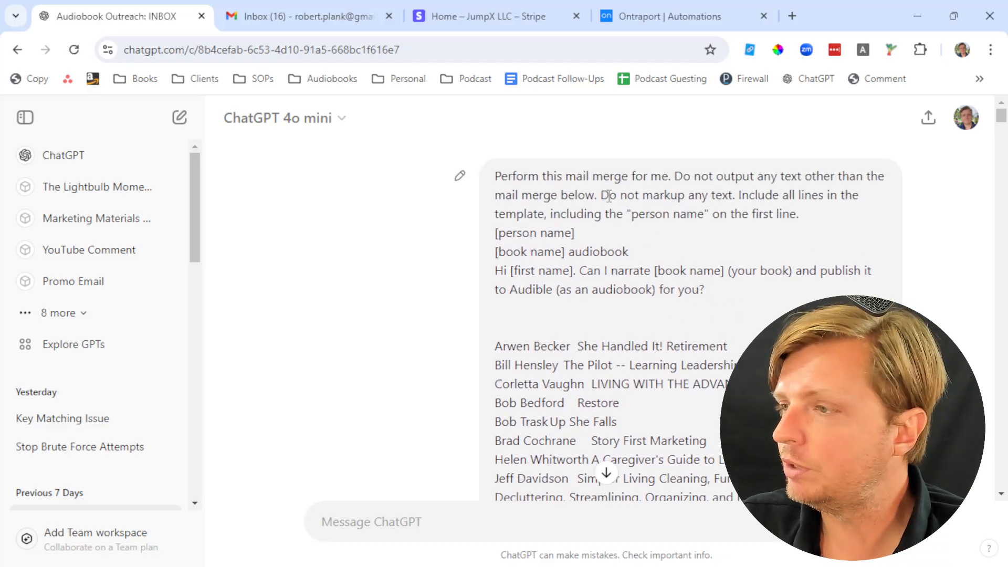
pyautogui.doubleClick(583, 175)
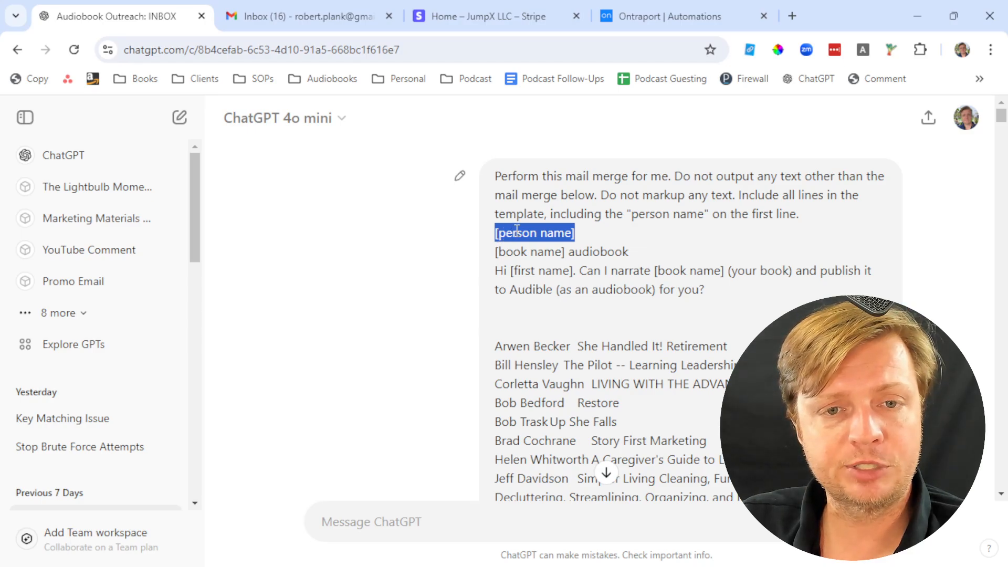
pyautogui.click(585, 234)
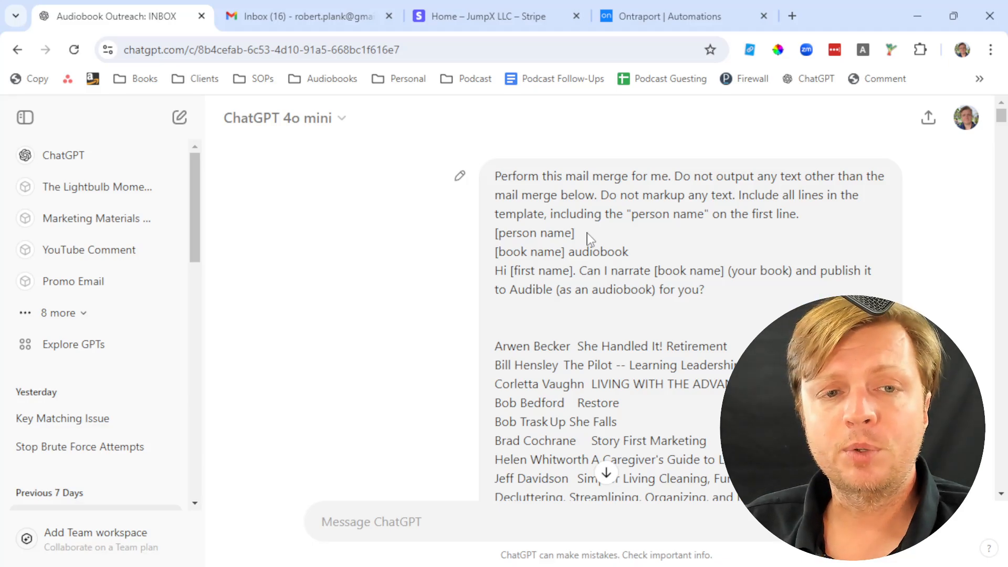
pyautogui.doubleClick(534, 232)
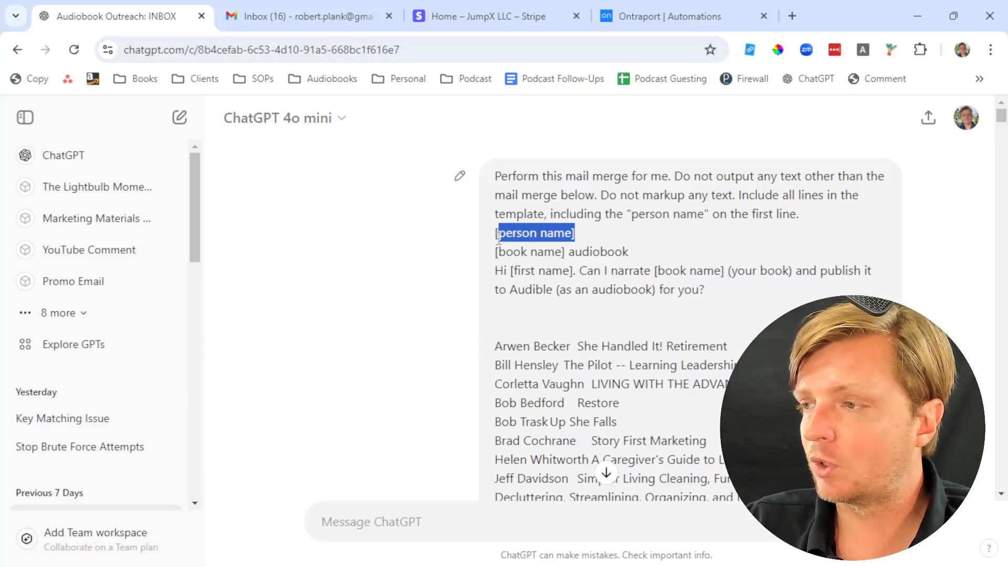
pyautogui.moveTo(613, 237)
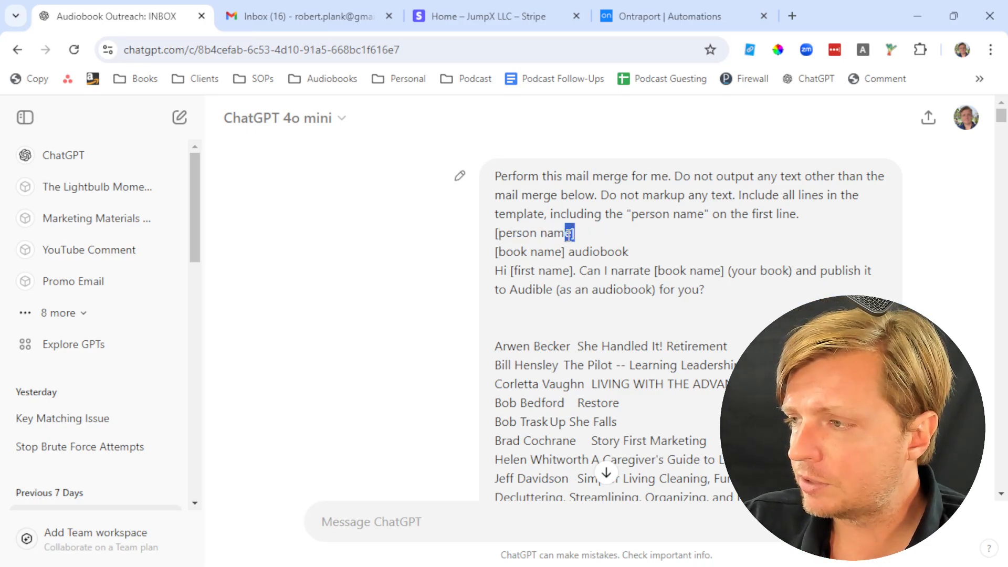
pyautogui.doubleClick(534, 233)
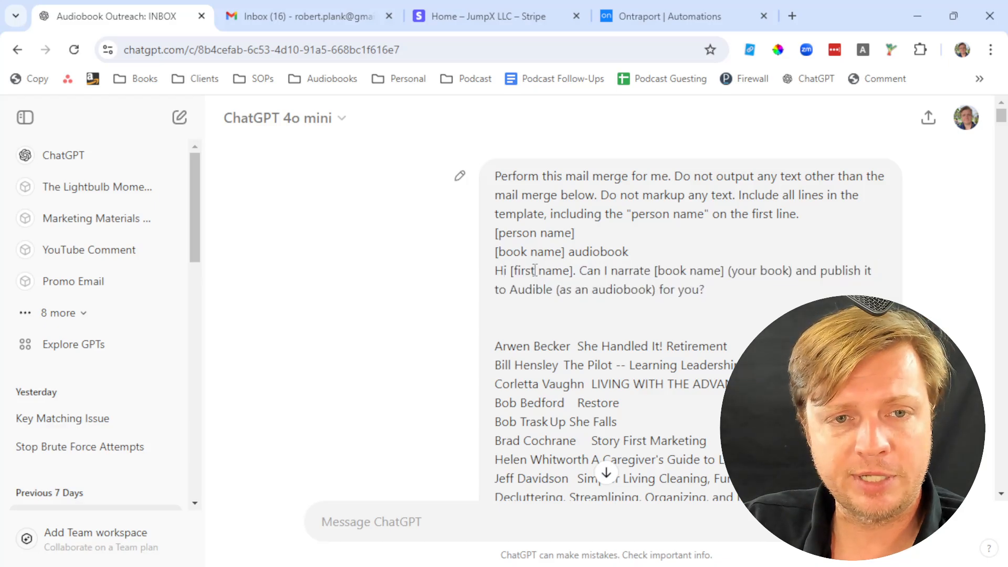
pyautogui.doubleClick(689, 271)
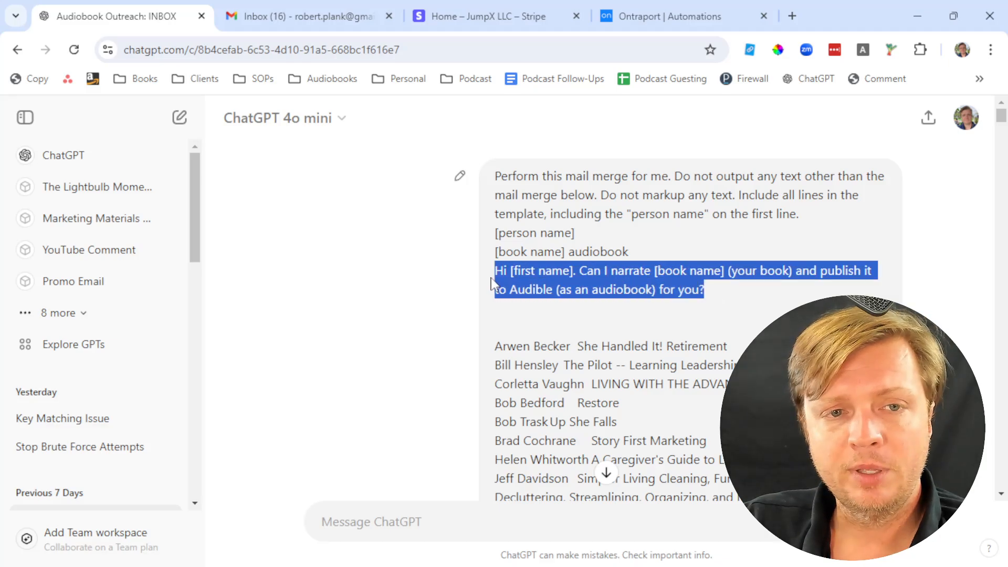
pyautogui.click(610, 251)
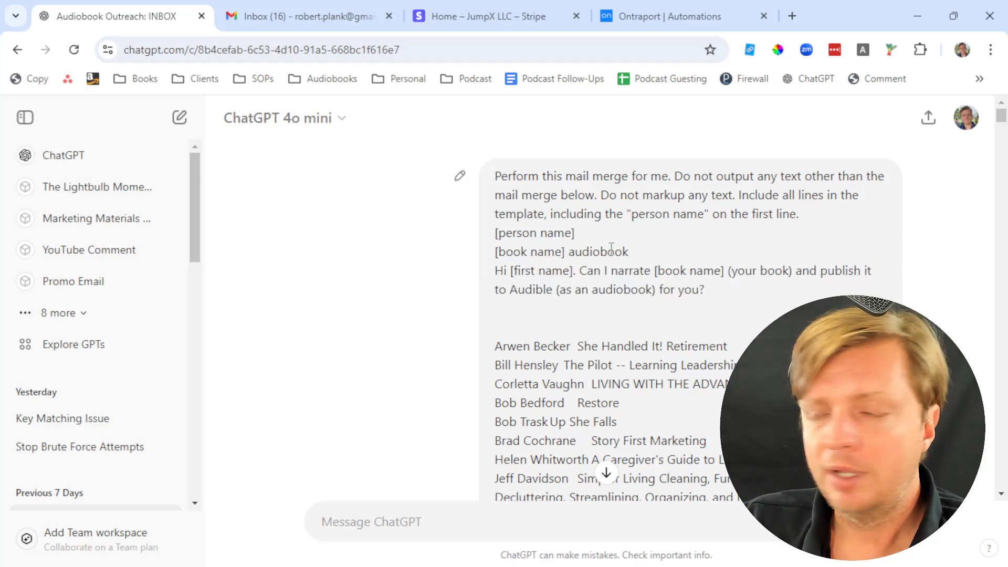
pyautogui.doubleClick(530, 252)
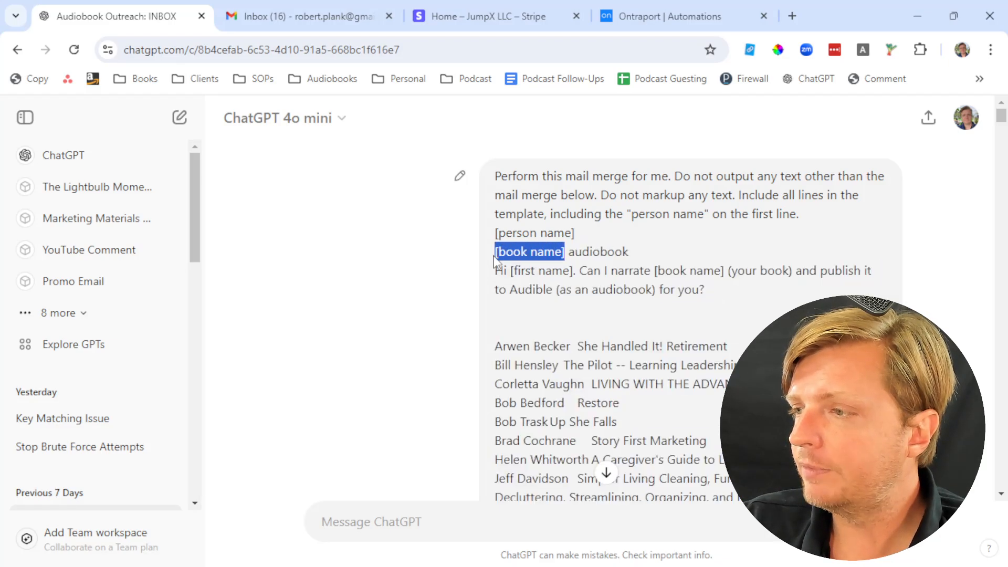
pyautogui.doubleClick(541, 270)
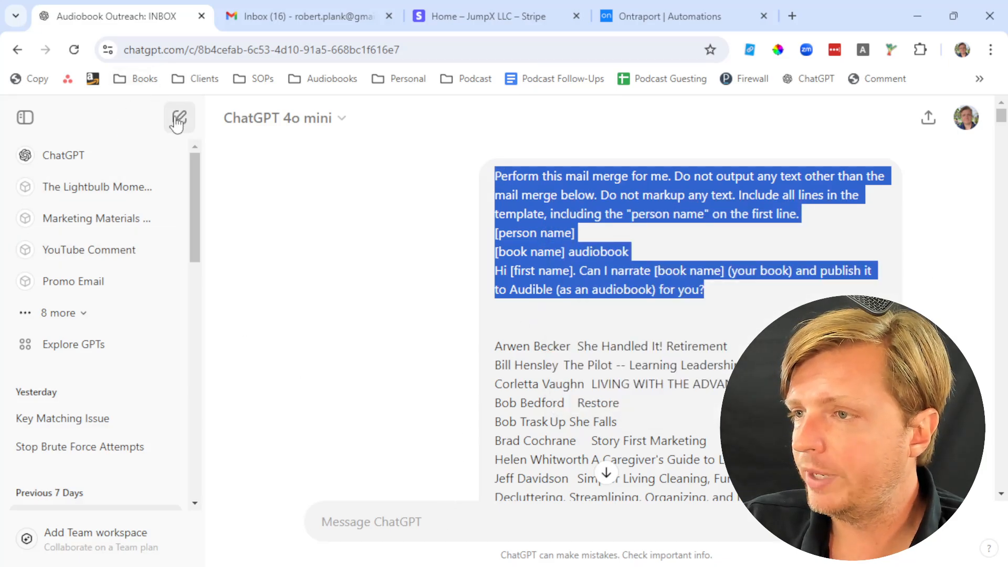
# Start a new ChatGPT chat holding the copied mail merge instructions and template
pyautogui.click(179, 118)
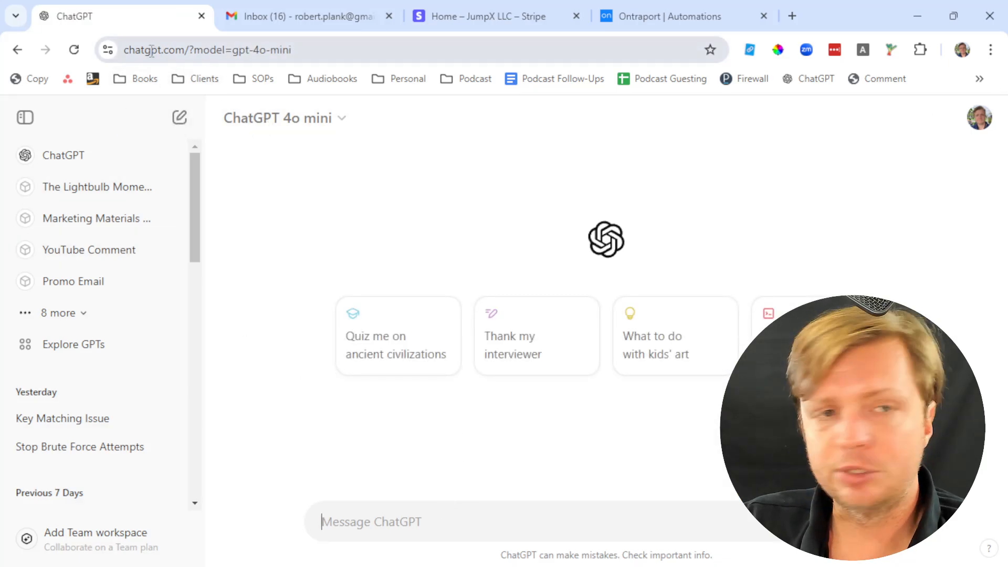
pyautogui.moveTo(340, 294)
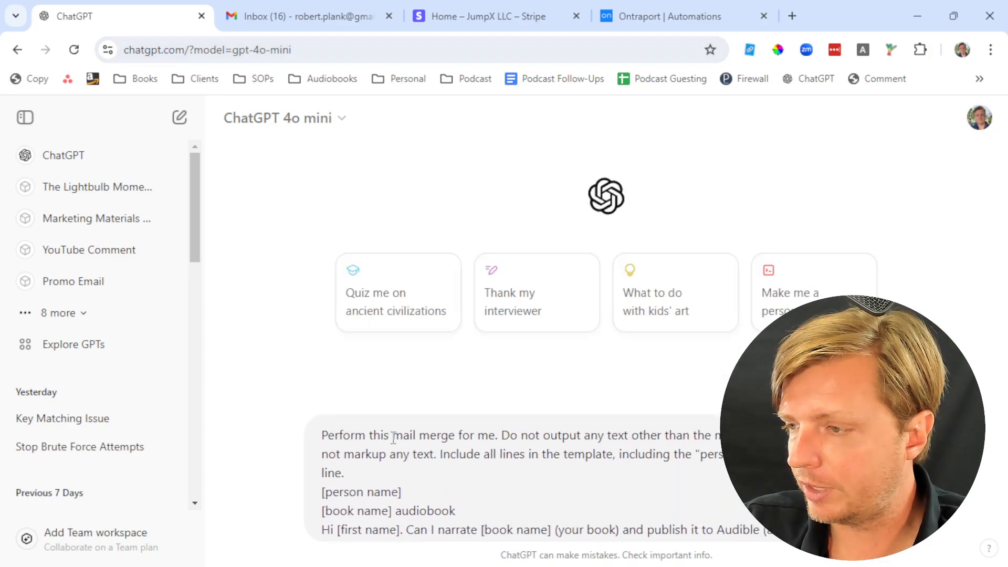
pyautogui.scroll(-3)
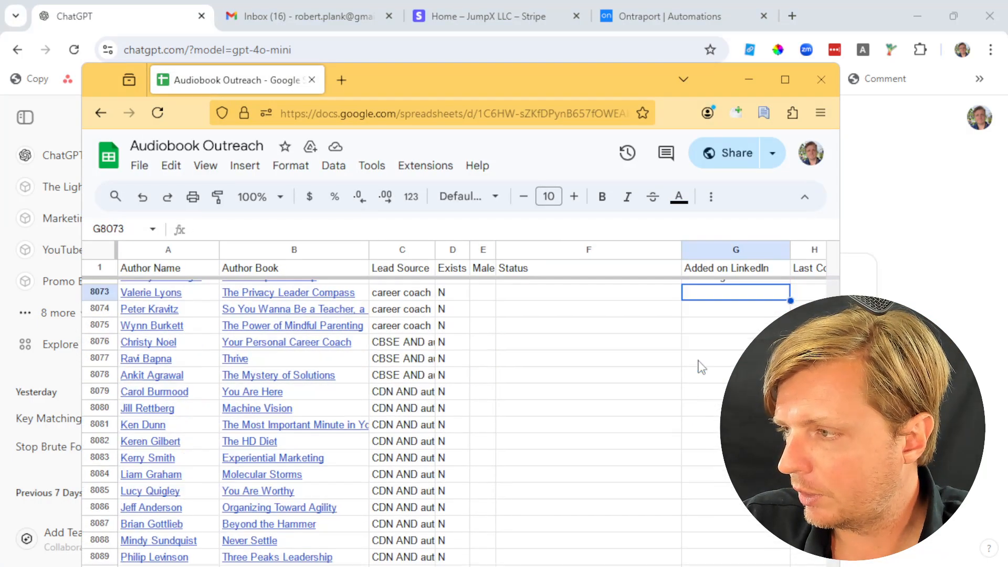
pyautogui.moveTo(702, 369)
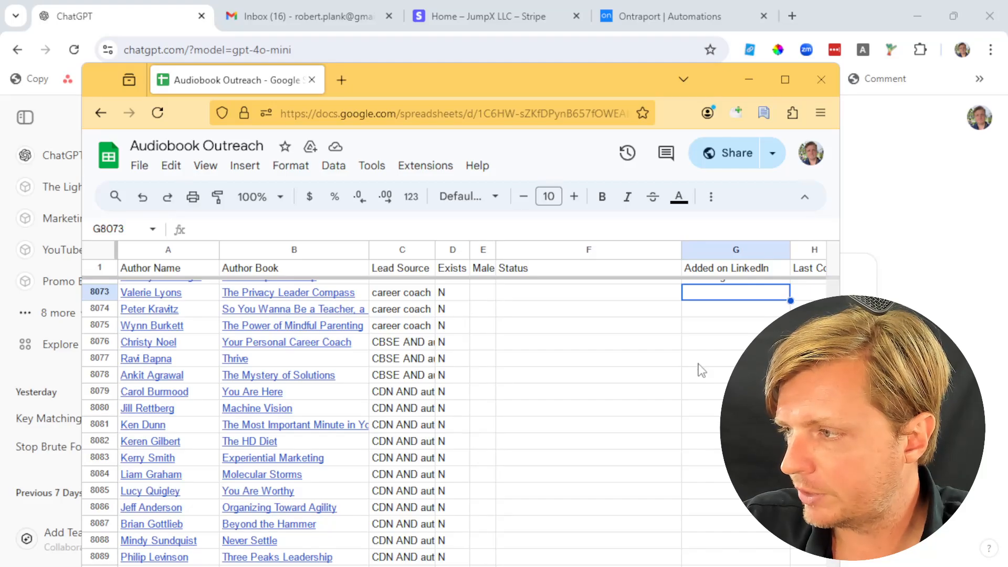
pyautogui.scroll(3)
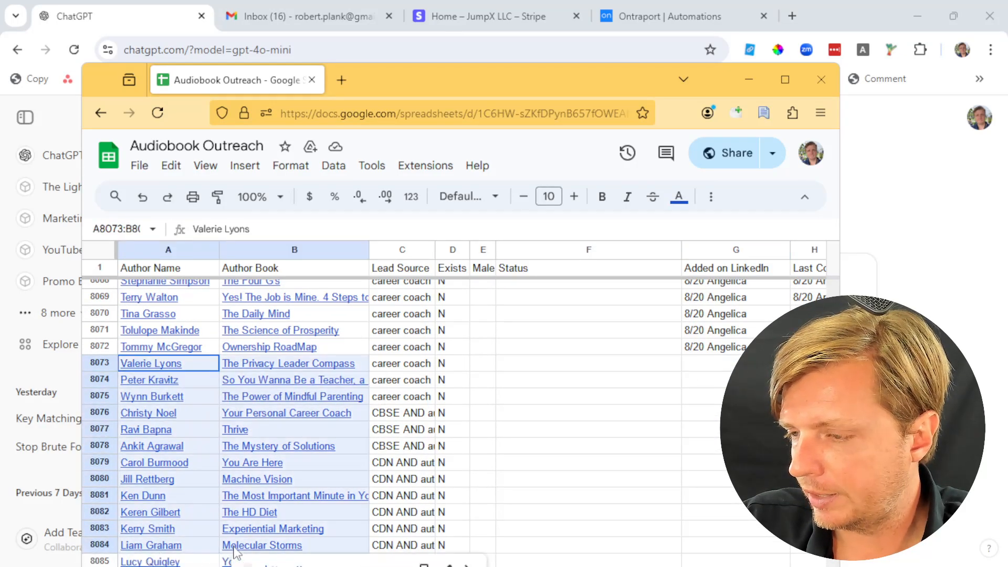
pyautogui.moveTo(195, 526)
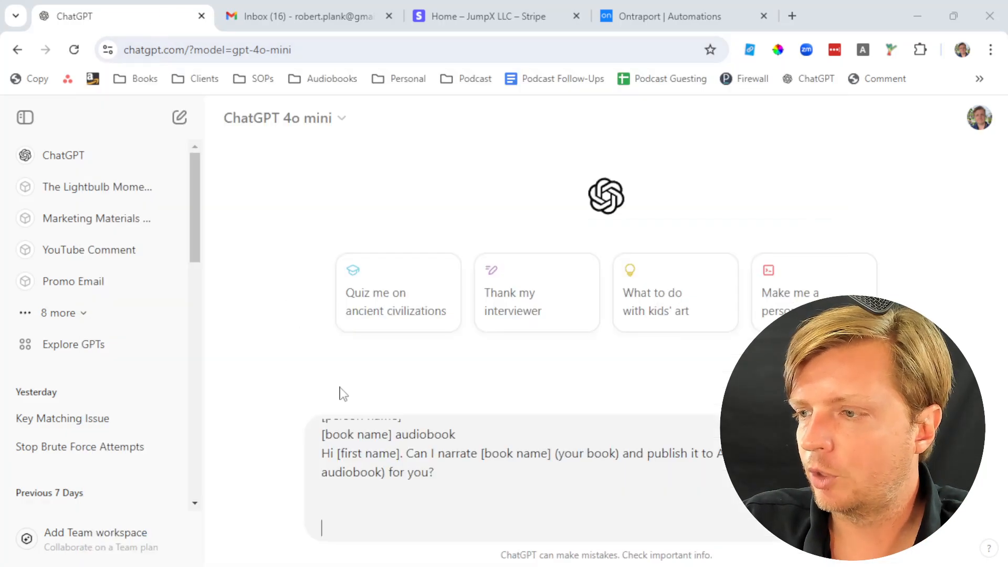
pyautogui.moveTo(415, 336)
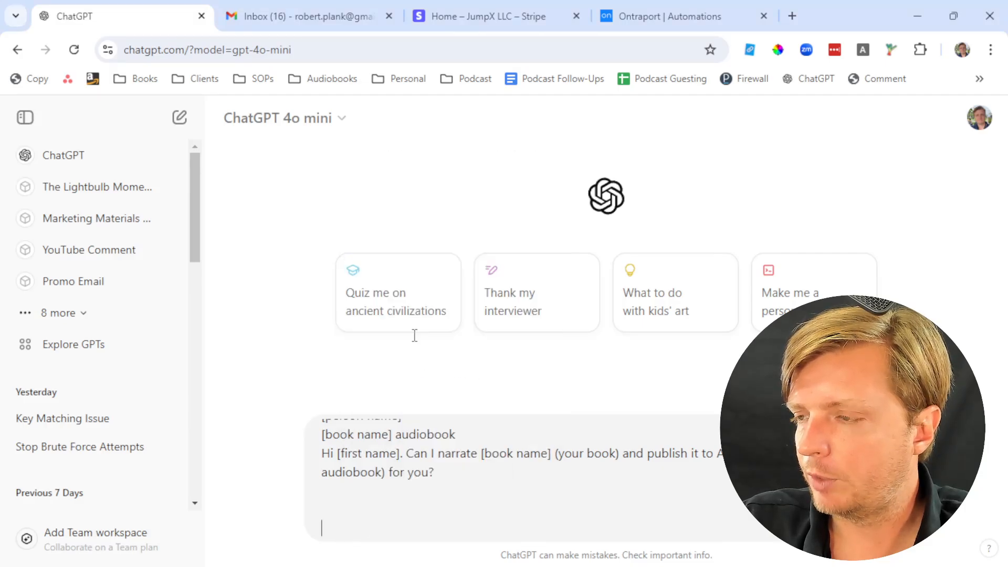
# Send the prompt with the author list and scroll through the generated pitches
pyautogui.press('Return')
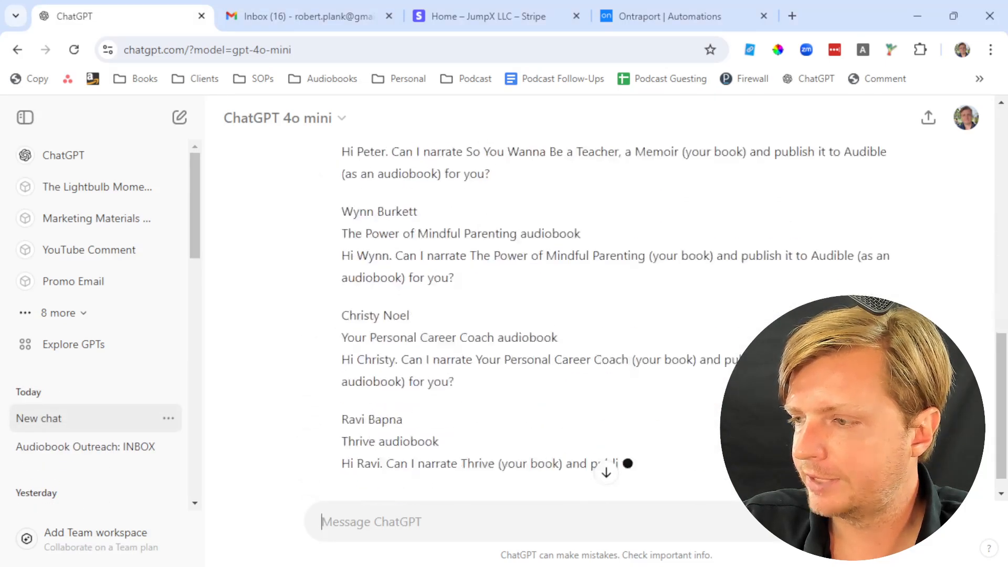
pyautogui.scroll(-3)
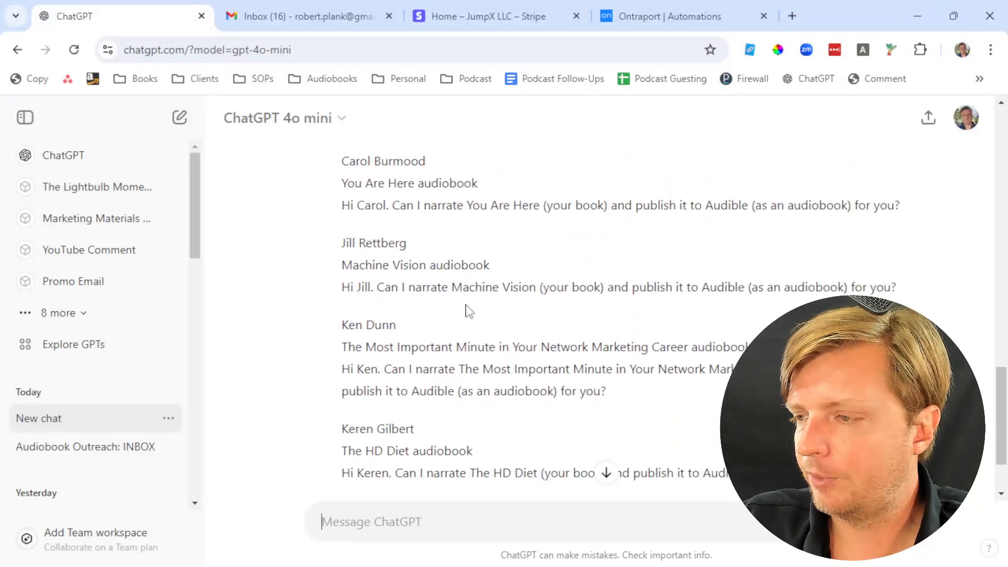
pyautogui.scroll(-3)
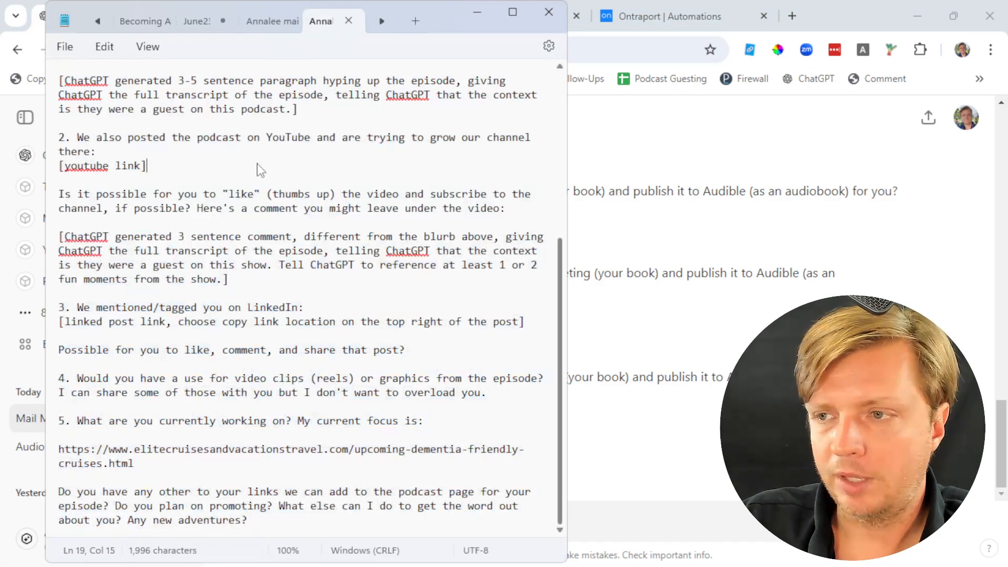
pyautogui.rightClick(257, 169)
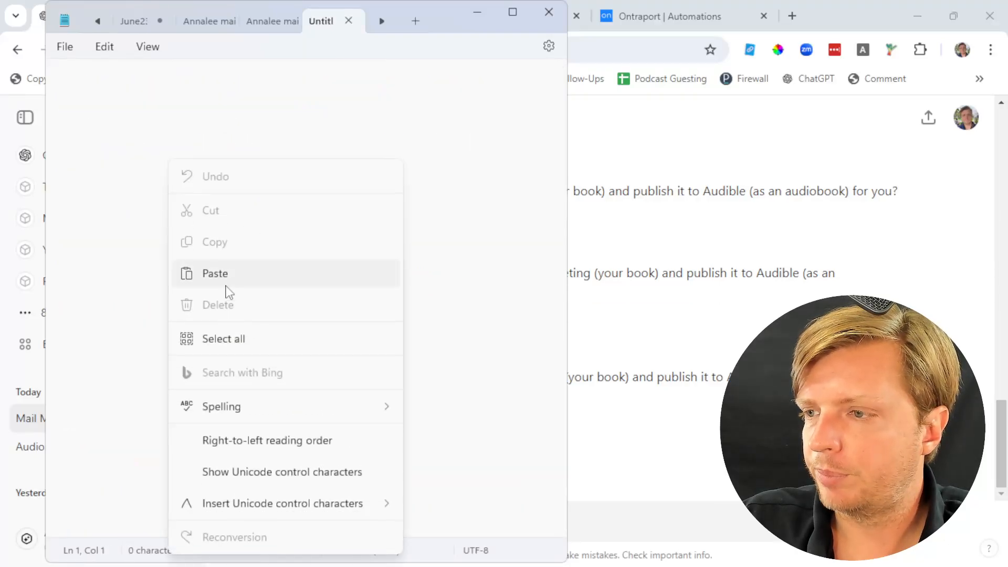
pyautogui.click(215, 273)
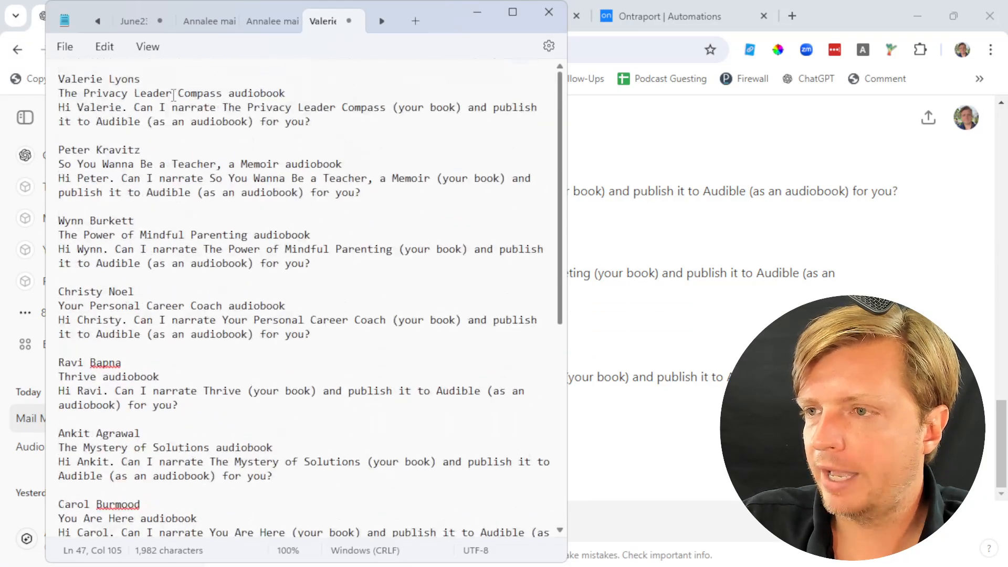
pyautogui.moveTo(399, 26)
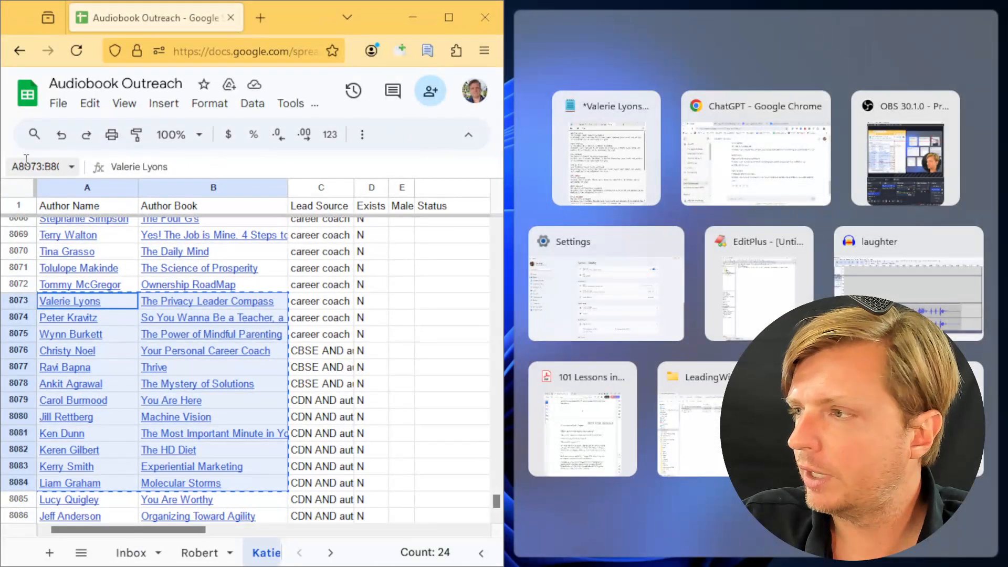
pyautogui.moveTo(605, 148)
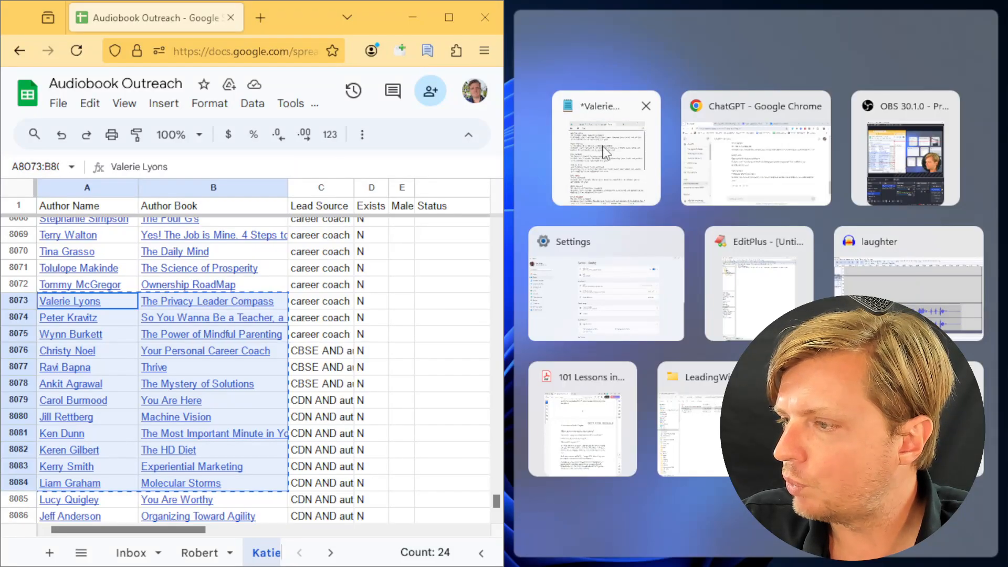
# Snap Notepad into the right half beside the browser, then open a new browser tab
pyautogui.click(605, 148)
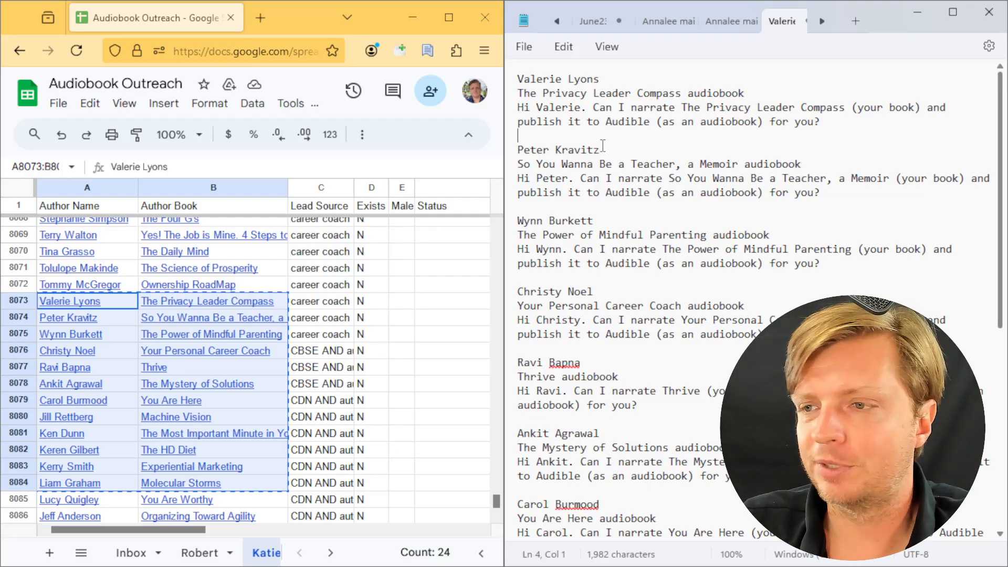
pyautogui.moveTo(100, 311)
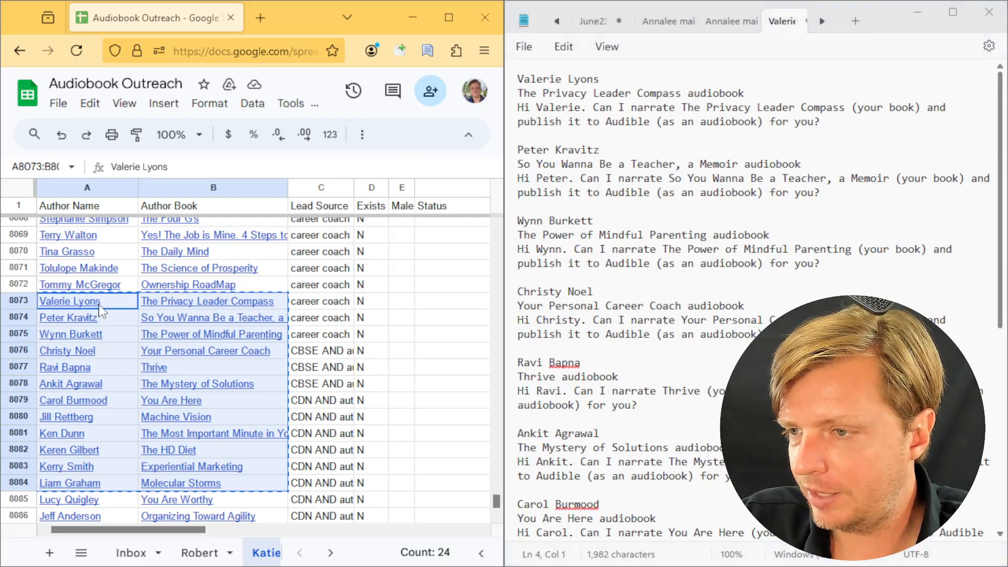
pyautogui.click(314, 18)
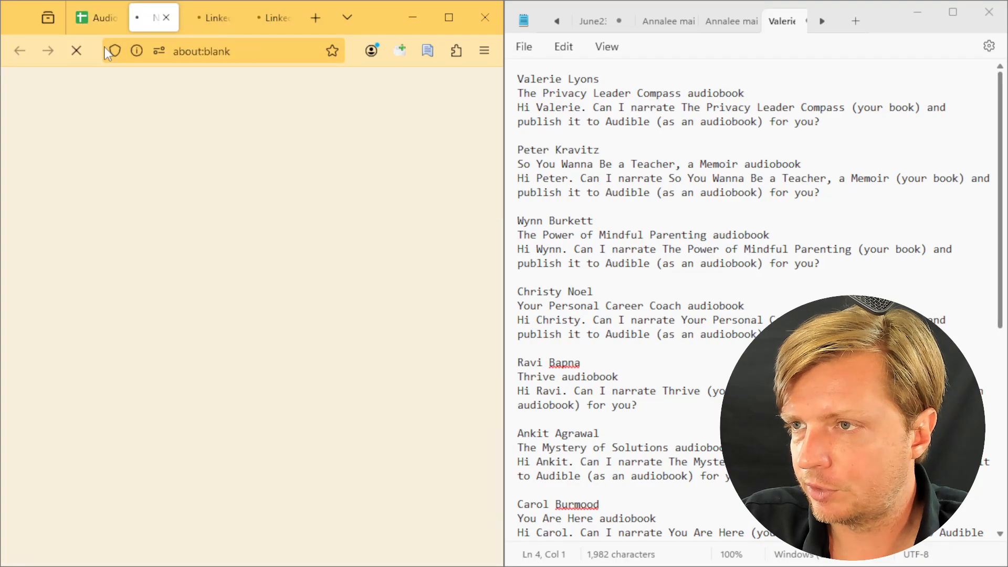
# Open an author's LinkedIn profile from the sheet and begin a connection request
pyautogui.click(103, 17)
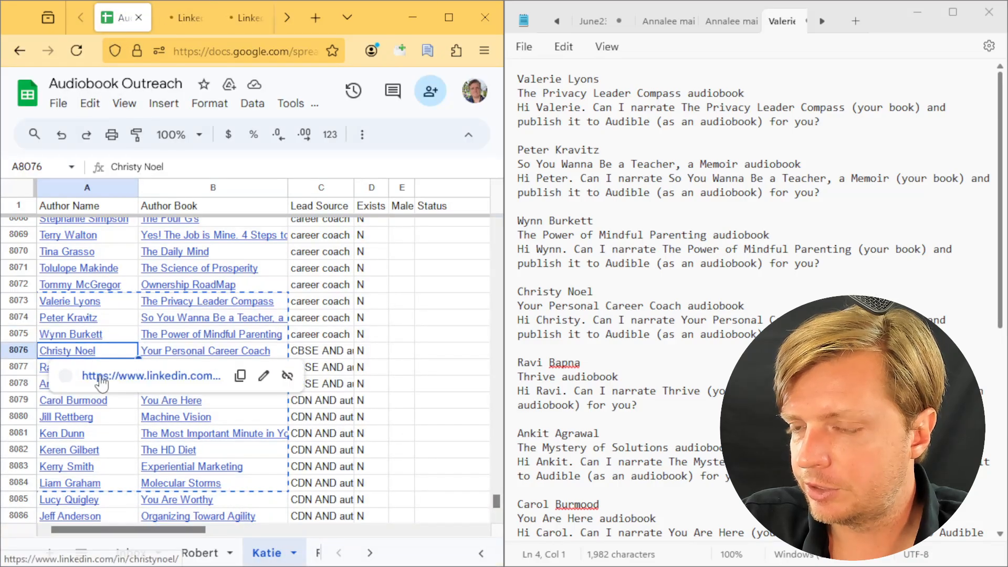
pyautogui.click(151, 376)
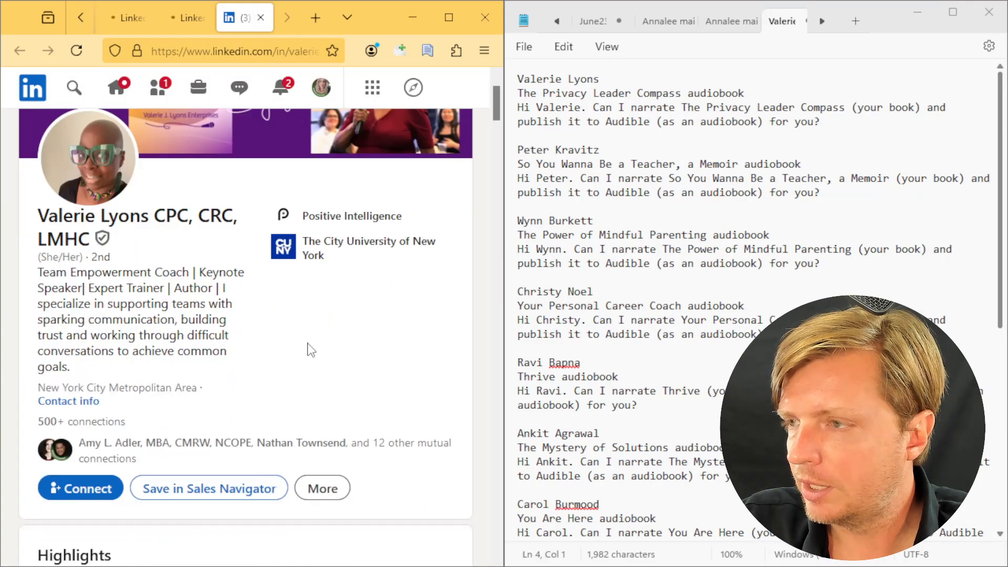
pyautogui.scroll(-3)
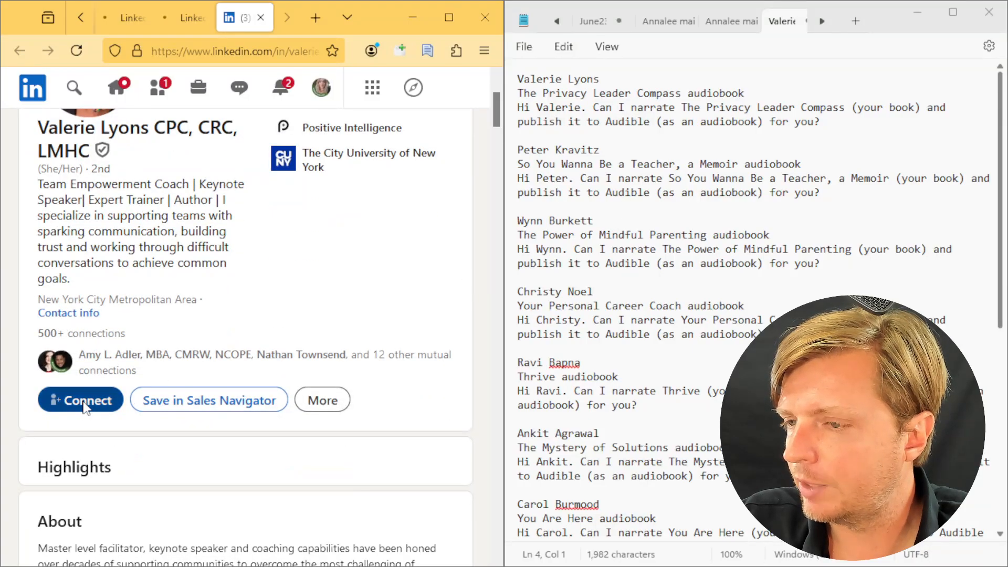
pyautogui.click(80, 400)
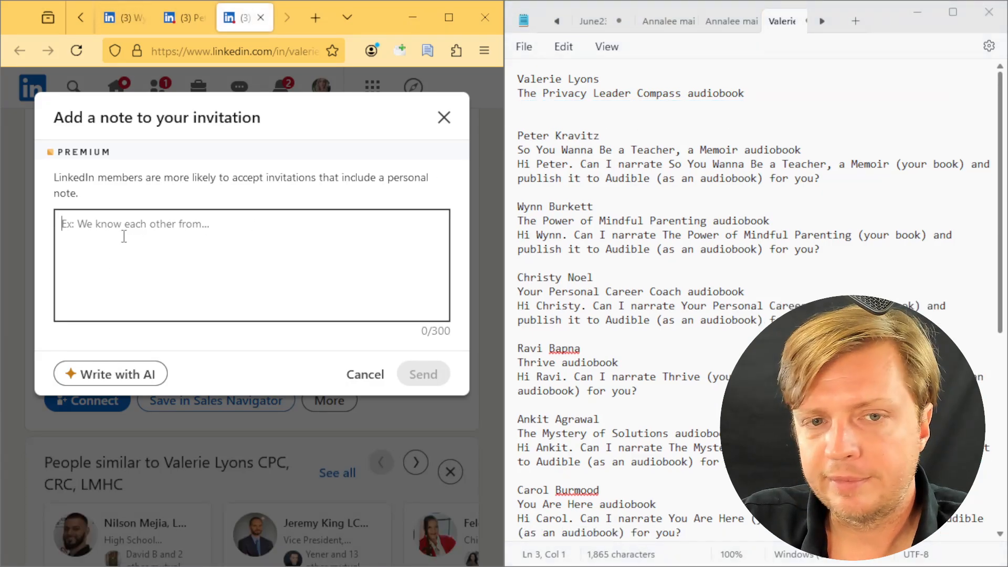
# Send Valerie Lyons an invitation with her 'The Privacy Leader Compass' narration pitch note
pyautogui.write('Hi Valerie. Can I narrate The Privacy Leader Compass (your book) and publish it to Audible (as an audiobook) for you?')
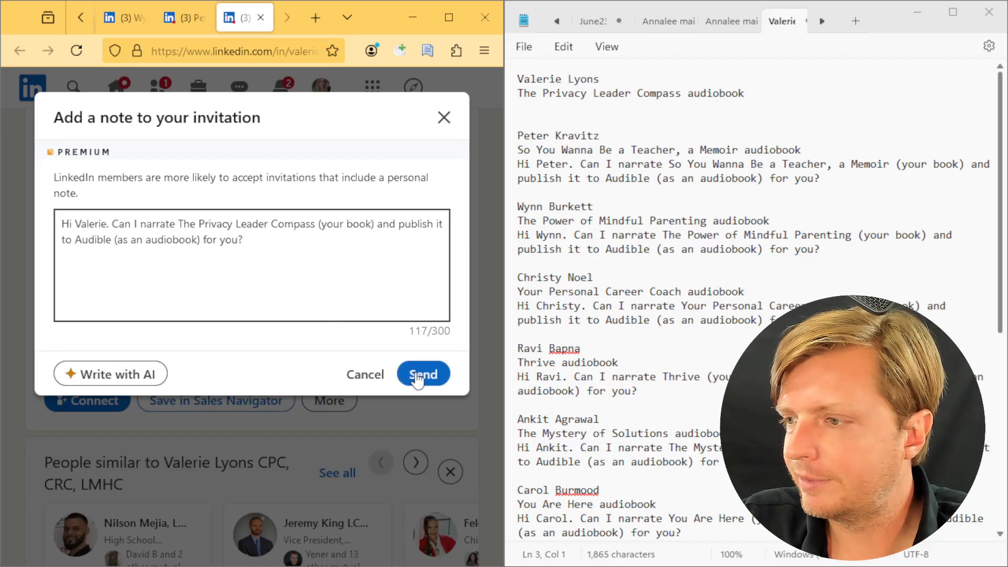
pyautogui.click(423, 373)
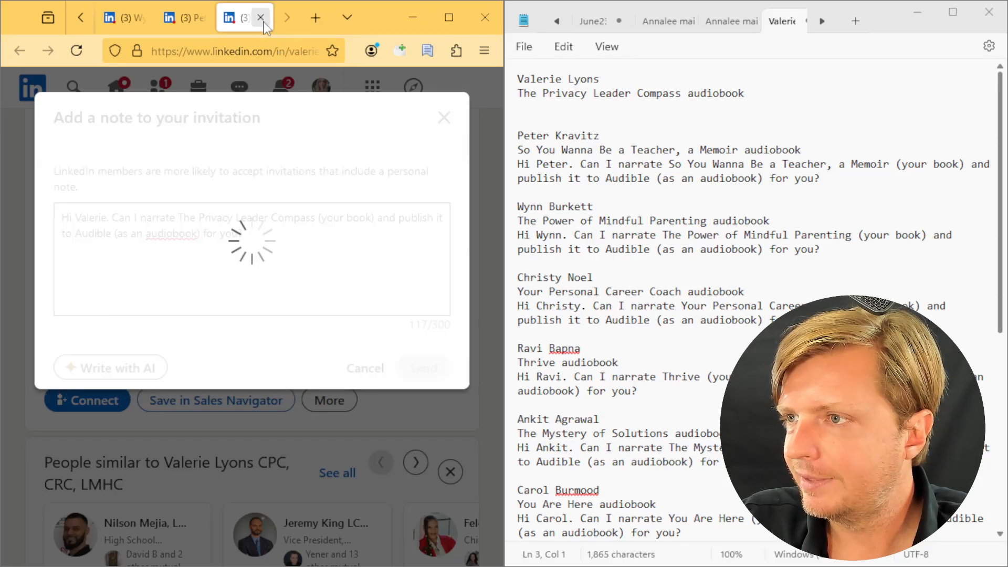
pyautogui.moveTo(261, 18)
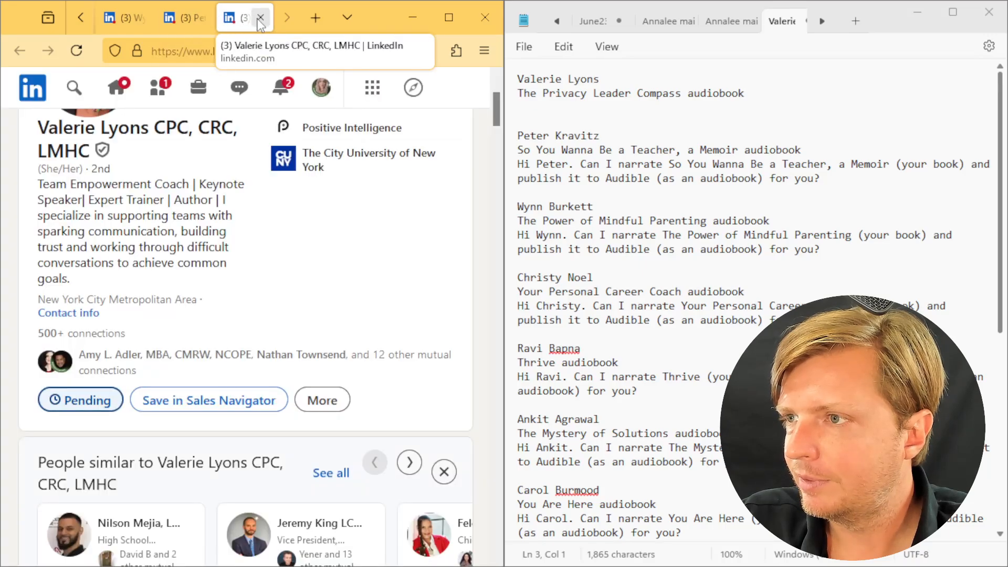
pyautogui.click(243, 18)
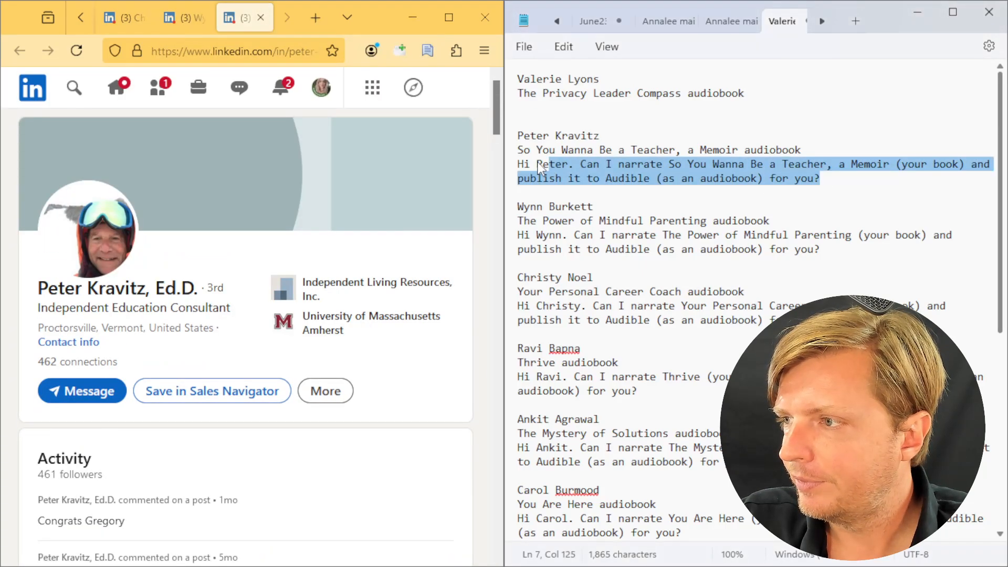
pyautogui.click(326, 391)
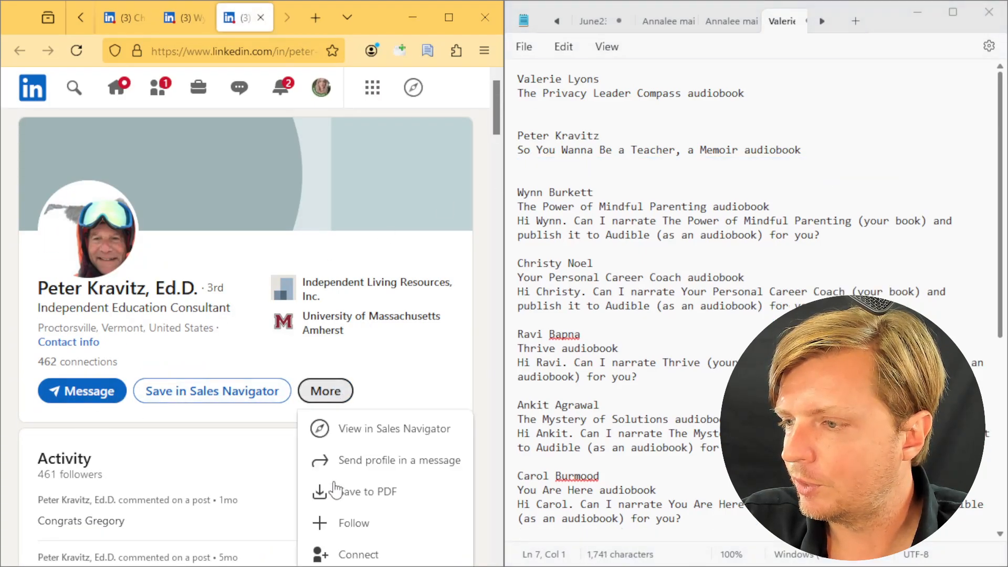
pyautogui.click(358, 555)
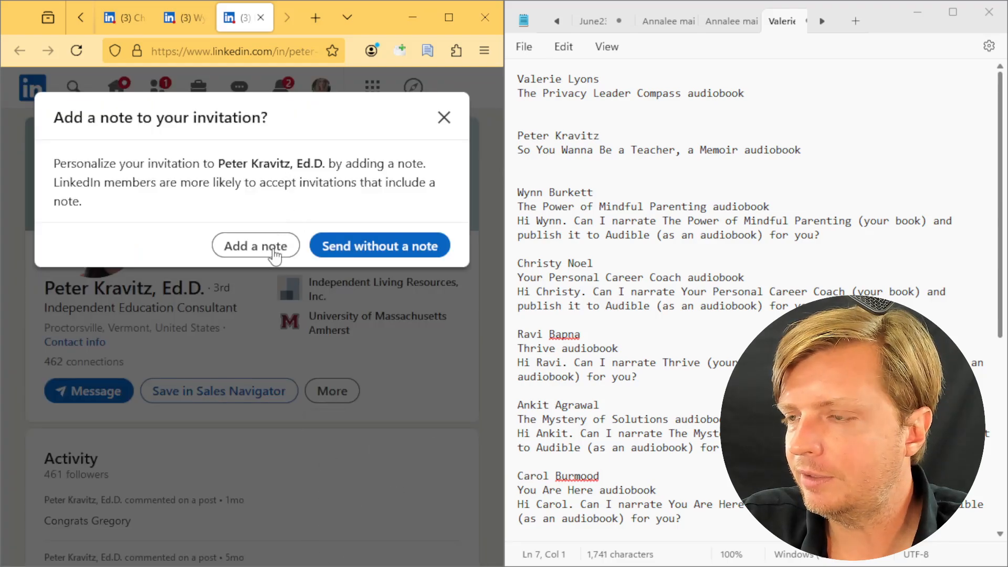
pyautogui.click(255, 246)
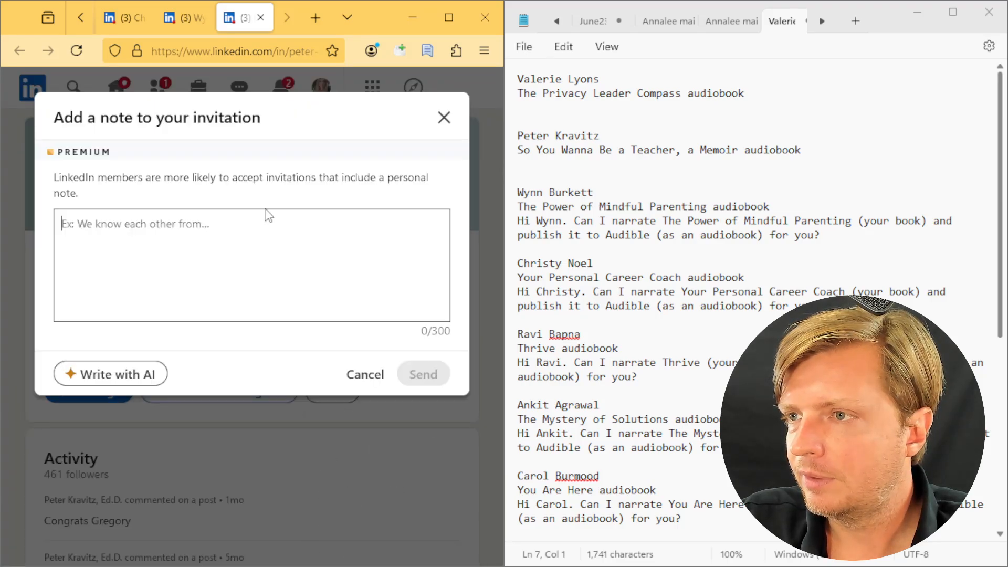
pyautogui.click(110, 375)
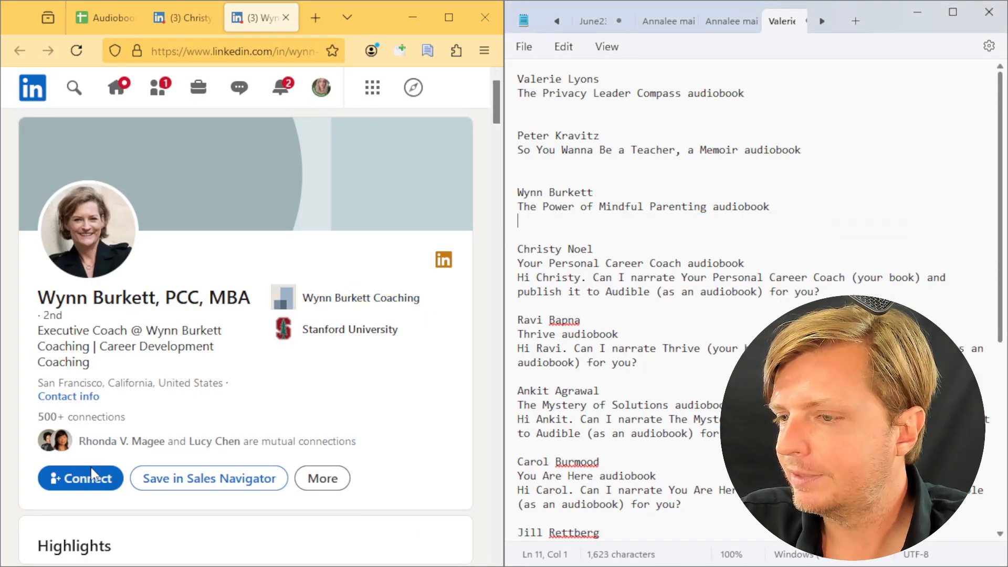
pyautogui.click(80, 479)
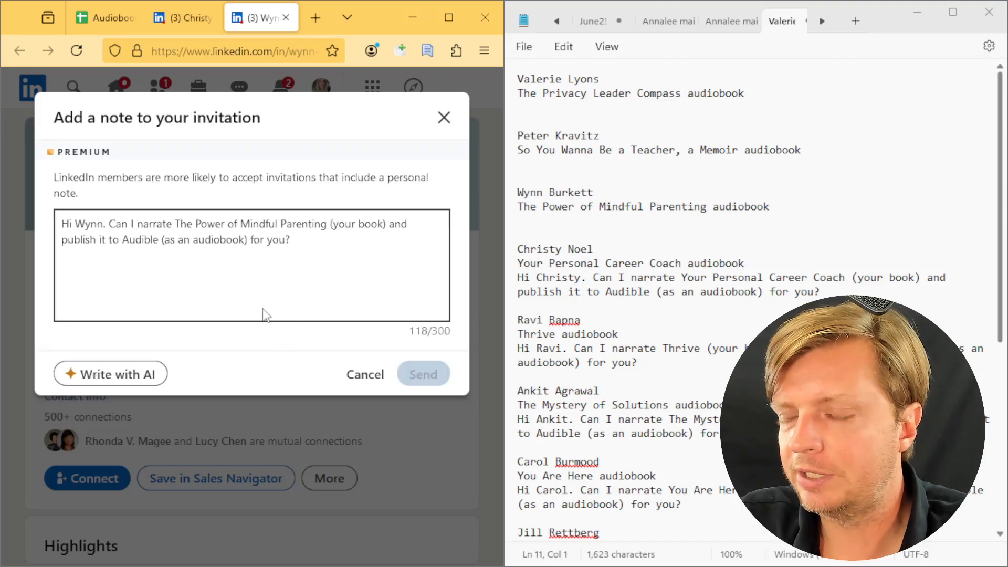
pyautogui.click(424, 374)
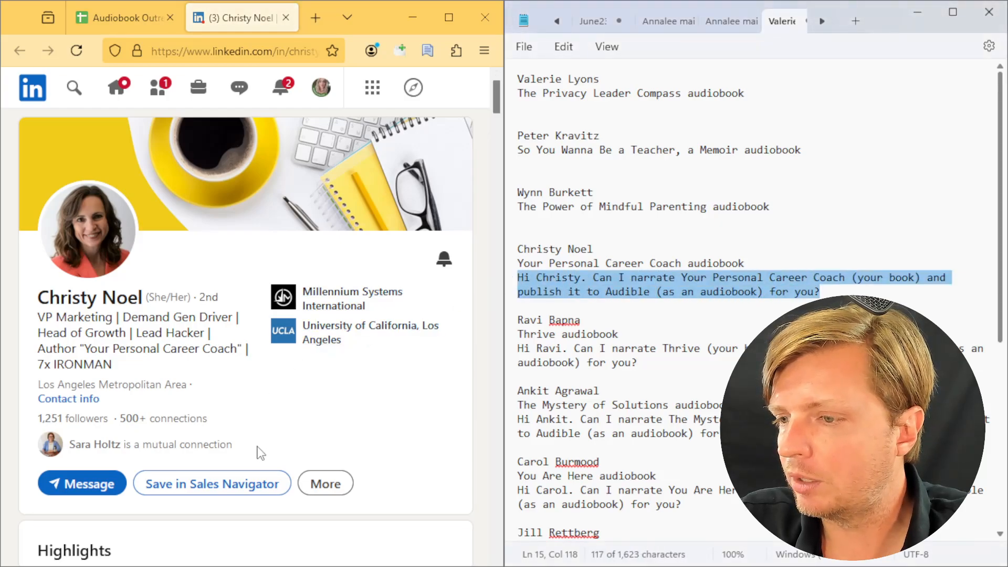
pyautogui.click(324, 367)
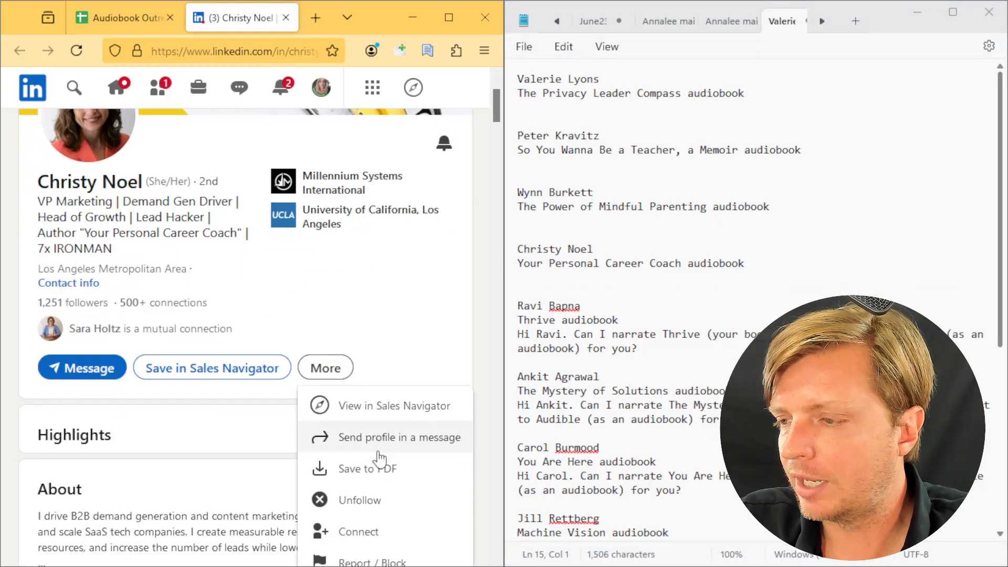
pyautogui.click(404, 437)
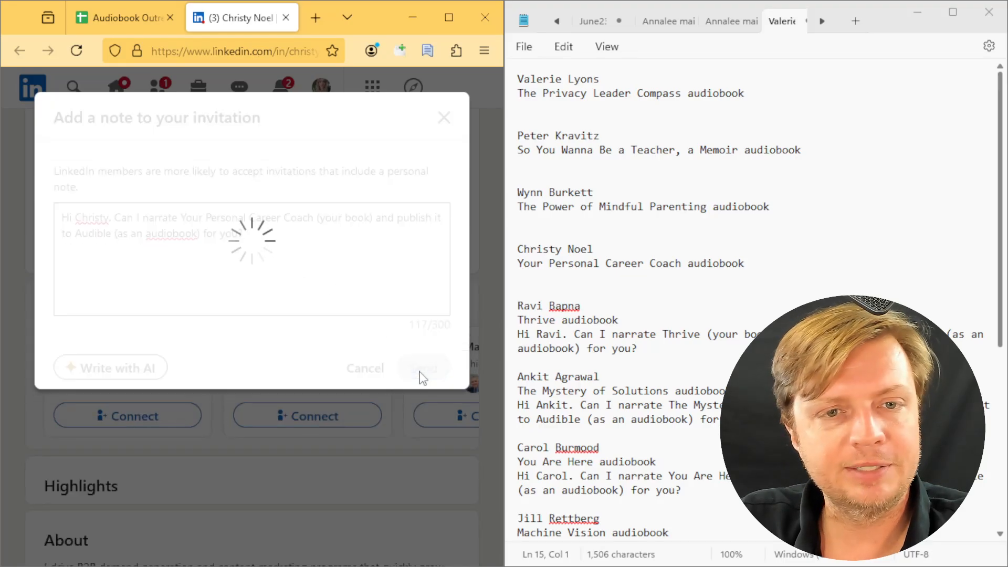
pyautogui.click(425, 369)
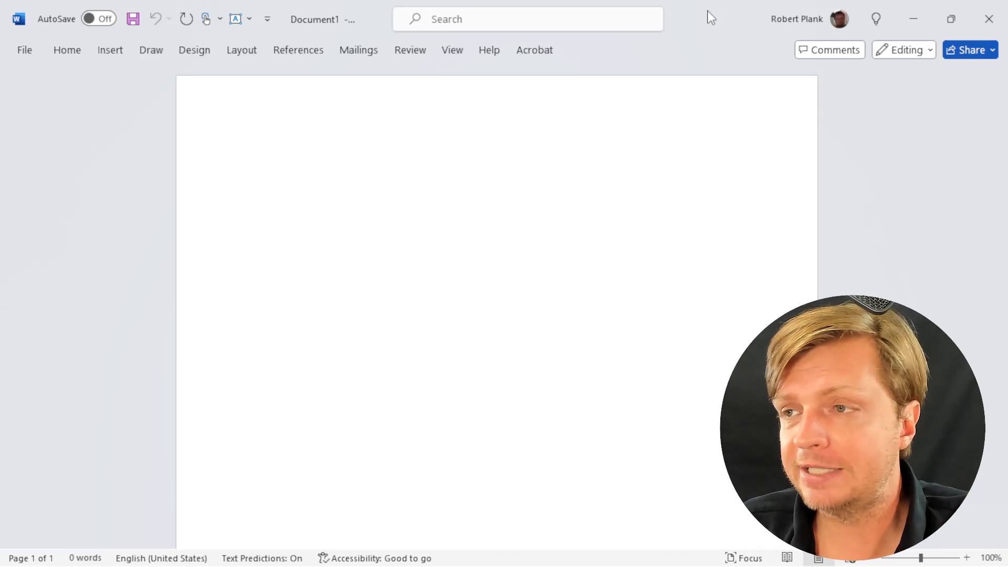
pyautogui.click(252, 158)
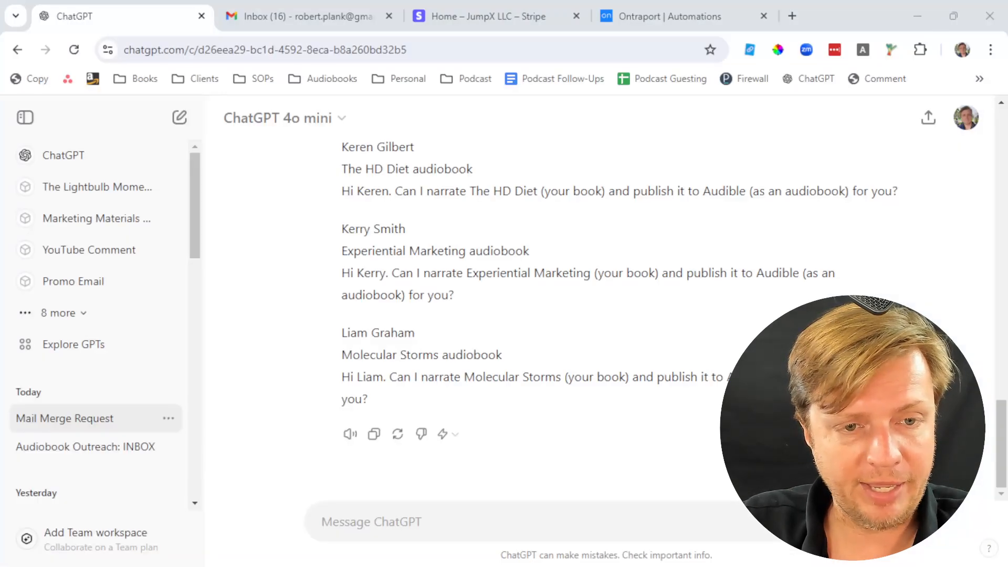
pyautogui.moveTo(373, 434)
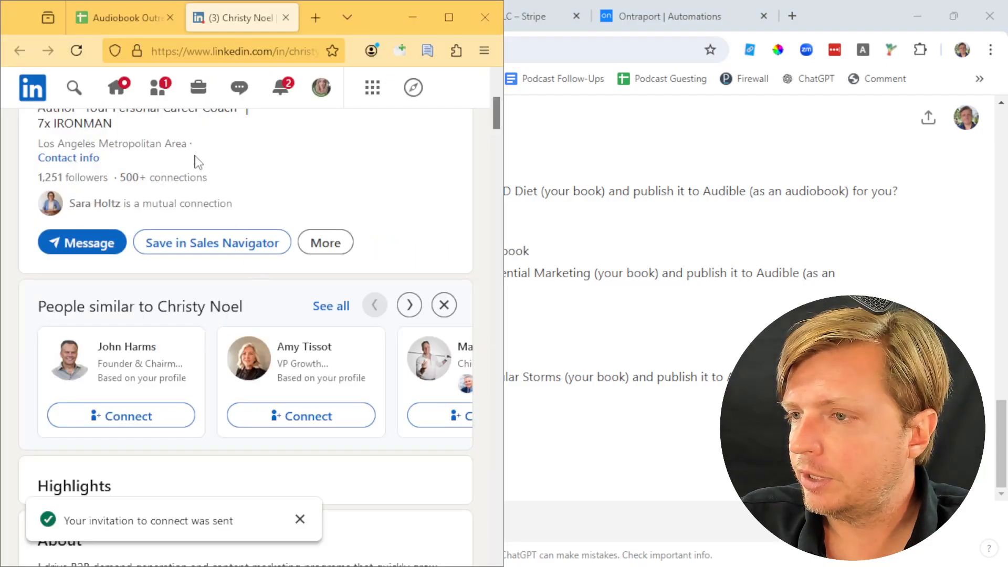
# Close the LinkedIn tab, download 'Audiobook Outreach - Katie.csv' and open it
pyautogui.click(122, 17)
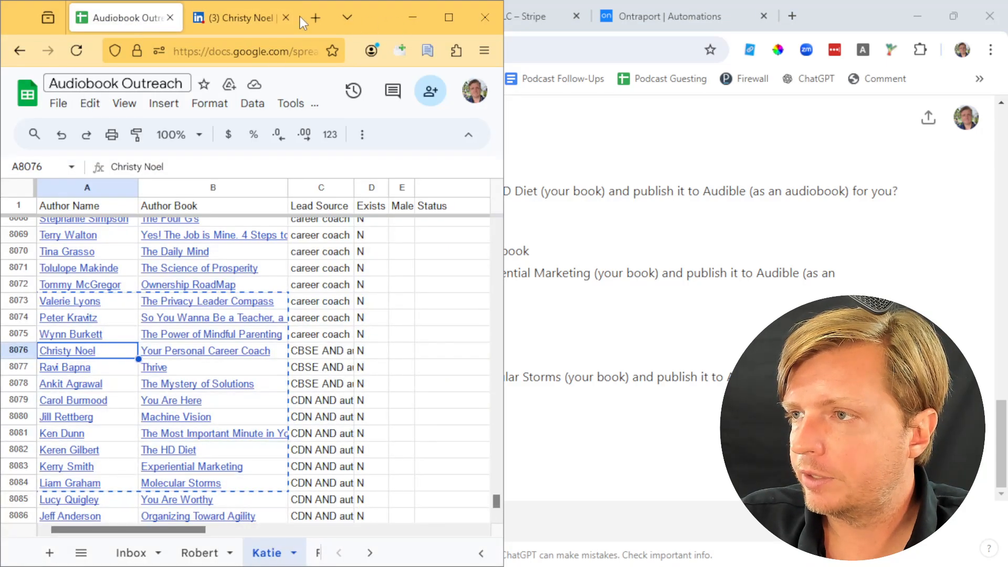
pyautogui.click(58, 103)
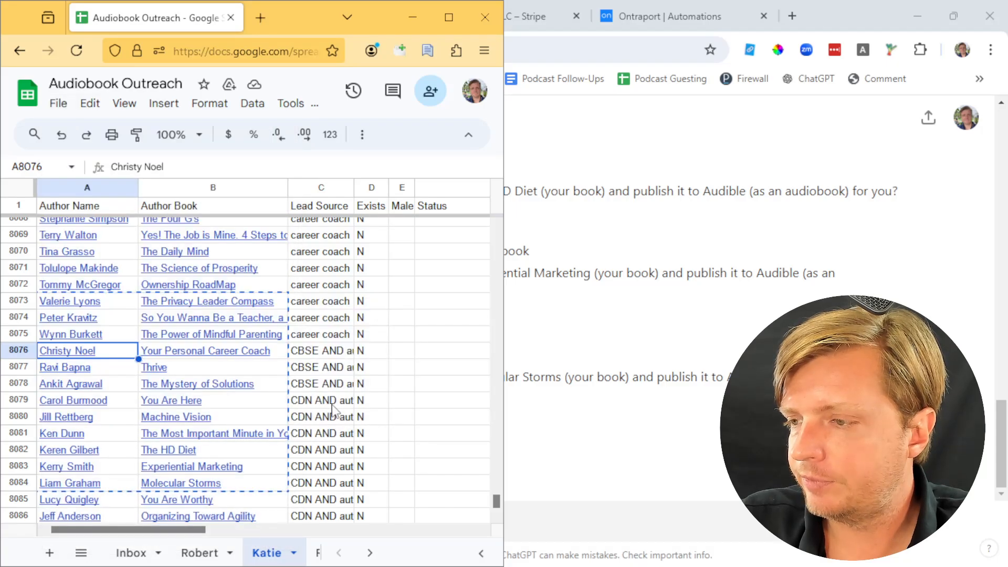
pyautogui.click(342, 51)
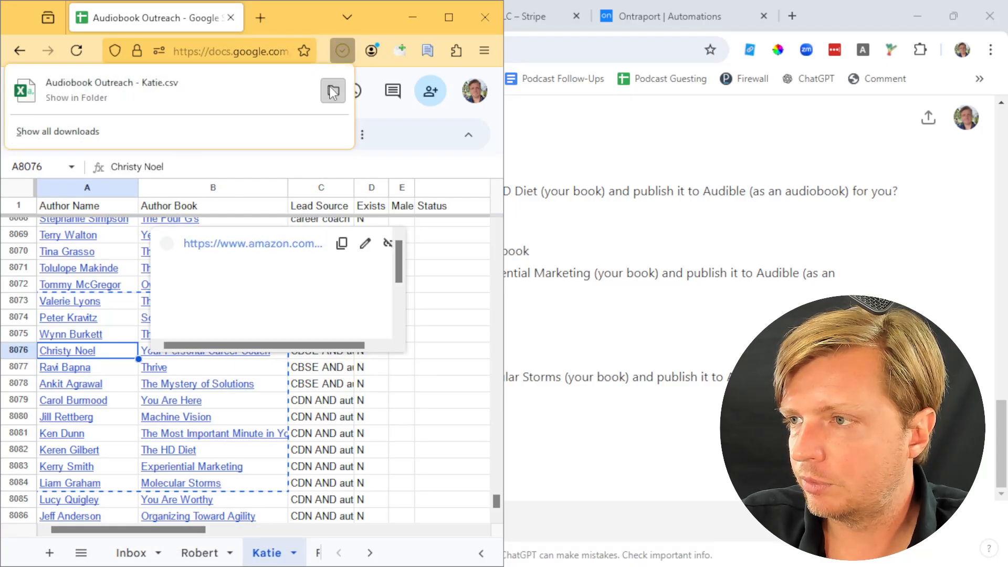
pyautogui.click(335, 91)
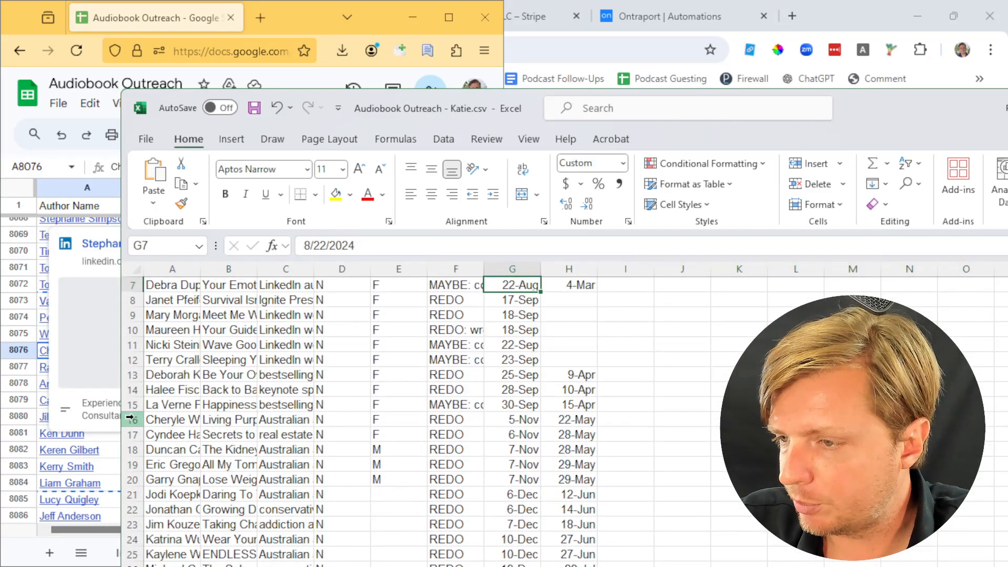
# Delete the rows below row 15, then review remaining titles like 'Meet Me Where I Am'
pyautogui.click(173, 419)
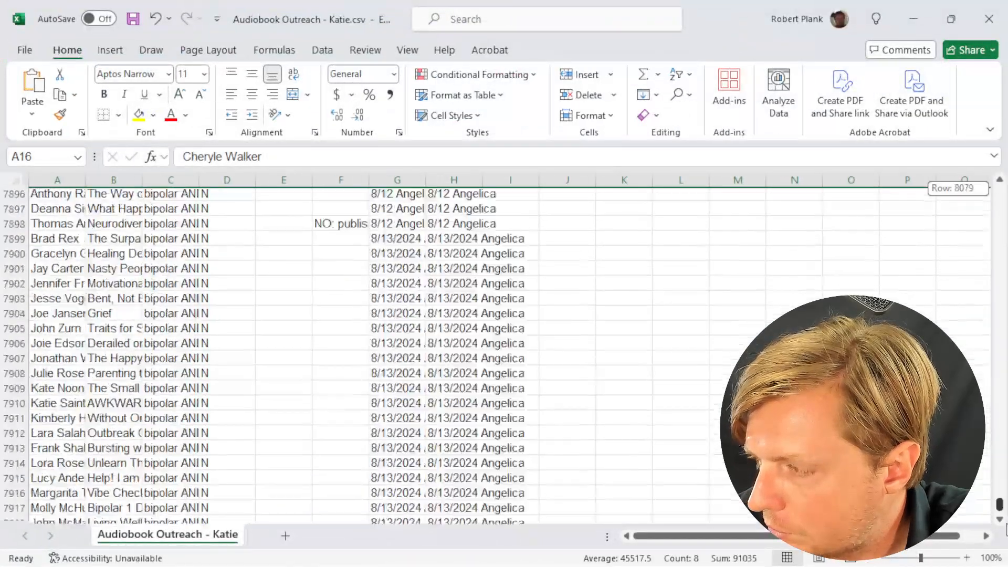
pyautogui.scroll(-3)
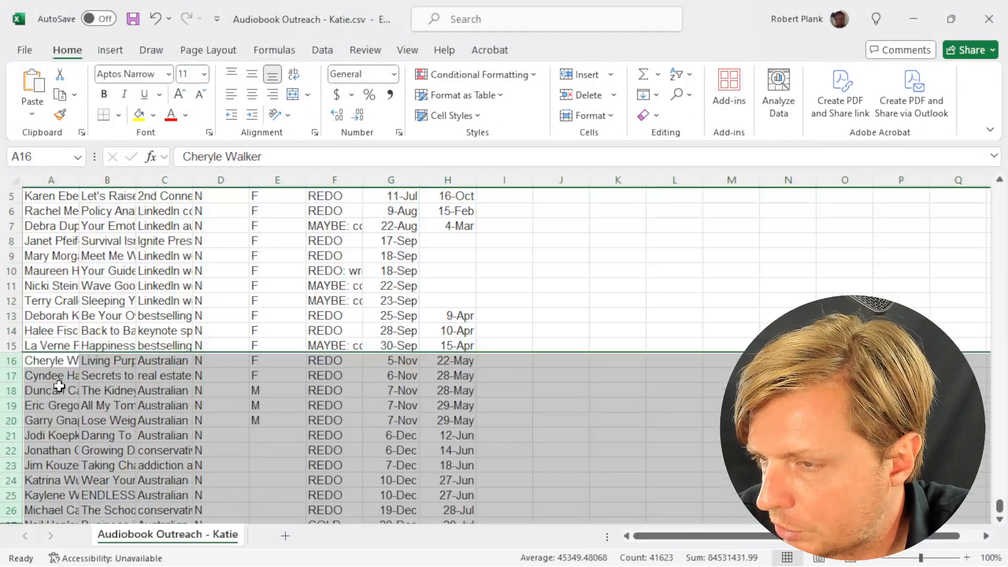
pyautogui.click(277, 255)
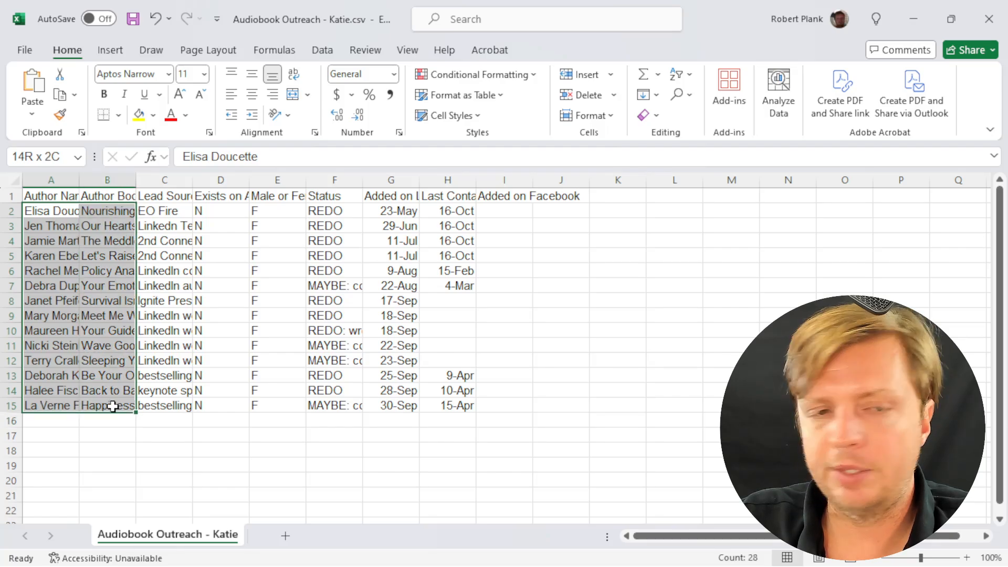
pyautogui.click(107, 405)
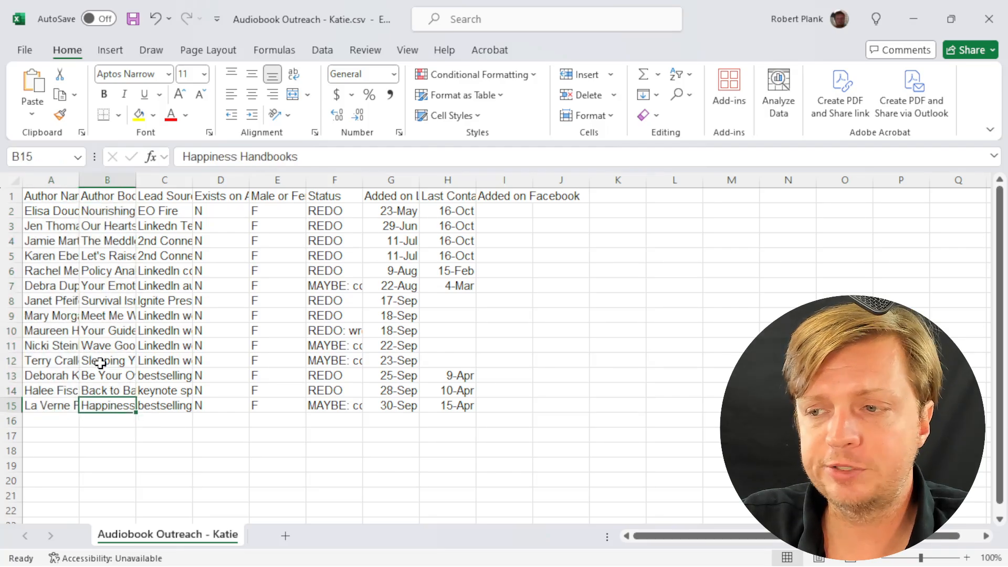
pyautogui.click(107, 315)
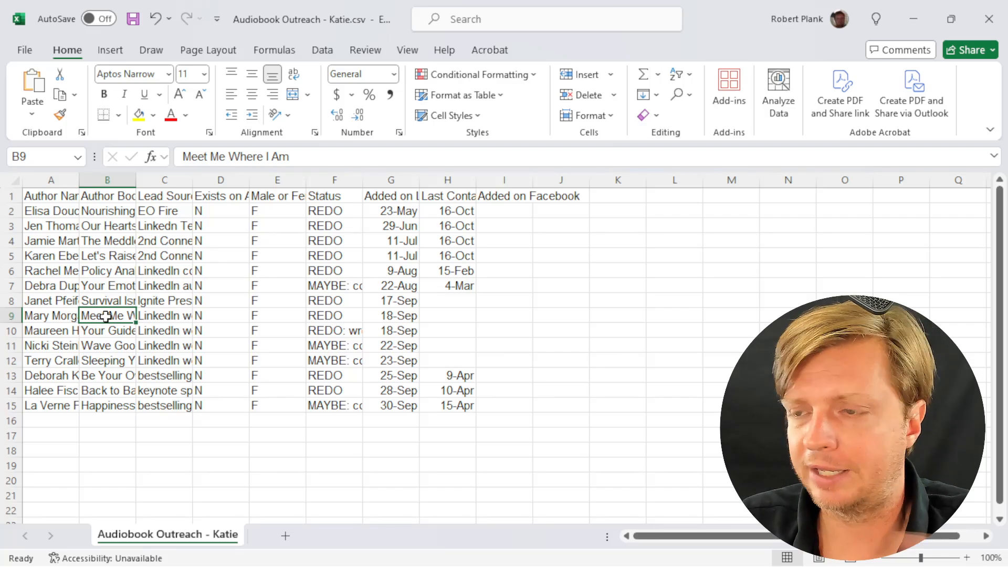
pyautogui.click(390, 286)
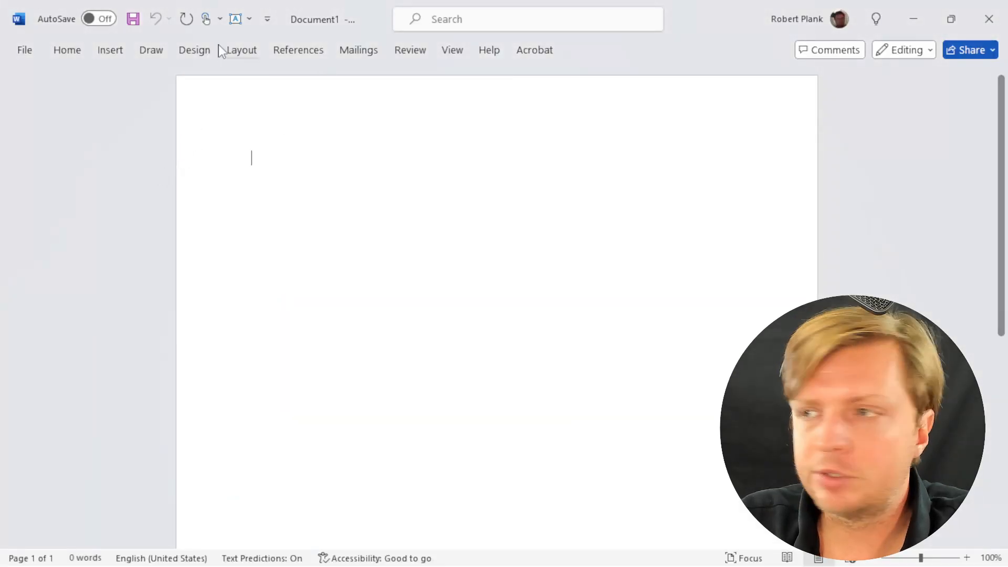
# Connect the blank document to Audiobook Outreach - Katie.csv from Downloads, opened read-only
pyautogui.click(359, 49)
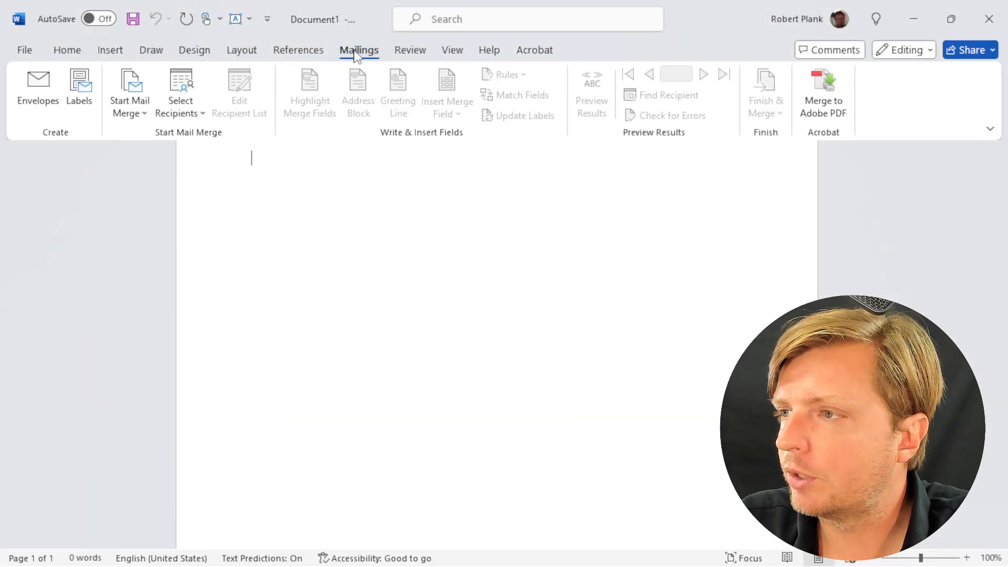
pyautogui.scroll(-3)
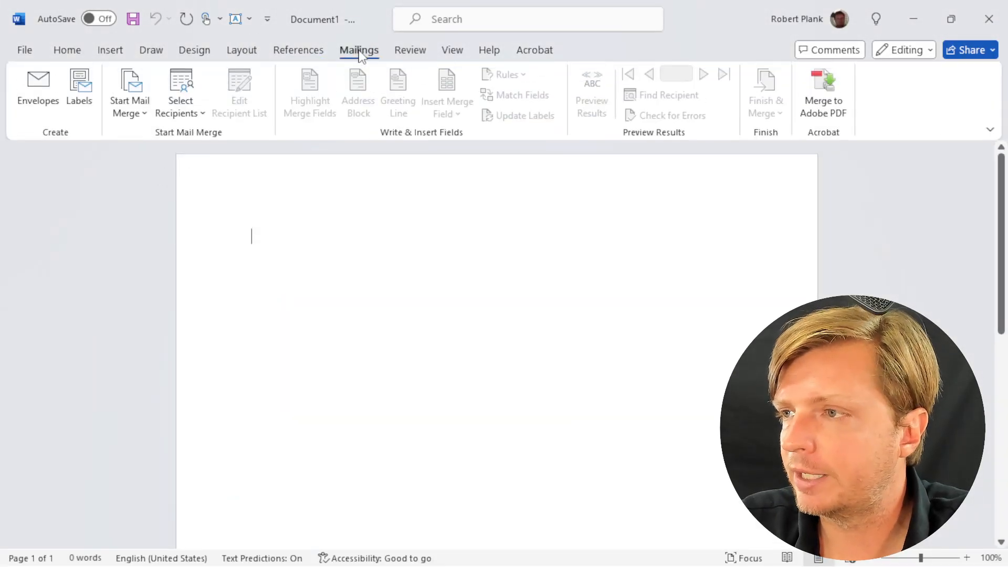
pyautogui.click(181, 93)
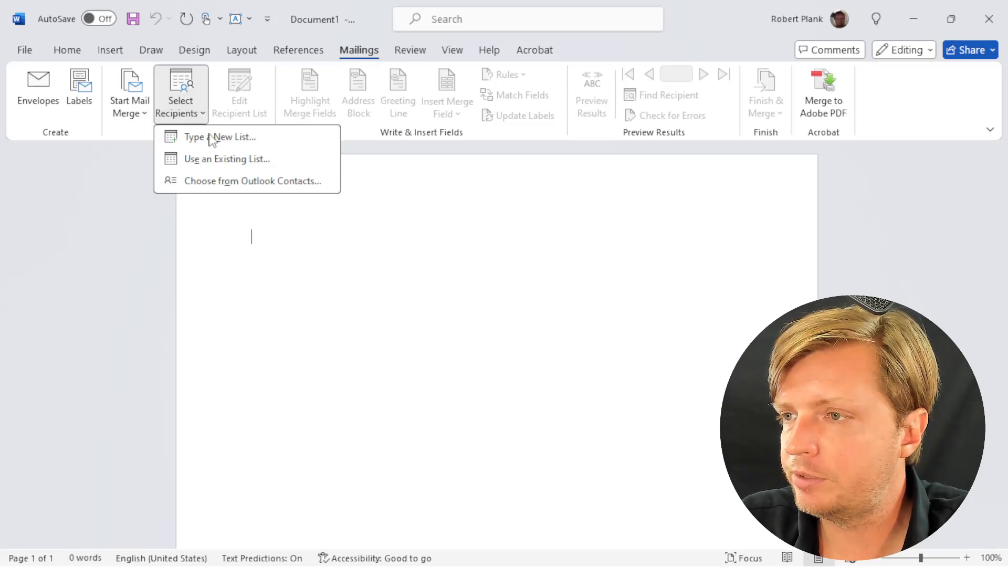
pyautogui.moveTo(246, 148)
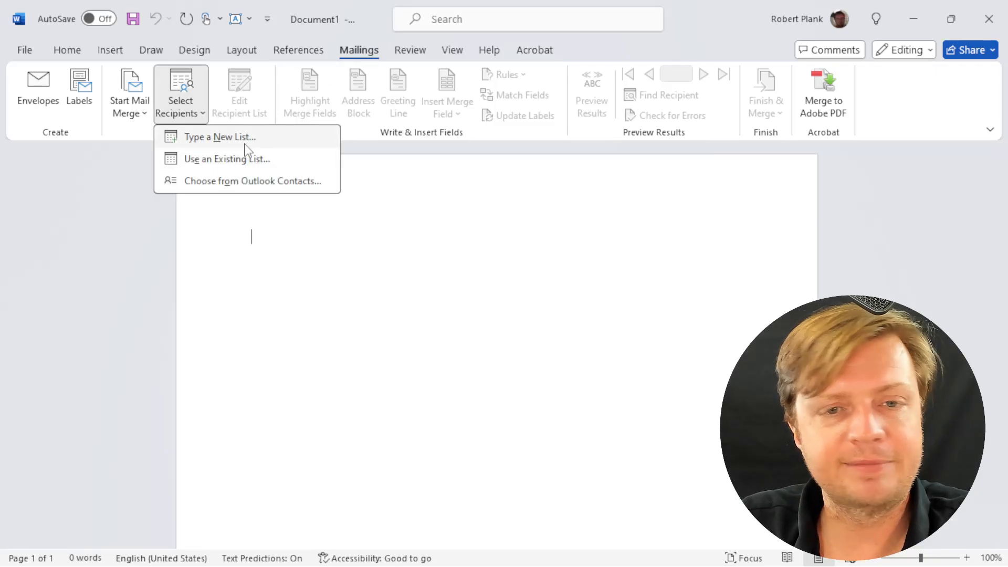
pyautogui.moveTo(206, 158)
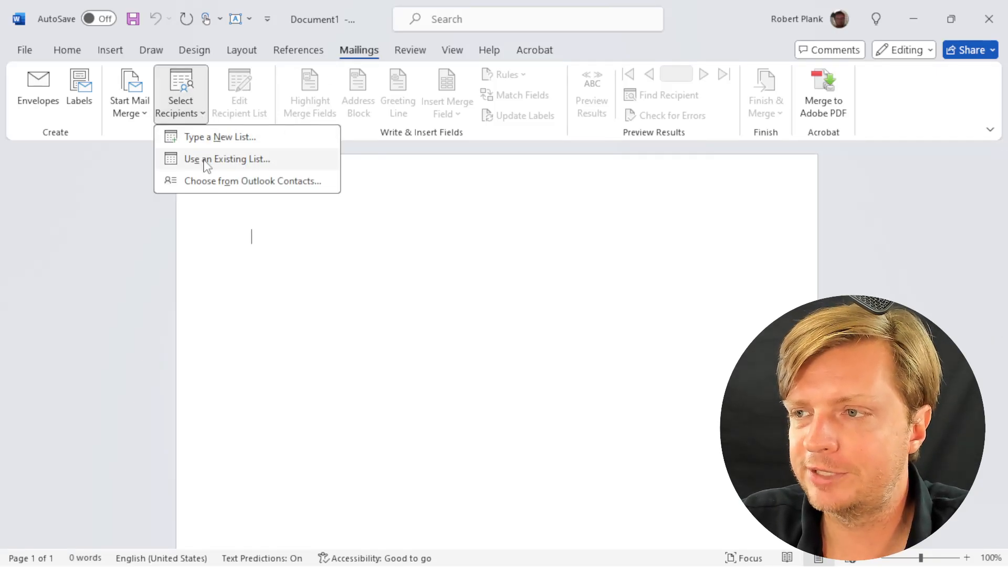
pyautogui.click(226, 159)
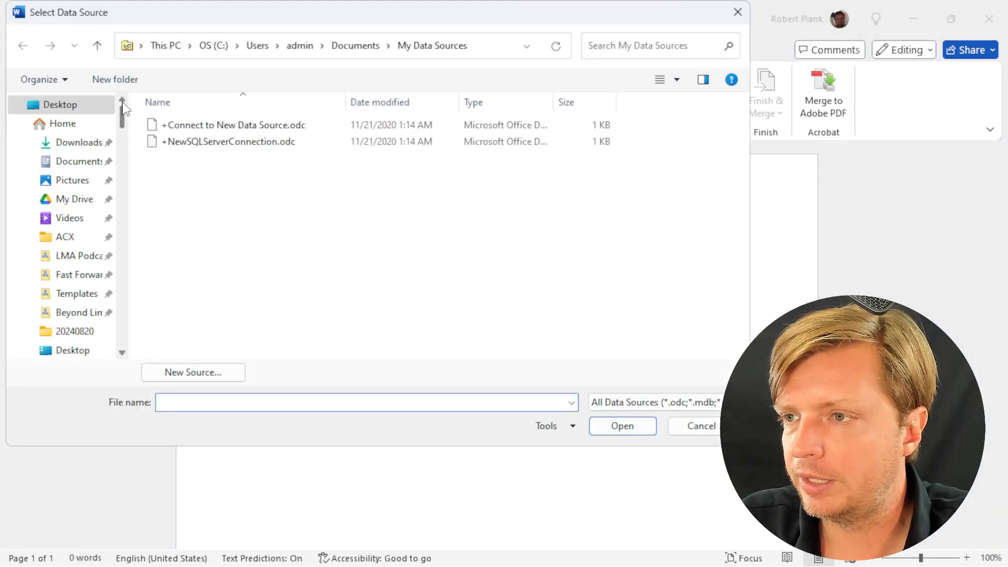
pyautogui.click(81, 142)
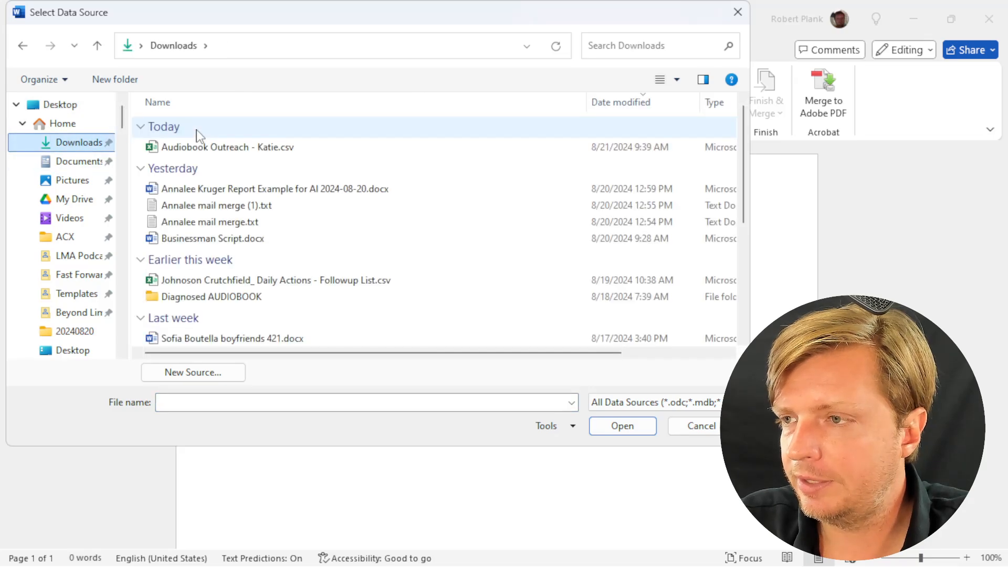
pyautogui.click(702, 426)
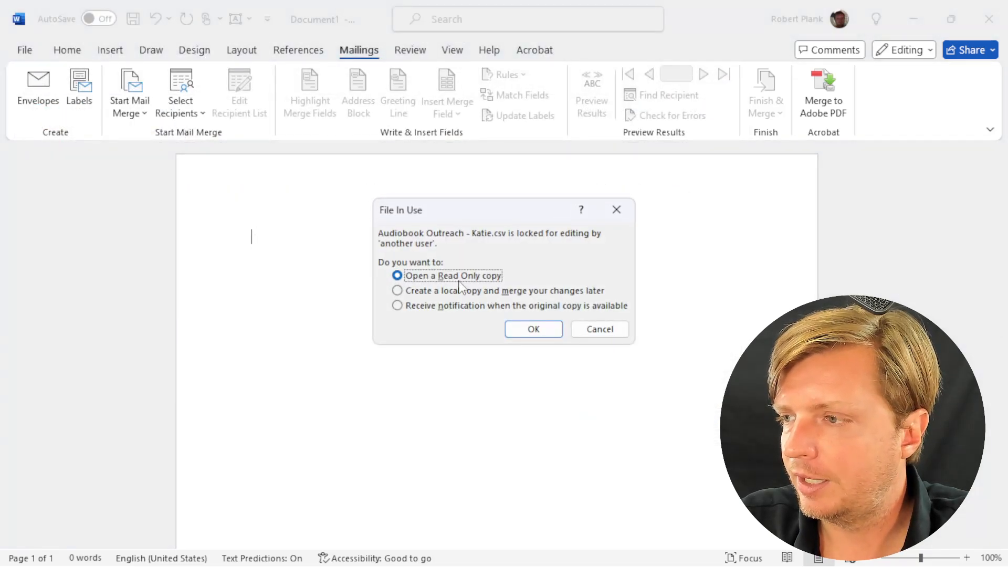
pyautogui.click(533, 329)
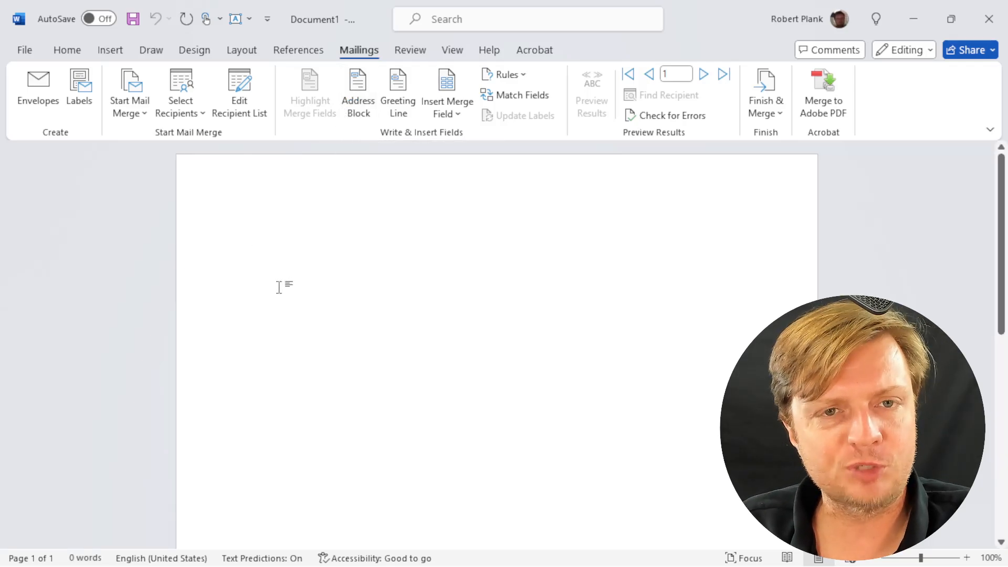
# Paste the message template copied from ChatGPT into the Word document
pyautogui.click(252, 236)
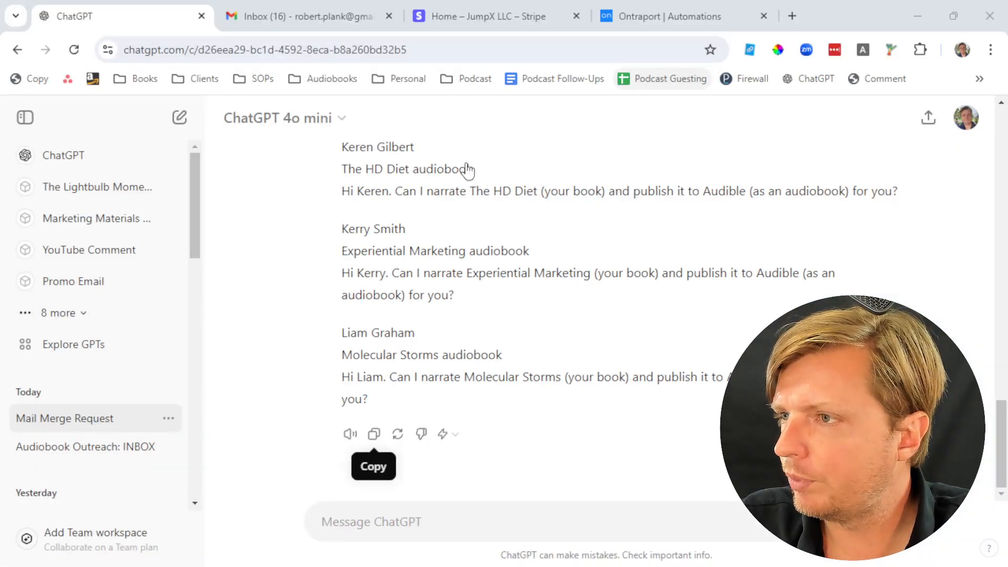
pyautogui.scroll(3)
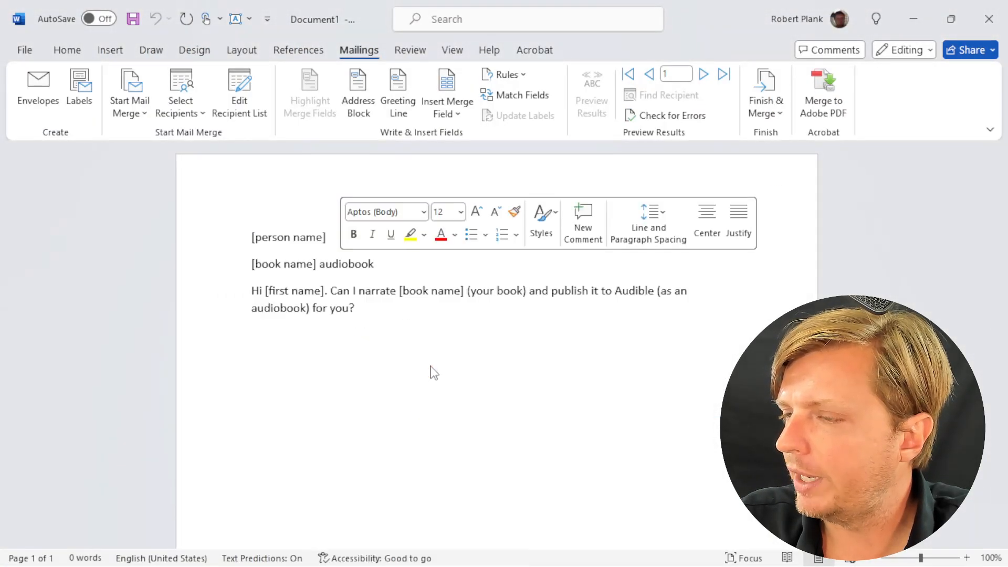
pyautogui.press('ctrl+v')
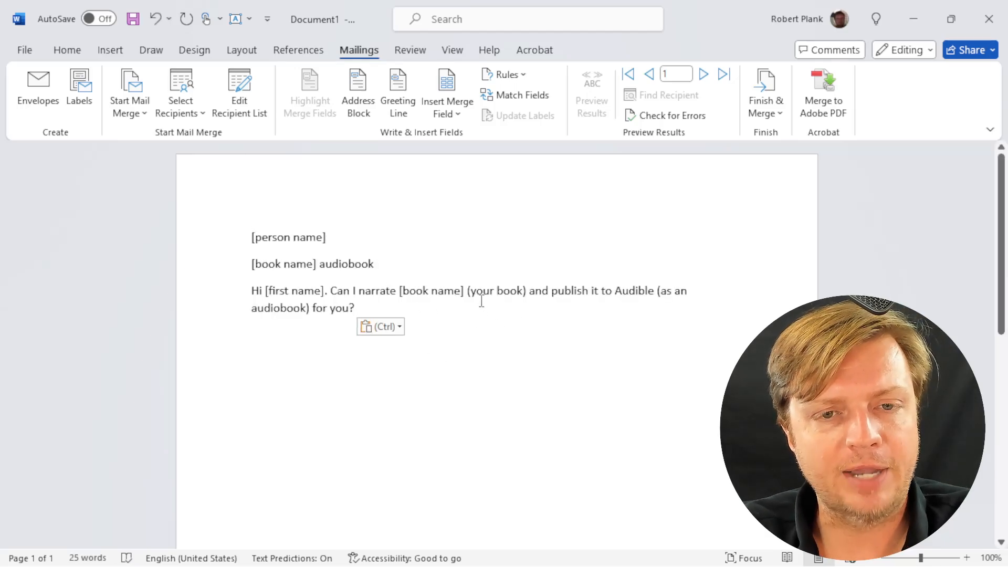
pyautogui.click(251, 238)
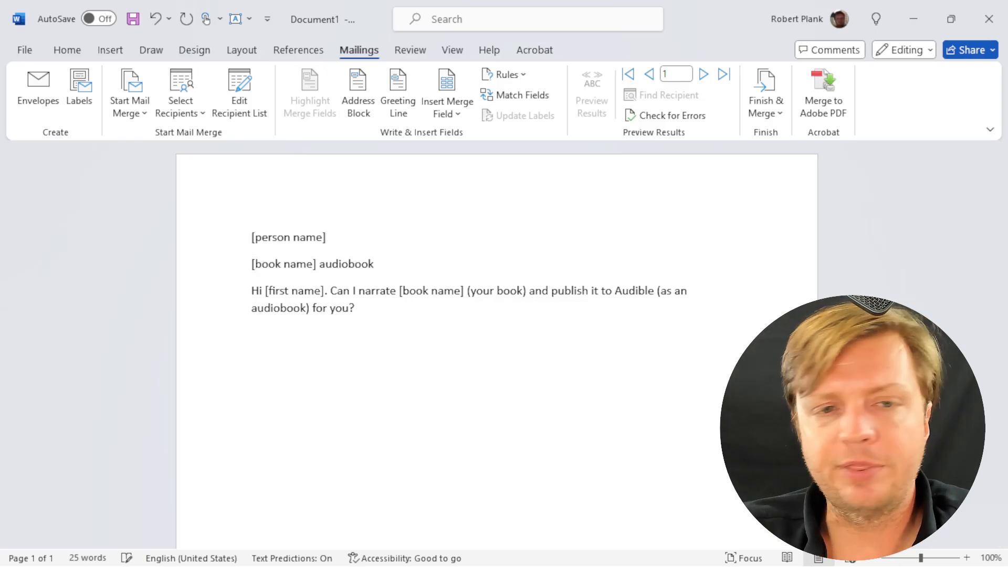
# Replace the [person name] and [book name] placeholders with Author_Name and Author_Book fields
pyautogui.click(325, 237)
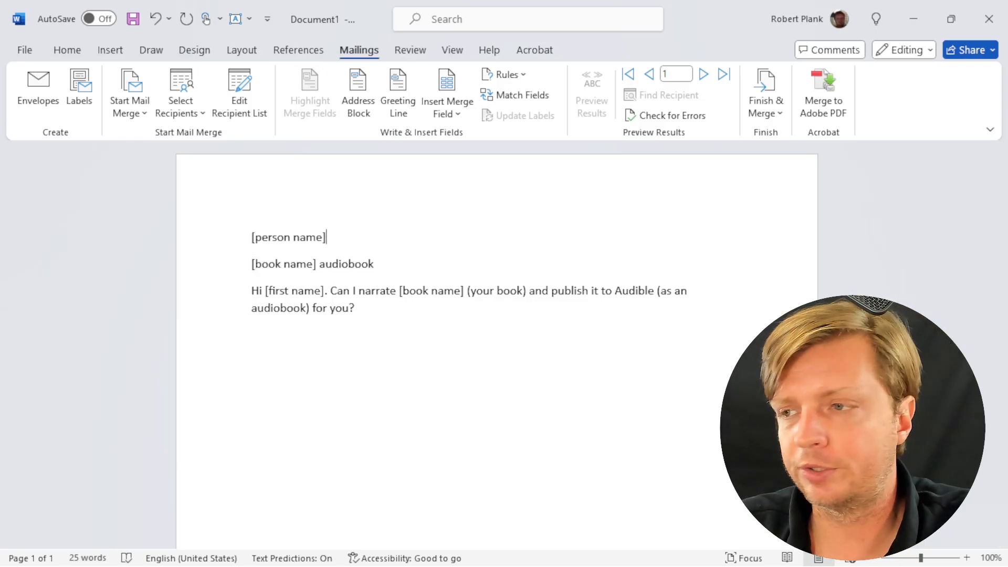
pyautogui.doubleClick(288, 237)
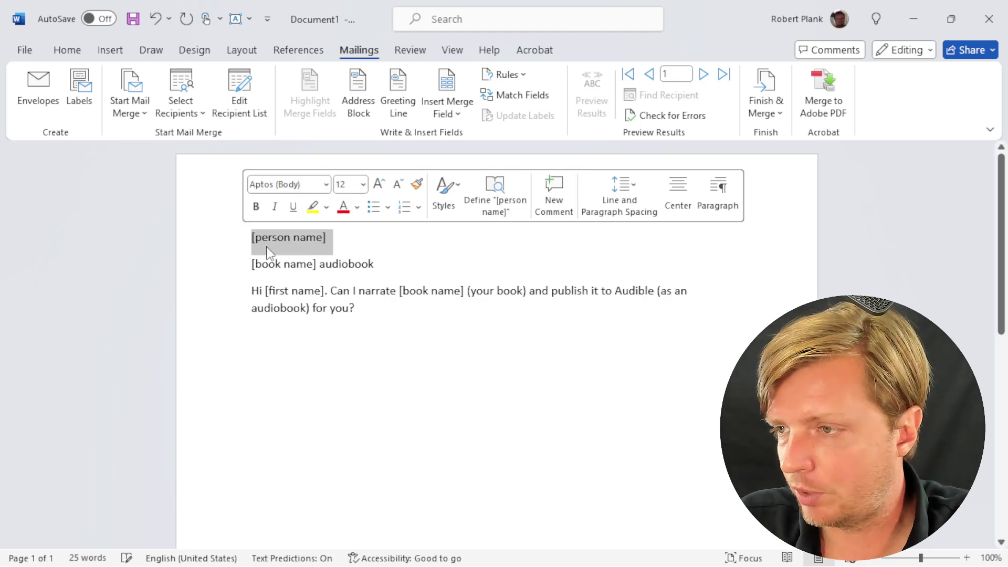
pyautogui.moveTo(447, 93)
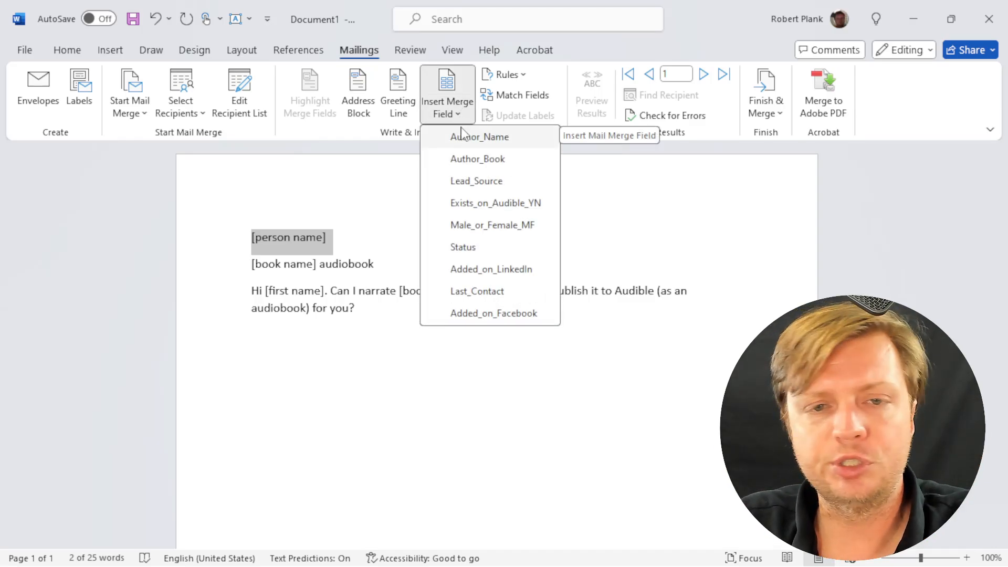
pyautogui.click(479, 136)
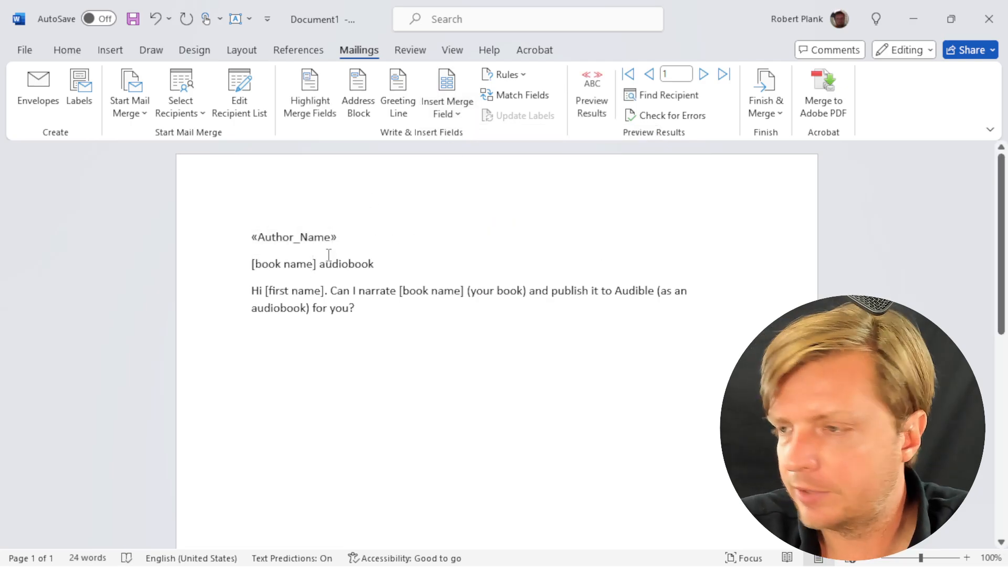
pyautogui.click(443, 94)
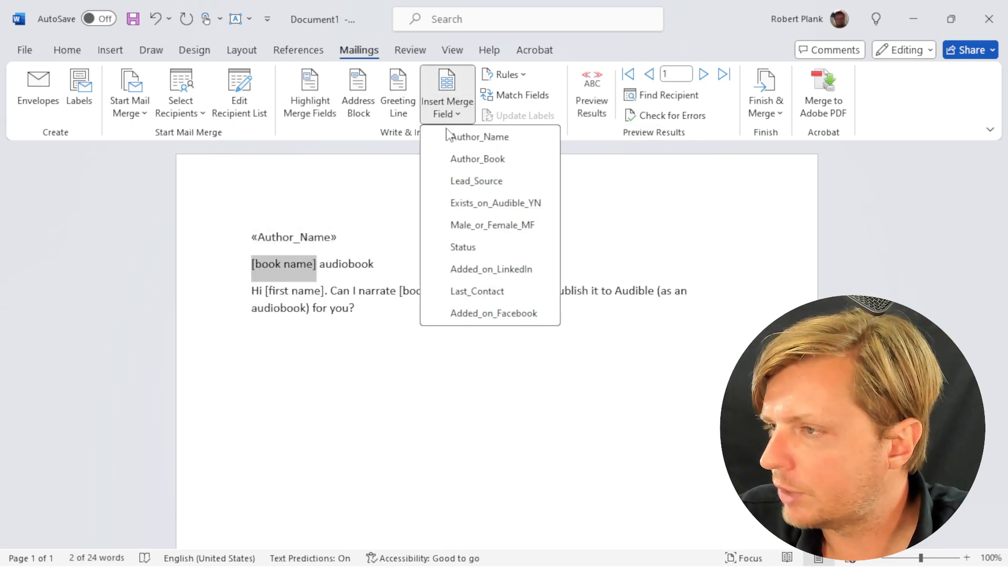
pyautogui.click(477, 159)
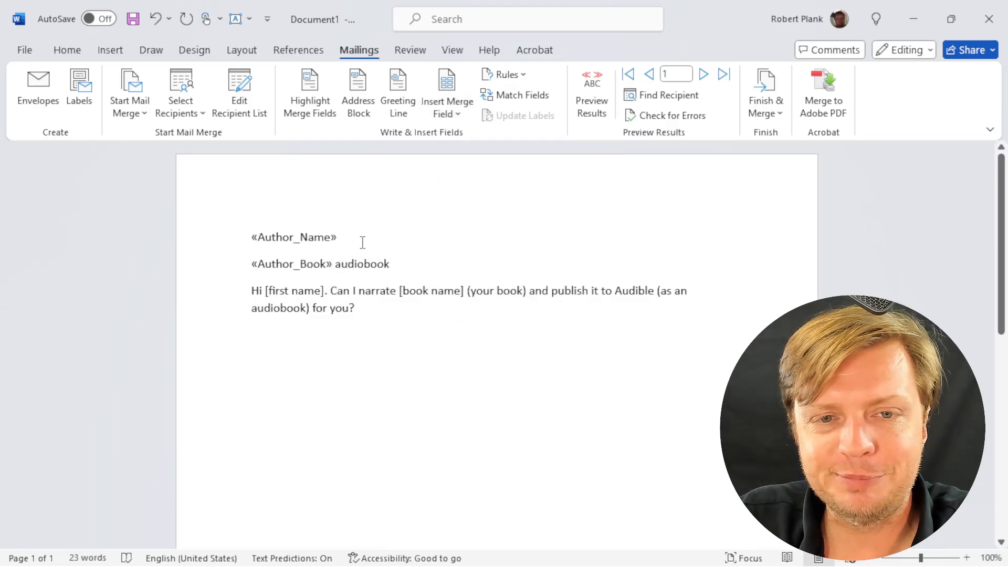
# Put Author_Name in the greeting and Author_Book in the book sentence
pyautogui.doubleClick(296, 290)
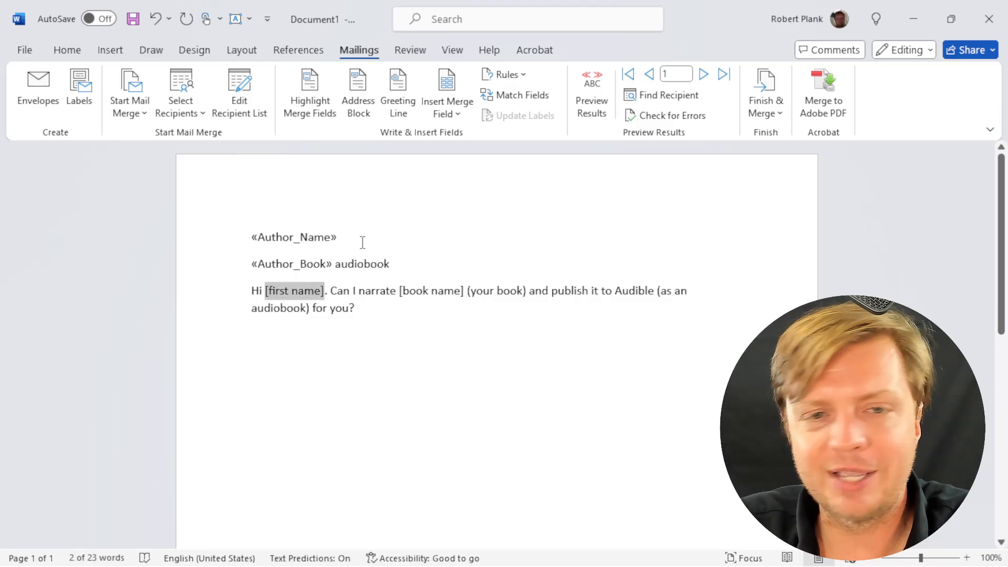
pyautogui.moveTo(447, 93)
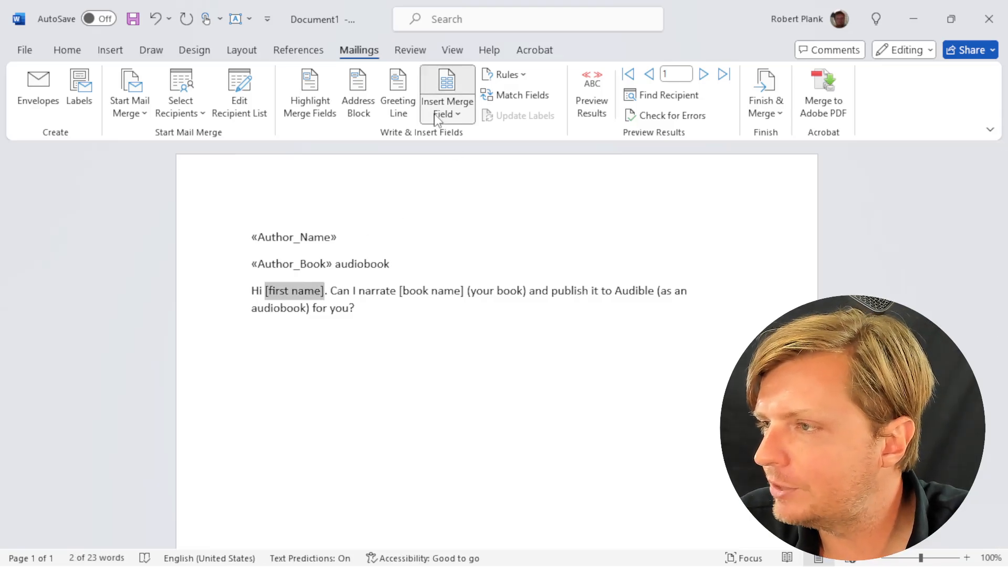
pyautogui.click(442, 93)
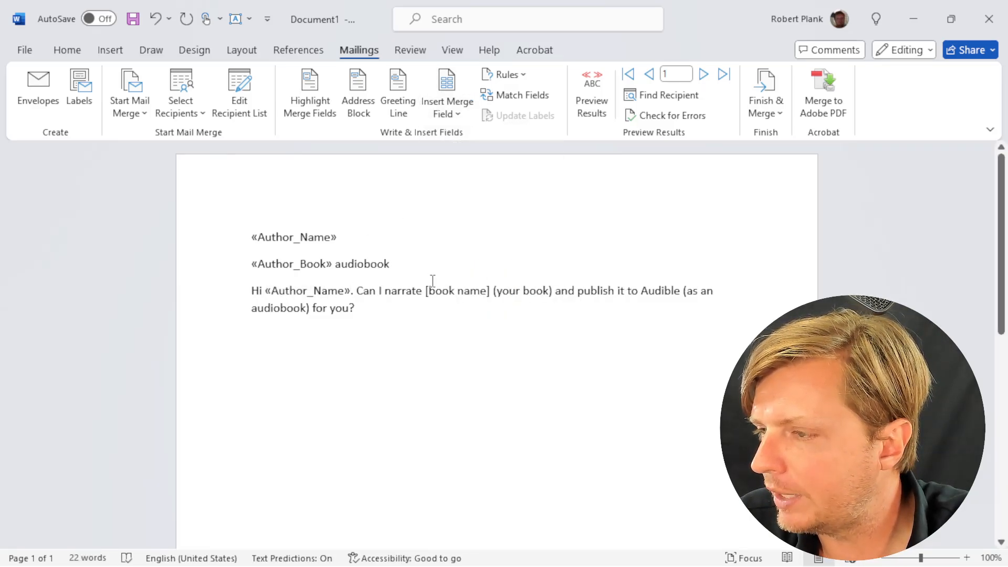
pyautogui.doubleClick(457, 291)
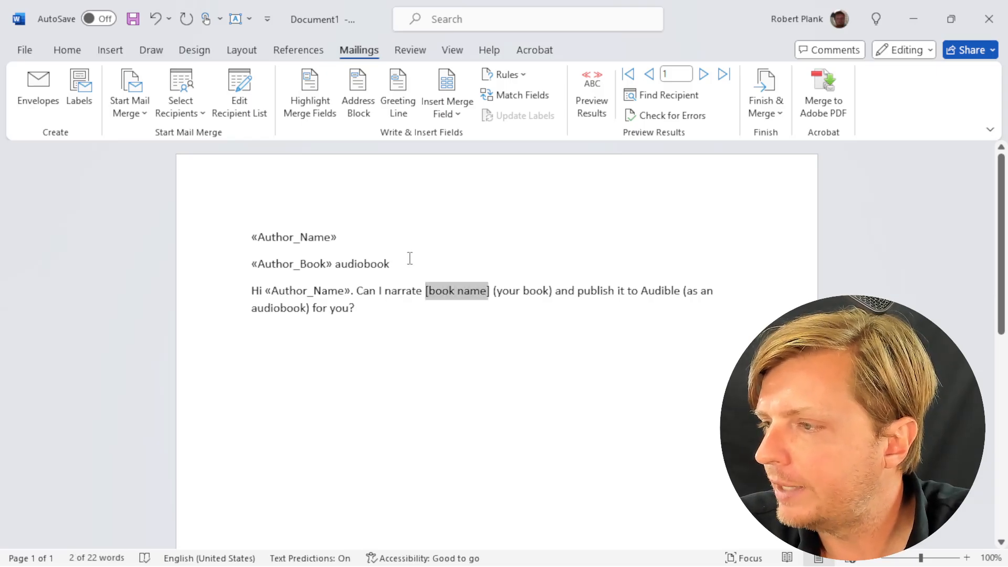
pyautogui.click(444, 100)
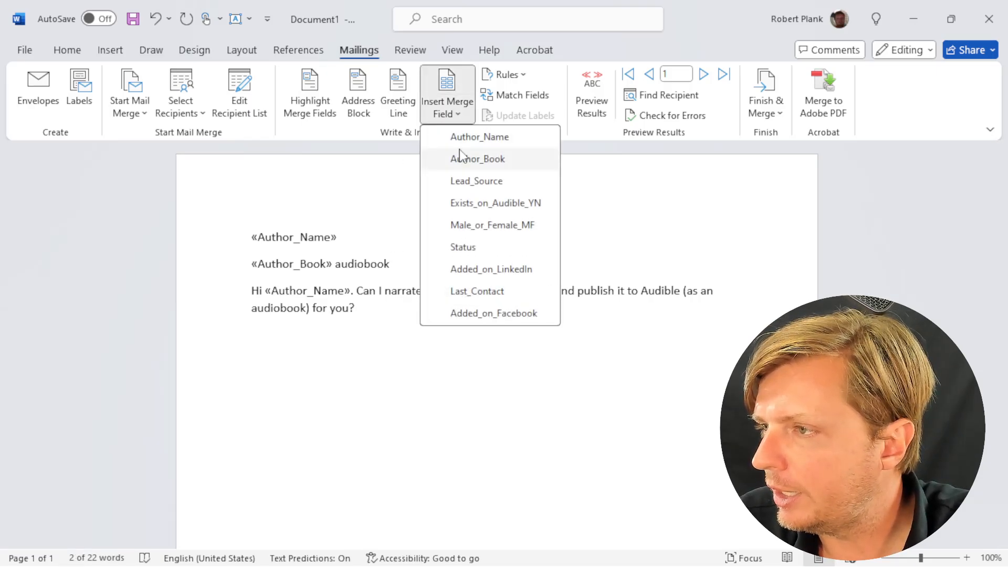
pyautogui.click(477, 159)
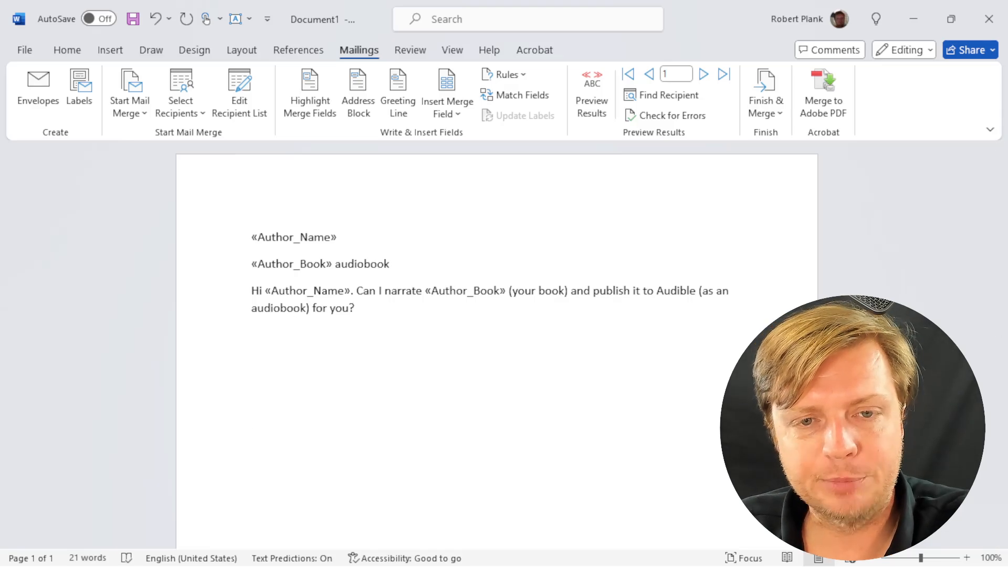
pyautogui.click(251, 464)
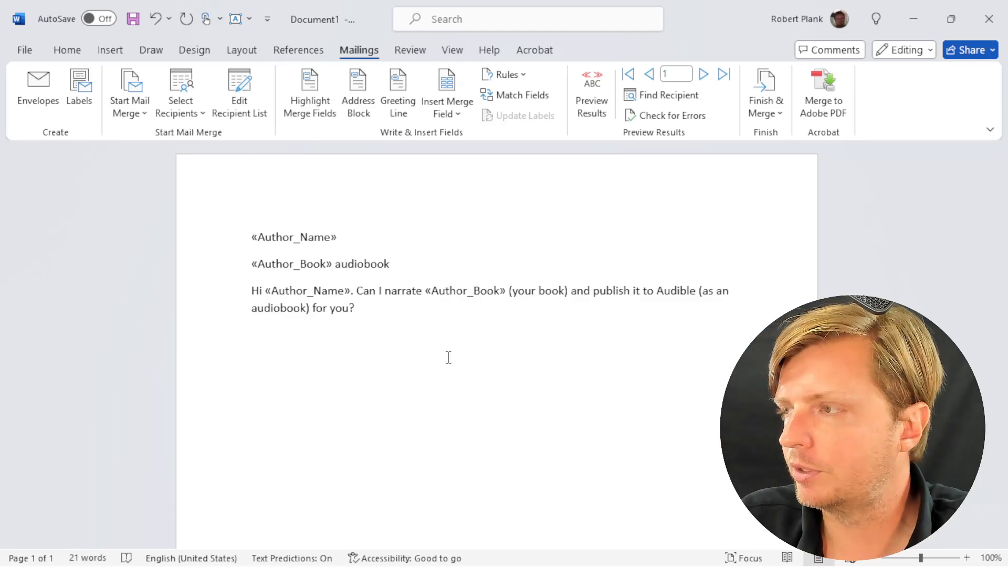
# Merge to individual documents, review the 14-page Letters1 result, and select all its text
pyautogui.click(765, 92)
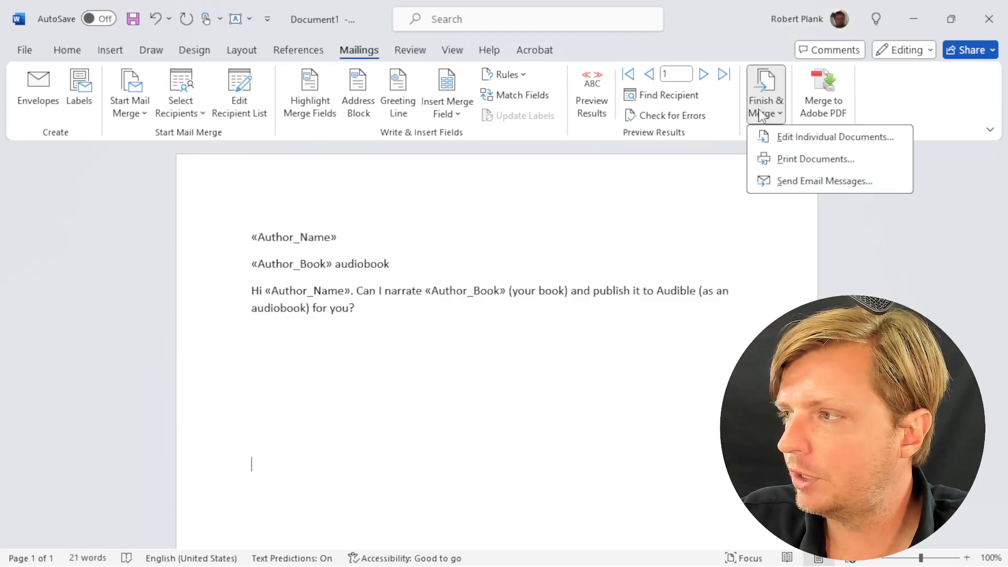
pyautogui.moveTo(834, 137)
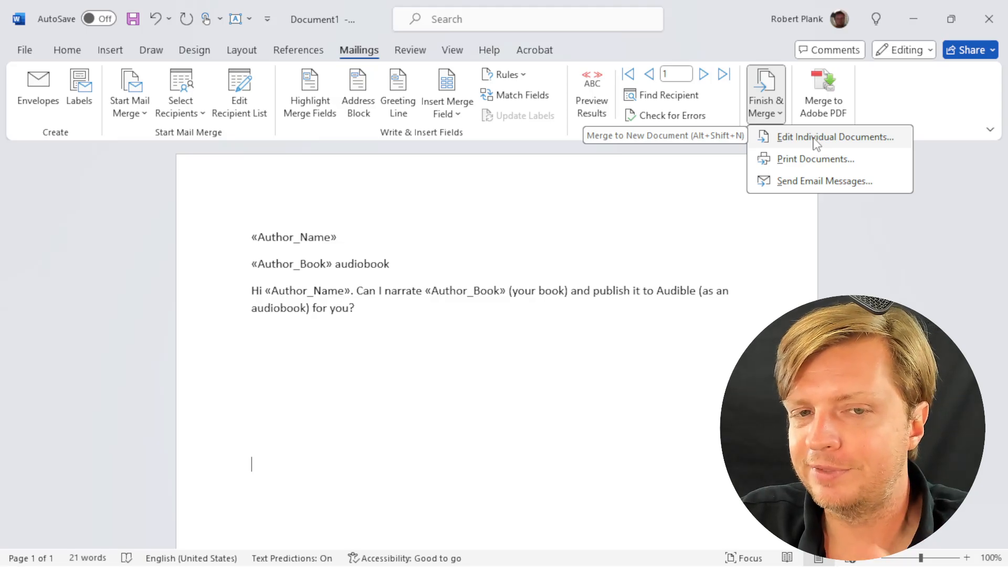
pyautogui.click(836, 136)
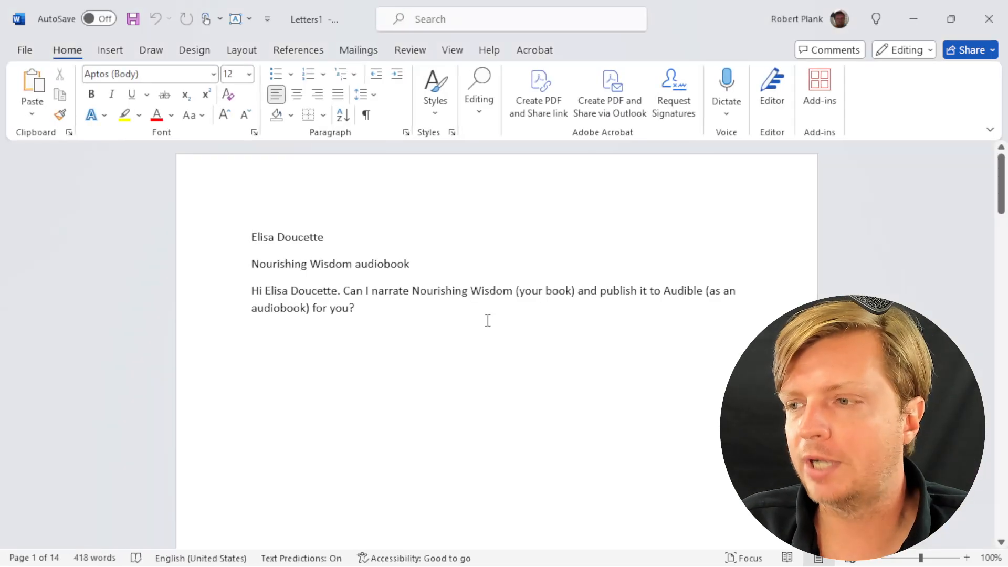
pyautogui.scroll(-3)
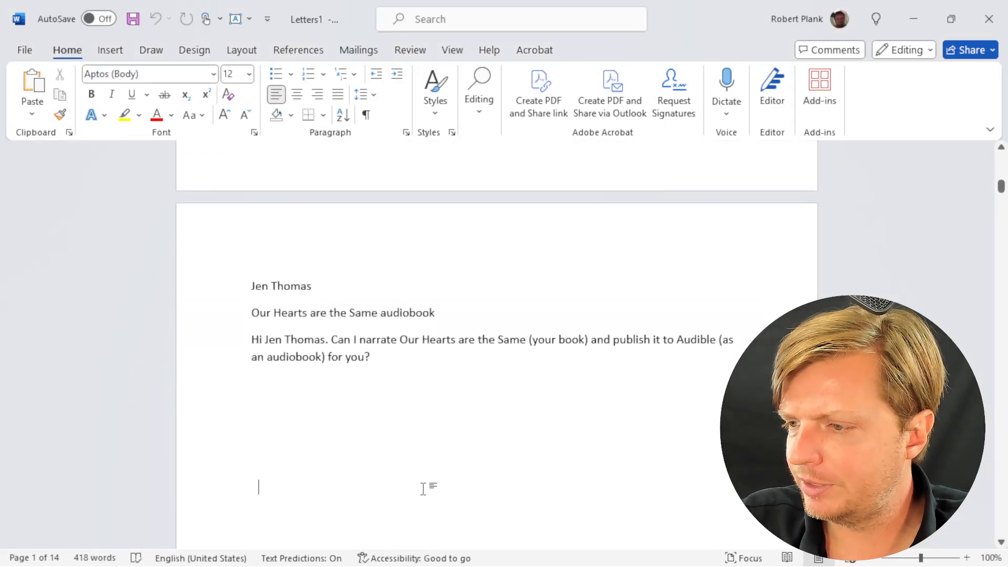
pyautogui.scroll(3)
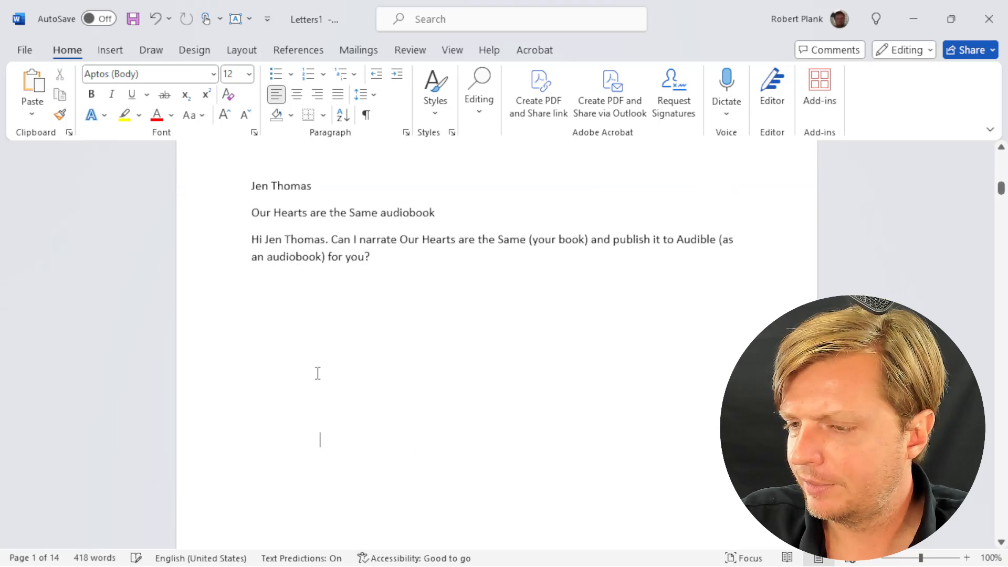
pyautogui.scroll(-3)
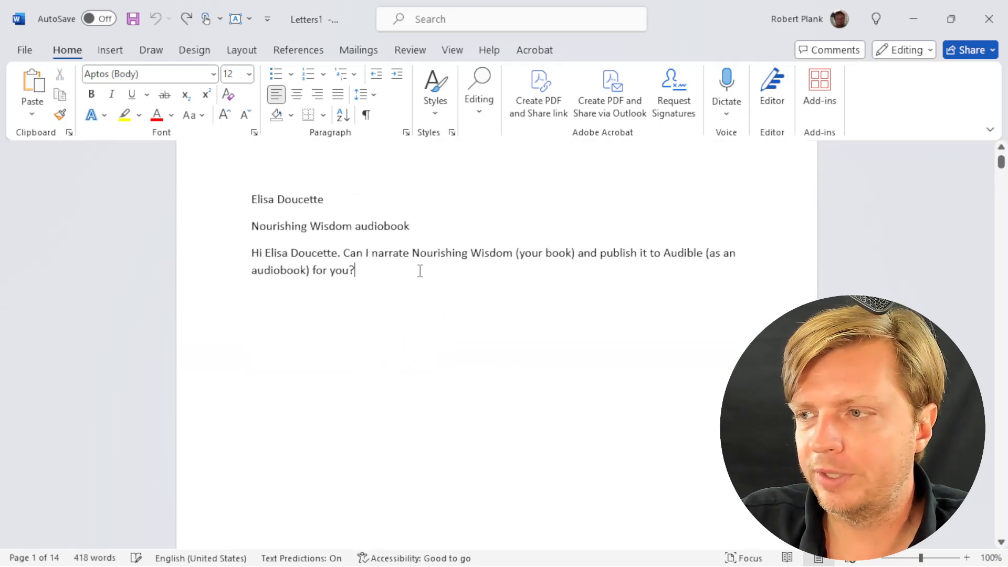
pyautogui.moveTo(403, 276)
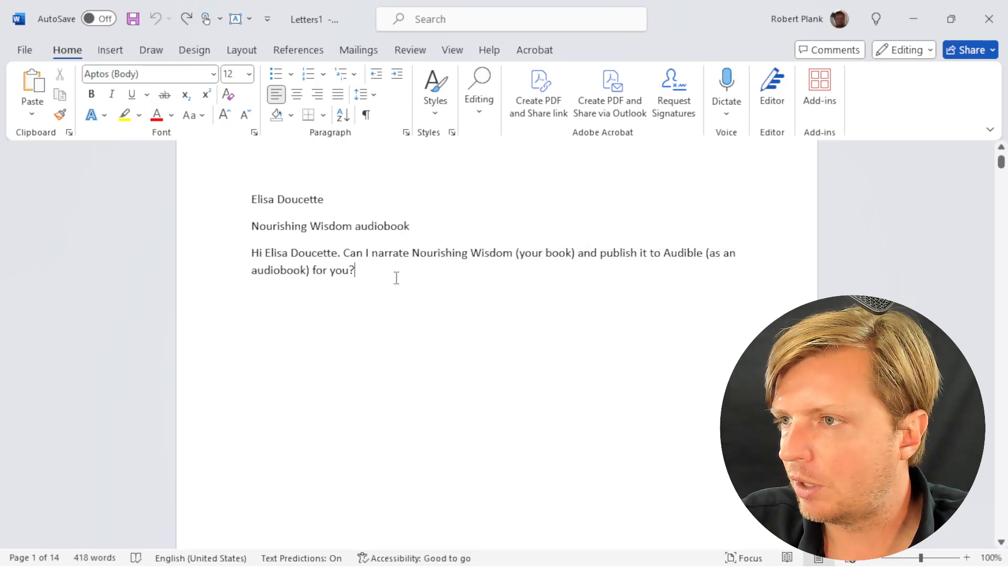
pyautogui.press('ctrl+a')
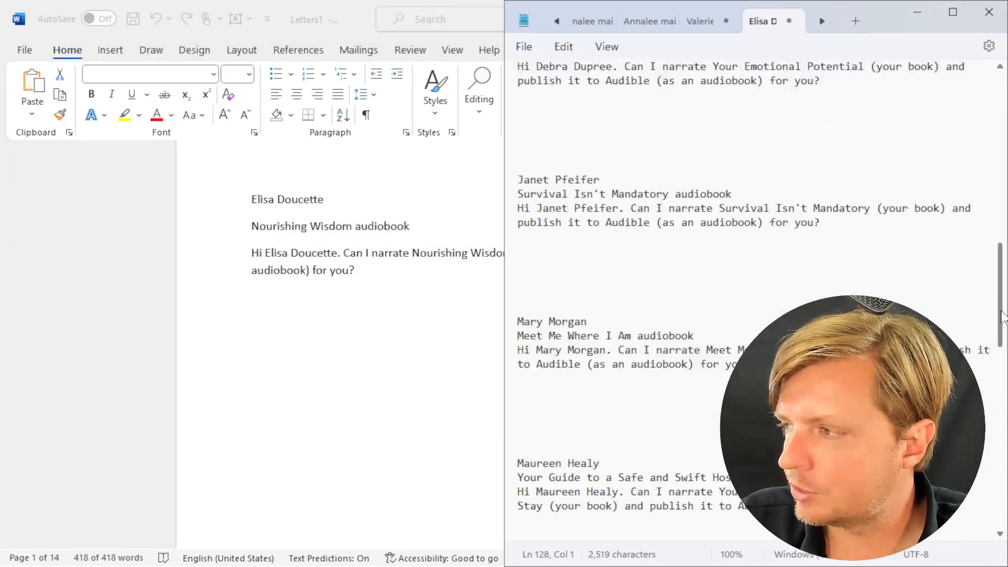
# Scroll through the merged author letters pasted in Notepad
pyautogui.scroll(3)
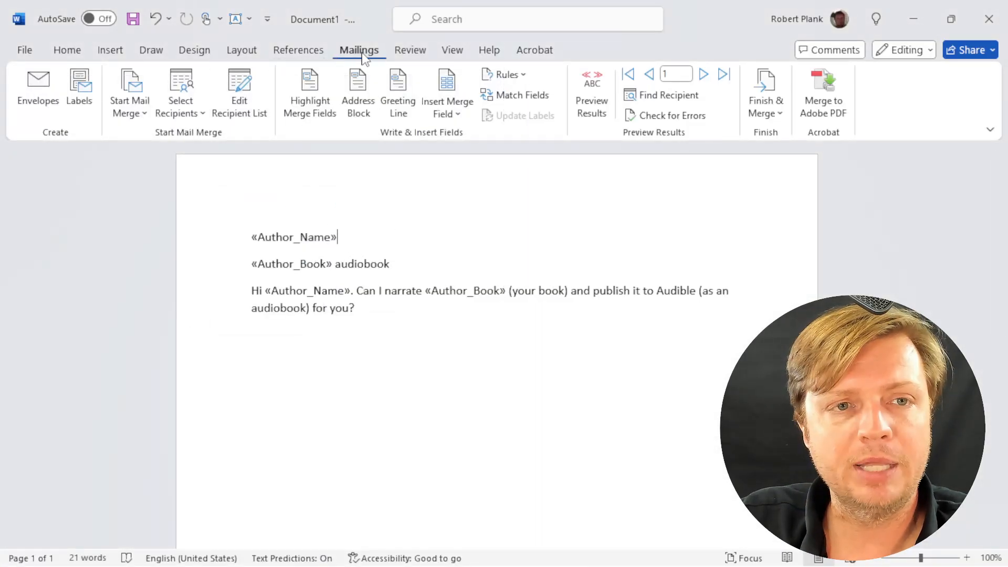
pyautogui.click(180, 93)
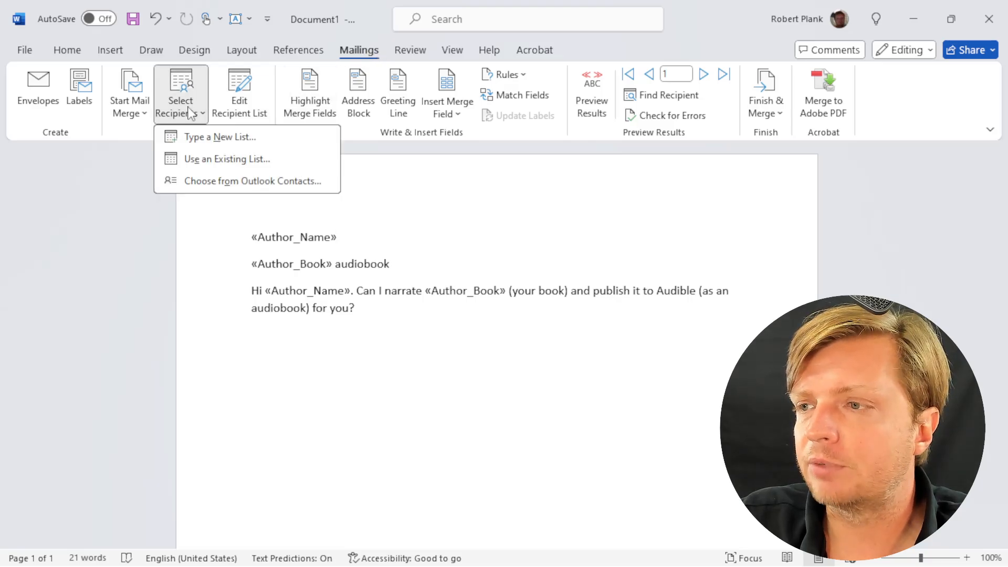
pyautogui.moveTo(226, 158)
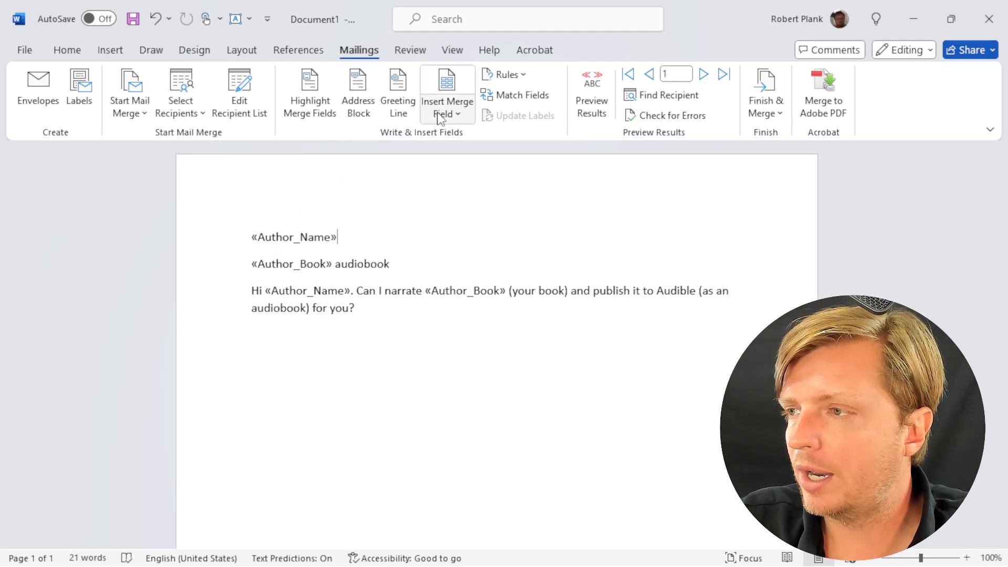
pyautogui.moveTo(447, 93)
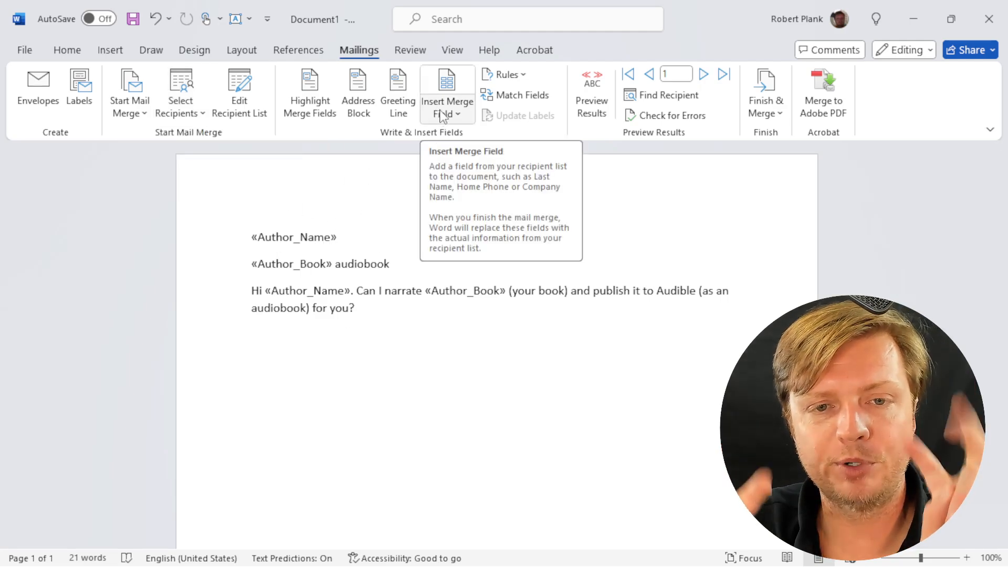
pyautogui.click(447, 103)
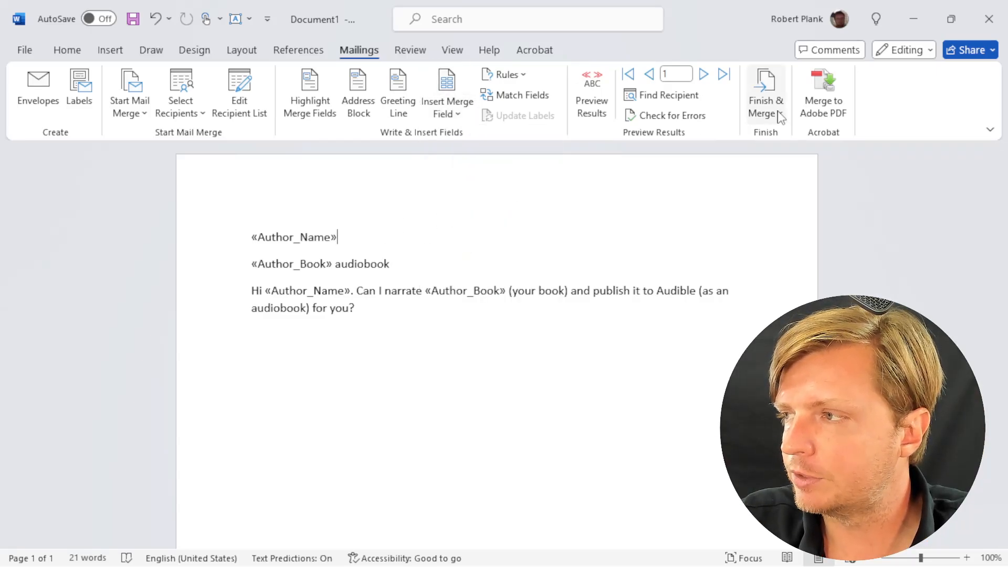
pyautogui.click(765, 93)
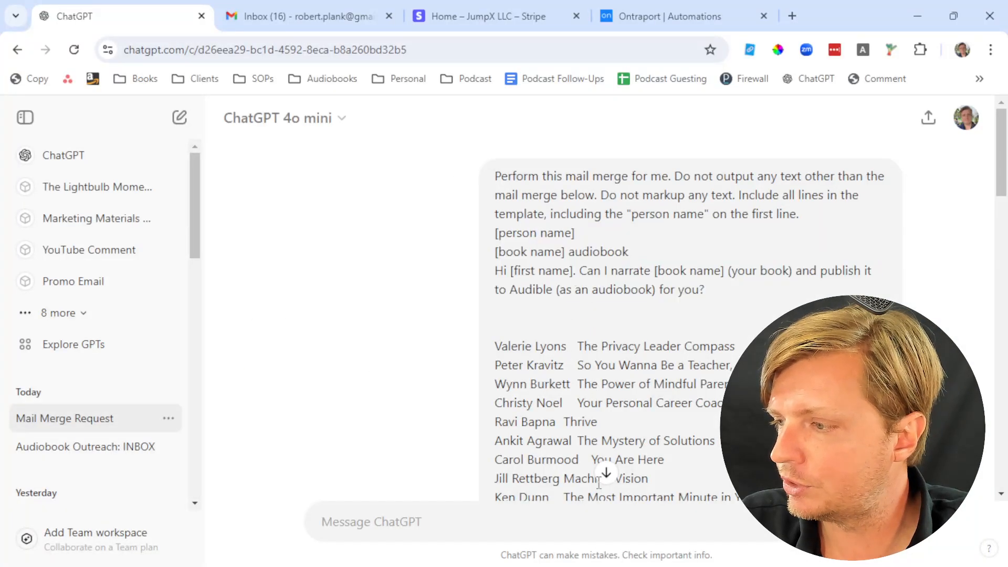
# Extend the prompt to request three improvised complimentary sentences about each author's book
pyautogui.doubleClick(693, 289)
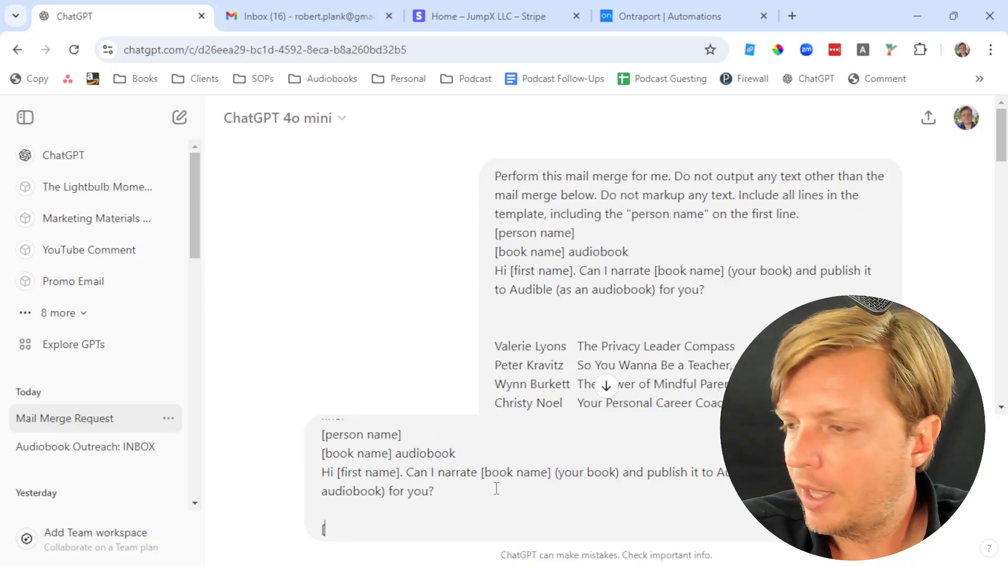
pyautogui.write('[and then add 3')
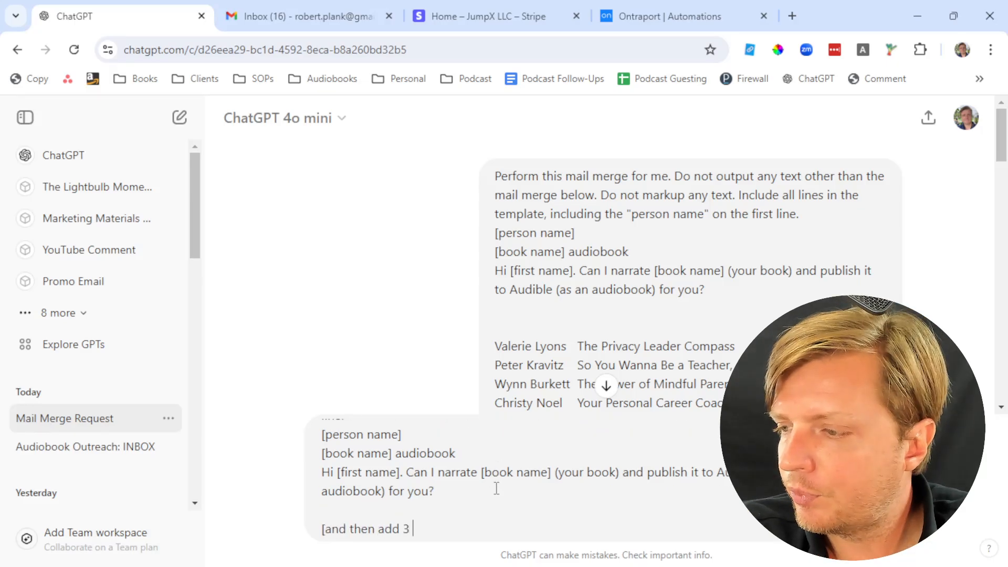
pyautogui.write('more sentences')
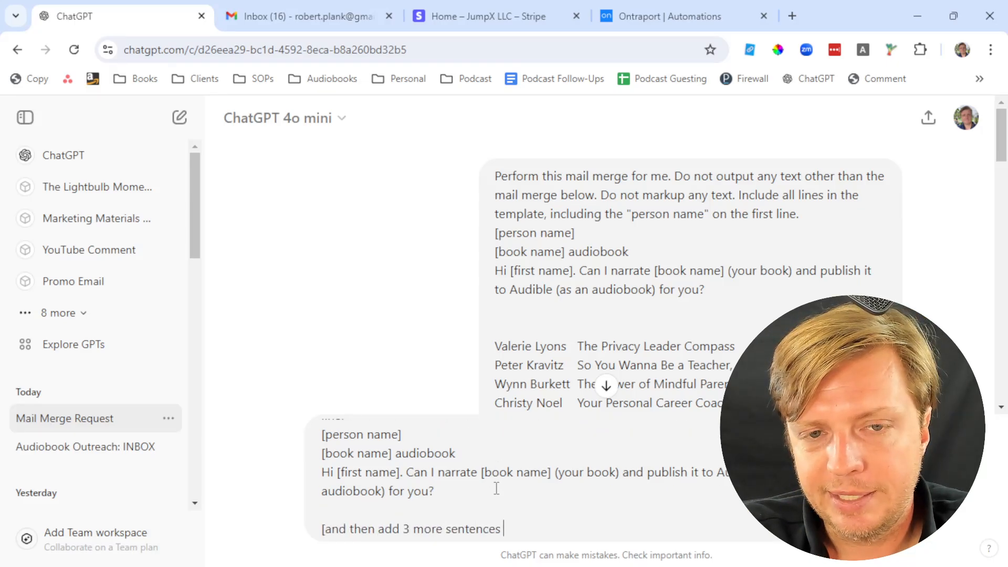
pyautogui.write('afterwards')
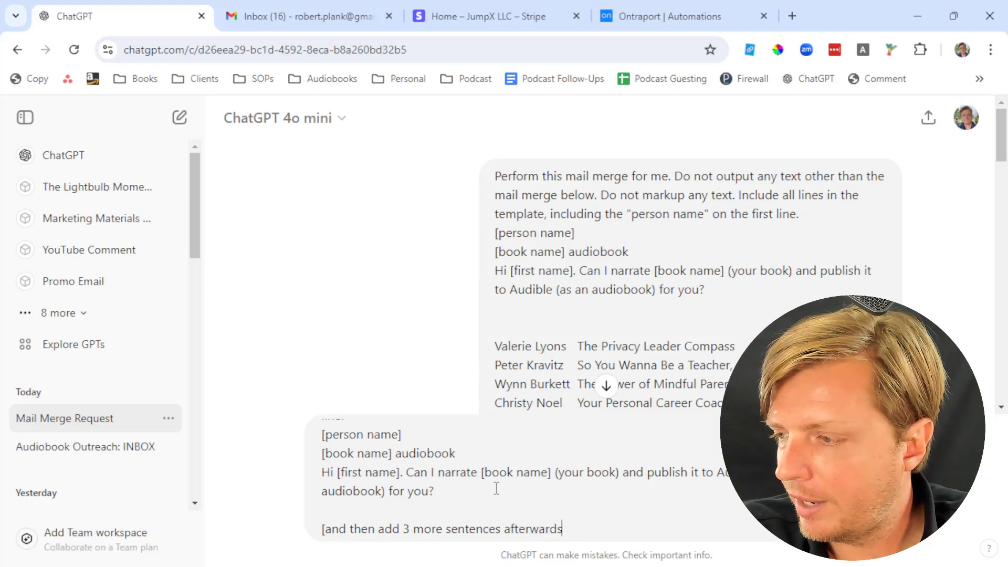
pyautogui.write('after this message. Try to improvise,')
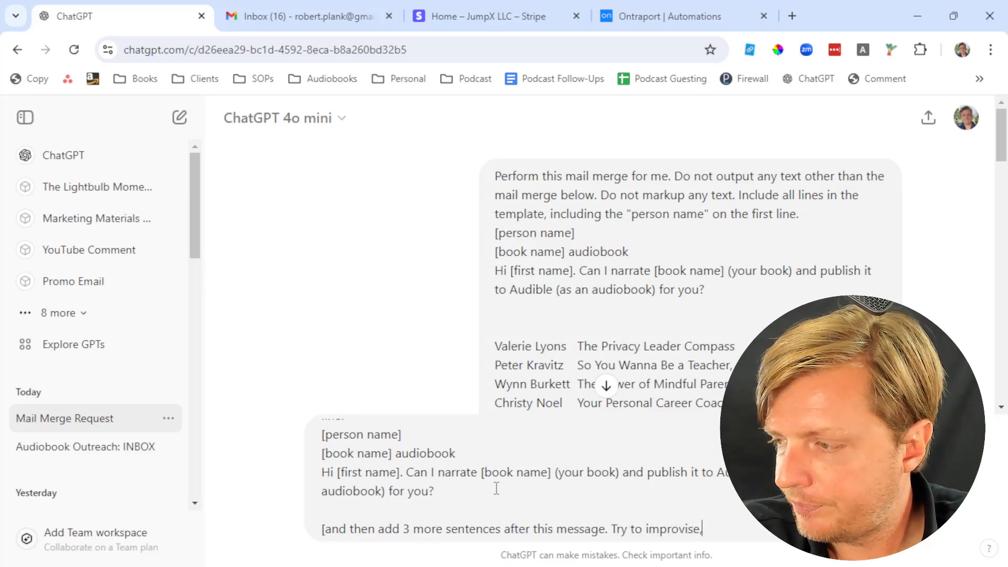
pyautogui.write('make small')
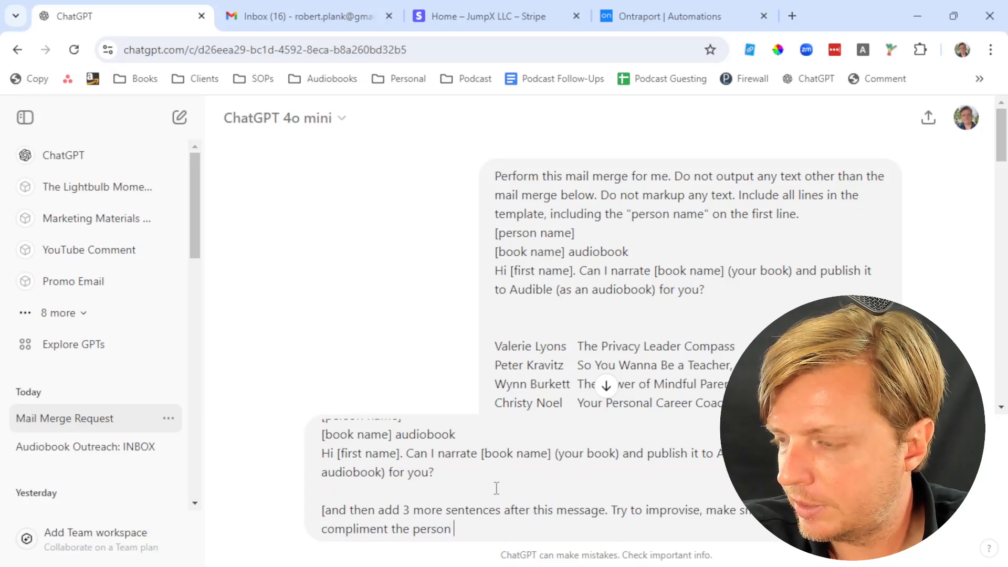
pyautogui.write('based on what you think the')
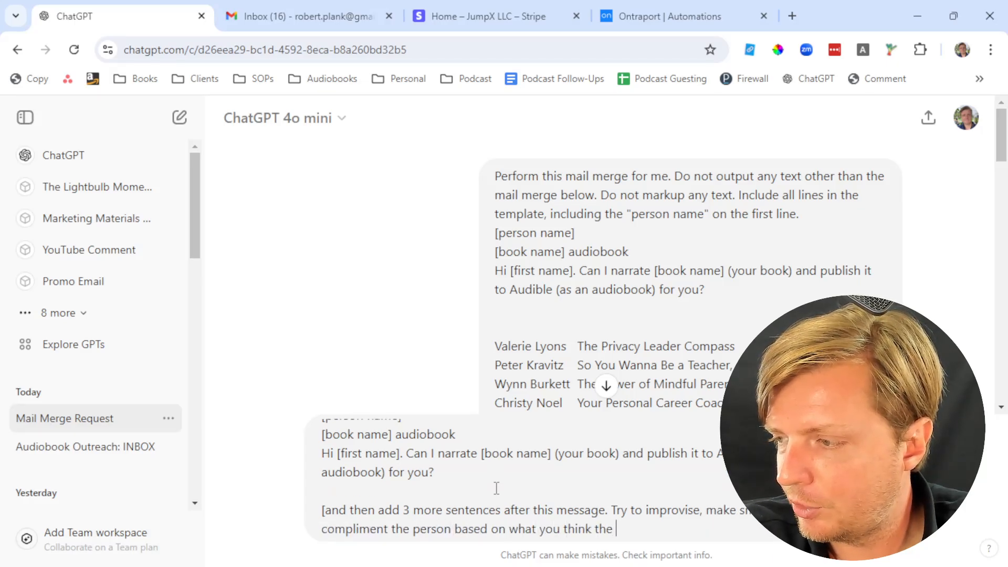
pyautogui.write('book is about. have fun wi')
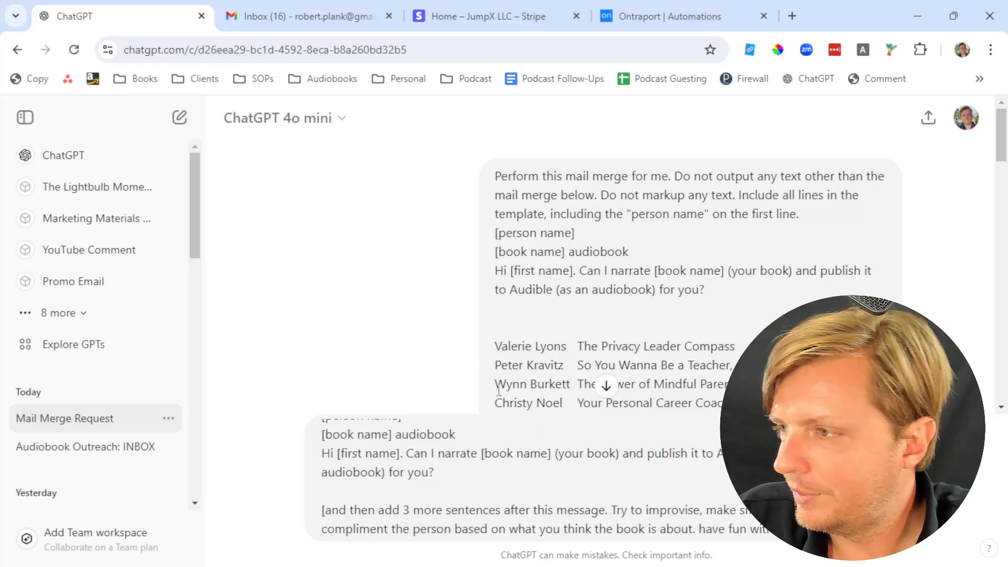
pyautogui.scroll(3)
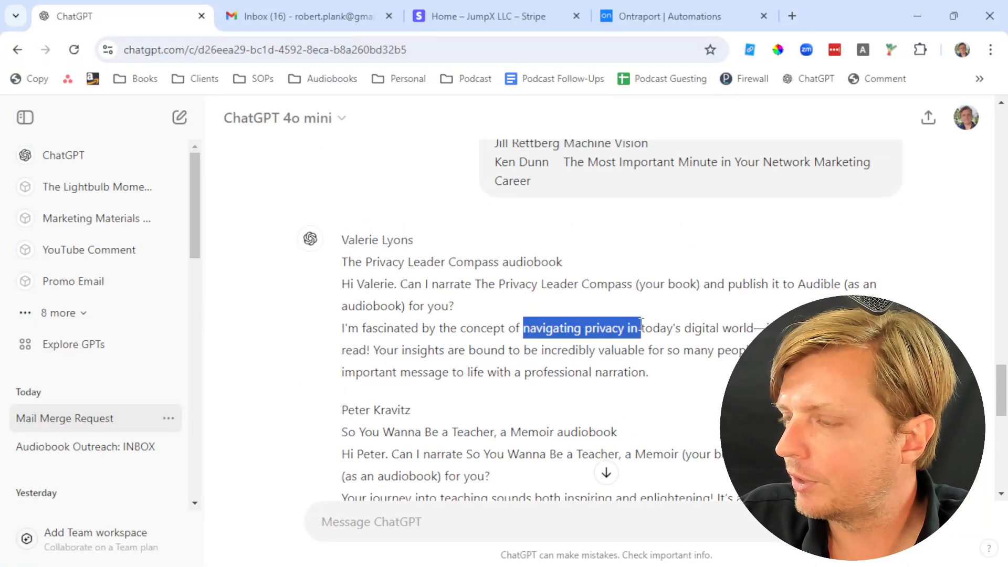
# Read ChatGPT's enriched per-author pitches down to the final one for Ken Dunn
pyautogui.scroll(-3)
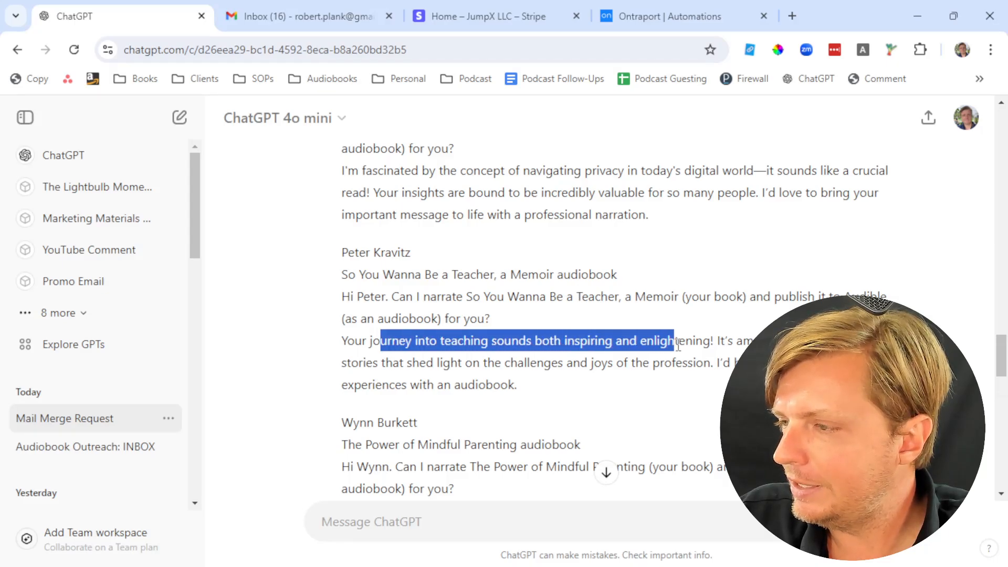
pyautogui.scroll(-3)
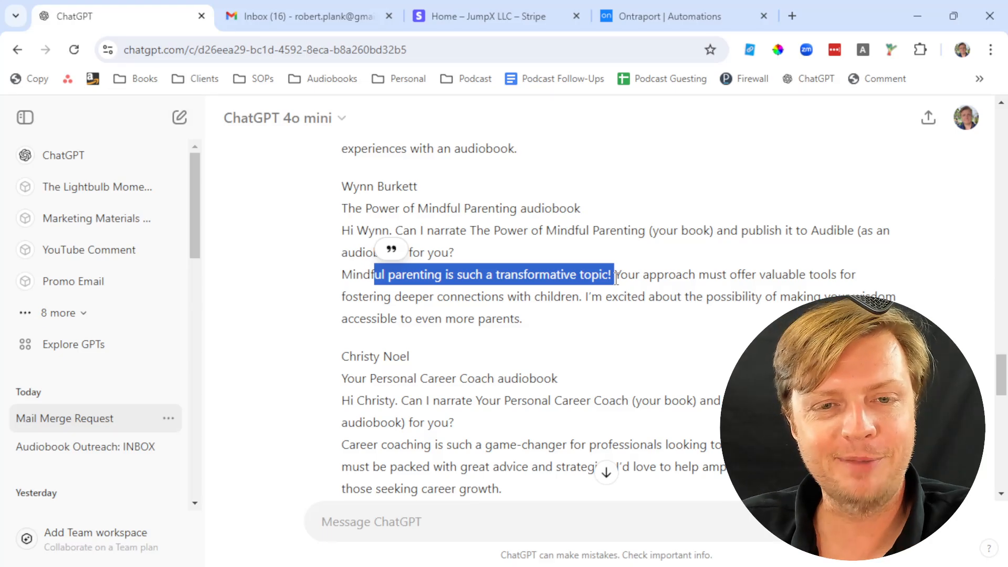
pyautogui.scroll(-3)
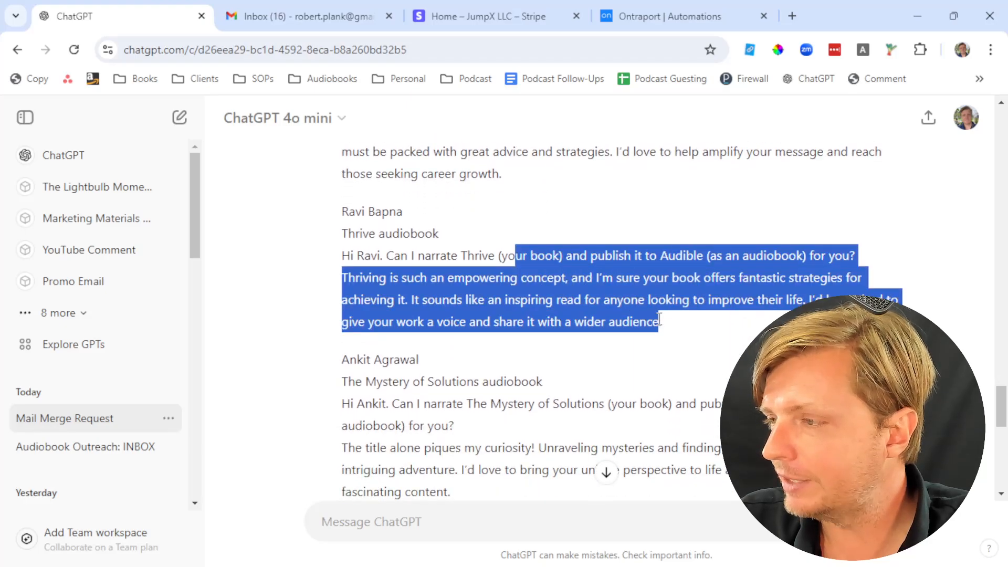
pyautogui.click(416, 247)
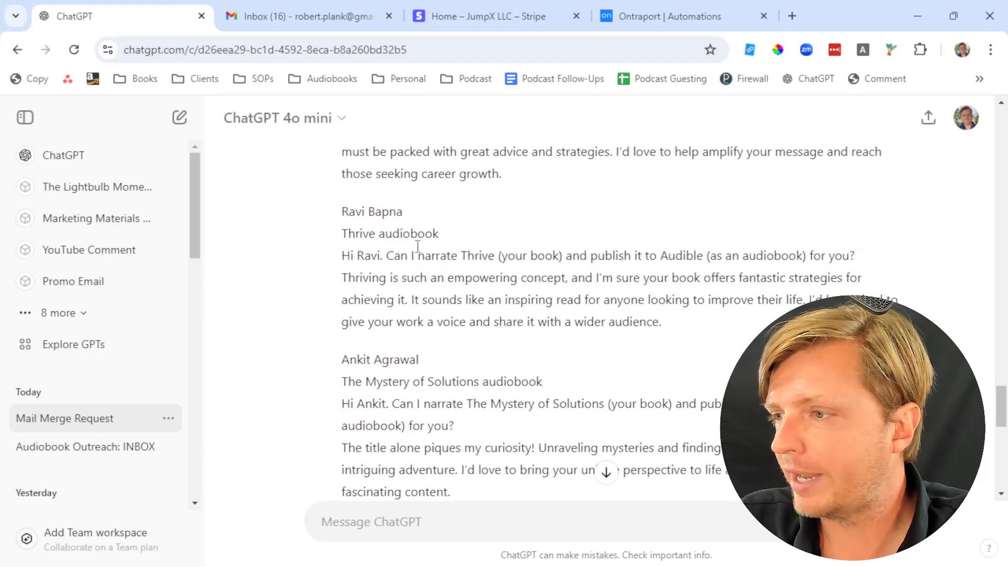
pyautogui.moveTo(474, 224)
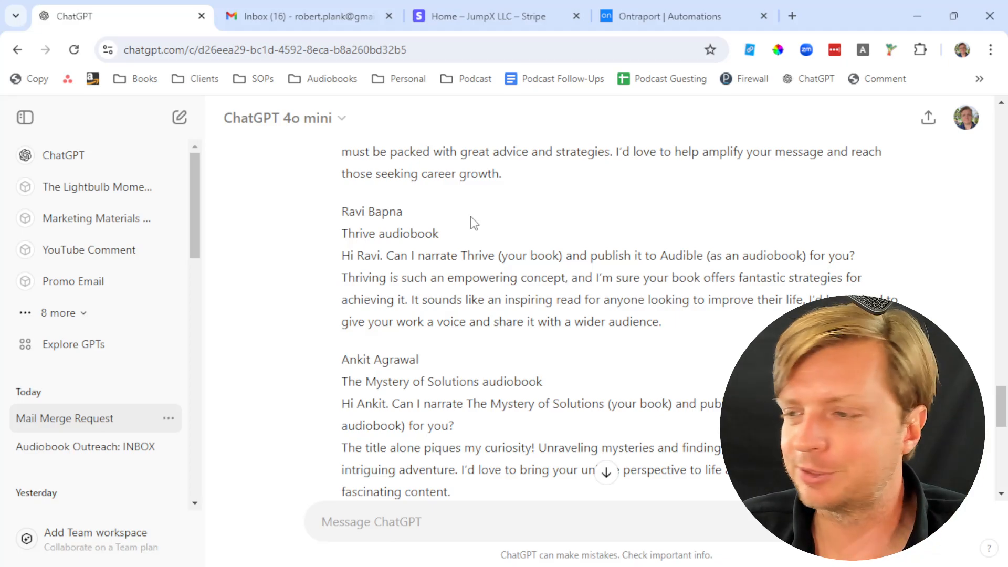
pyautogui.scroll(-3)
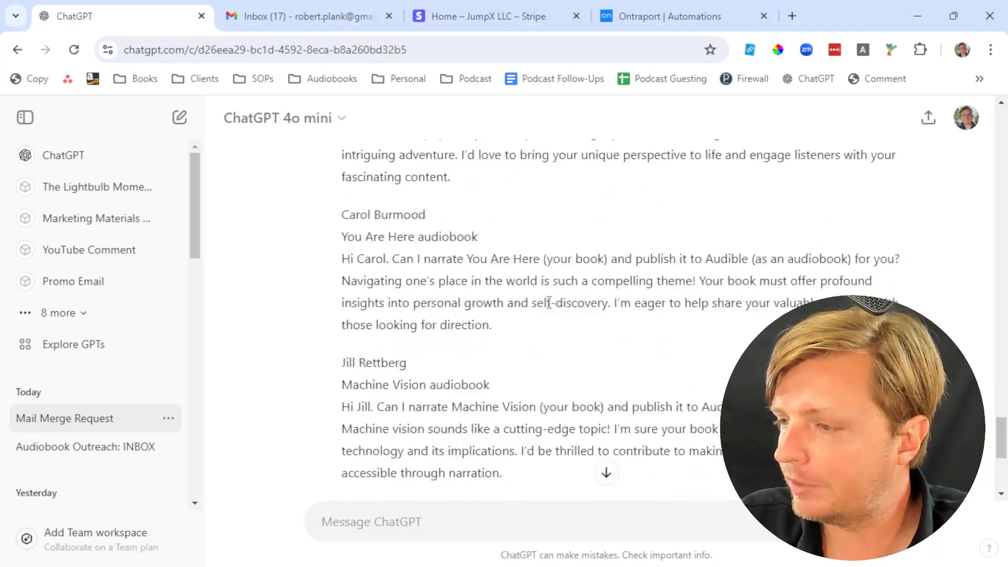
pyautogui.scroll(-3)
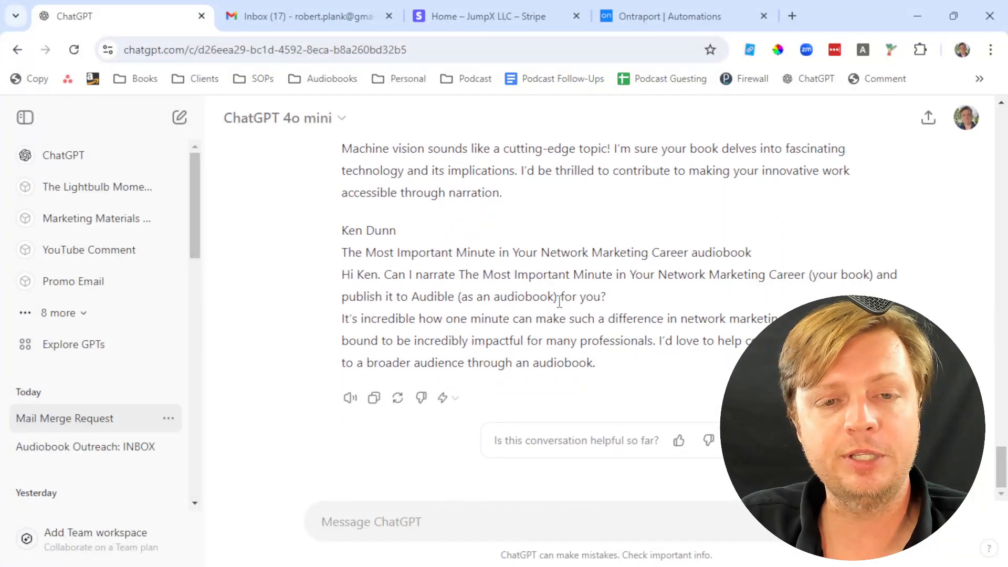